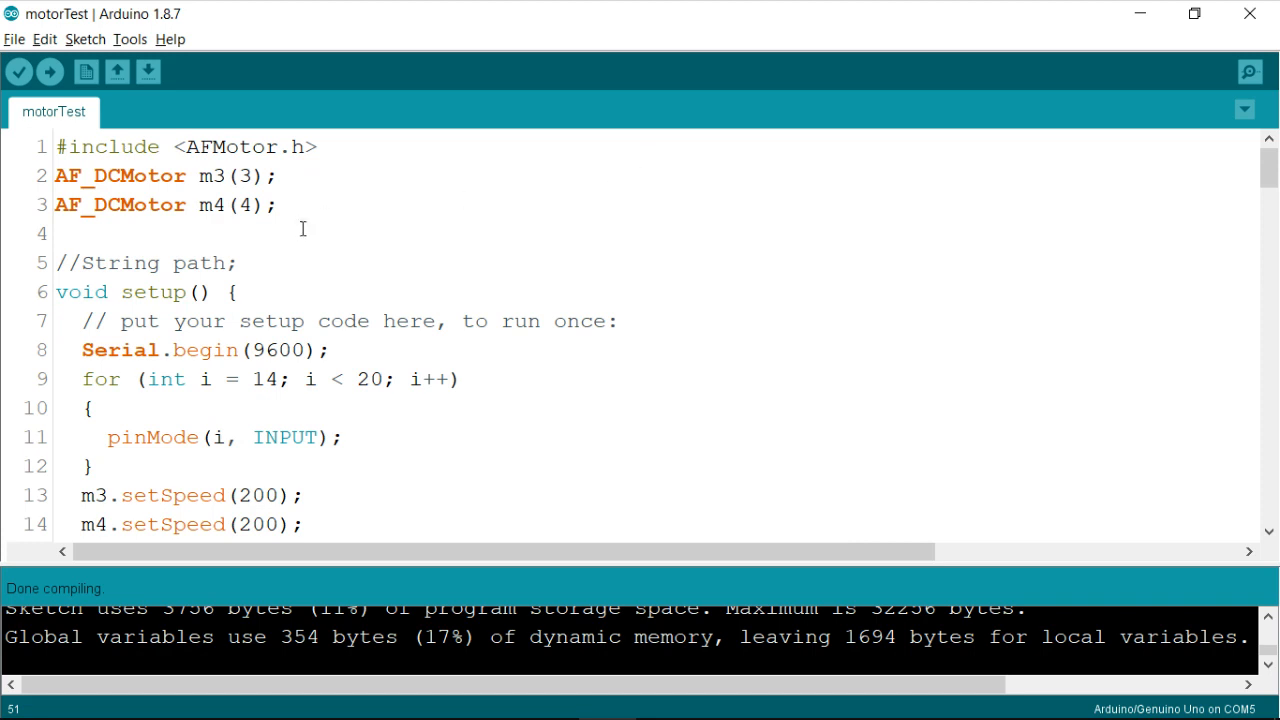
Remove the // from line 5 so it reads String path;.
{"action": "left_click_drag", "start_coordinate": [56, 176], "coordinate": [277, 205]}
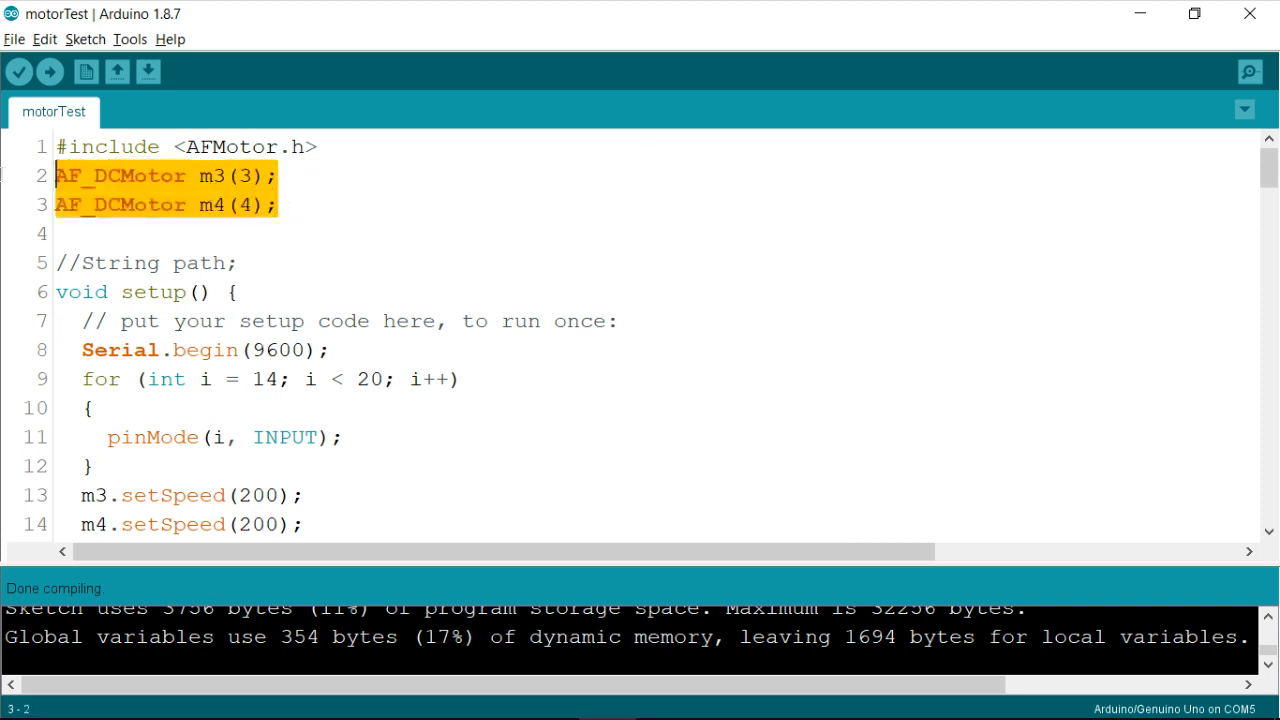
{"action": "scroll", "scroll_direction": "down", "scroll_amount": 3}
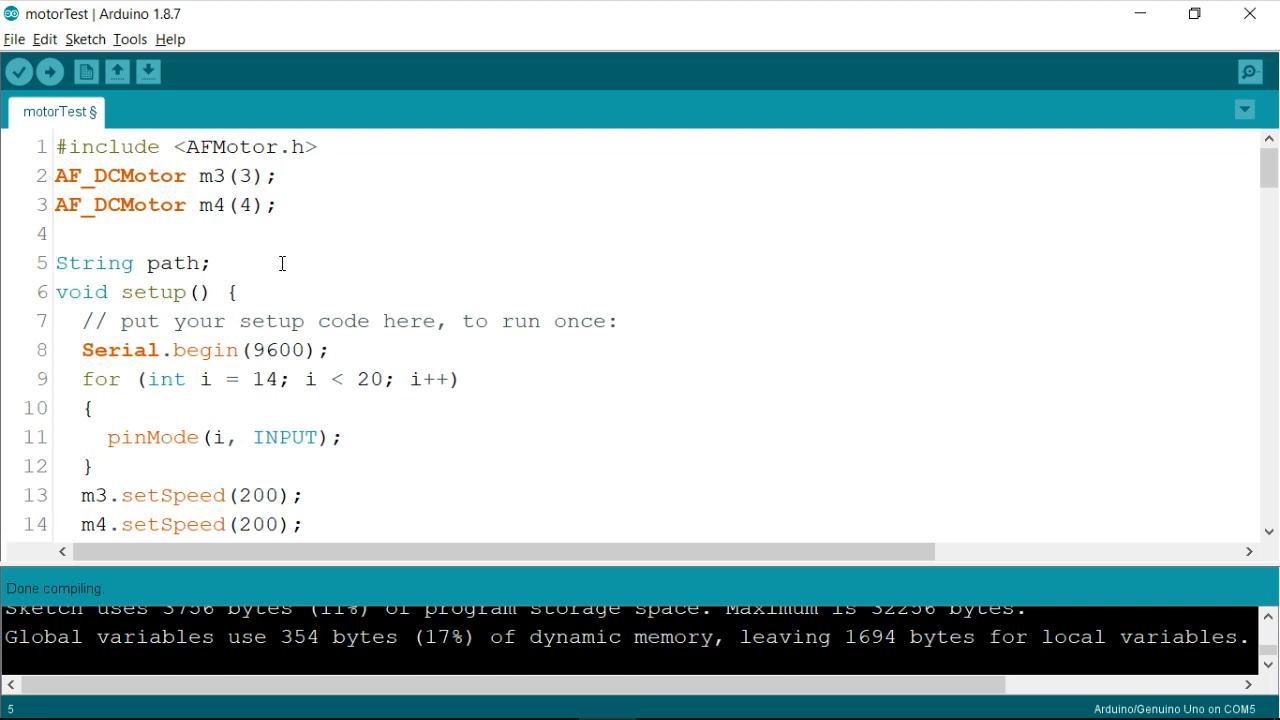
Add a blank line after String path; and read through the loop() maze conditions.
{"action": "left_click", "coordinate": [148, 262]}
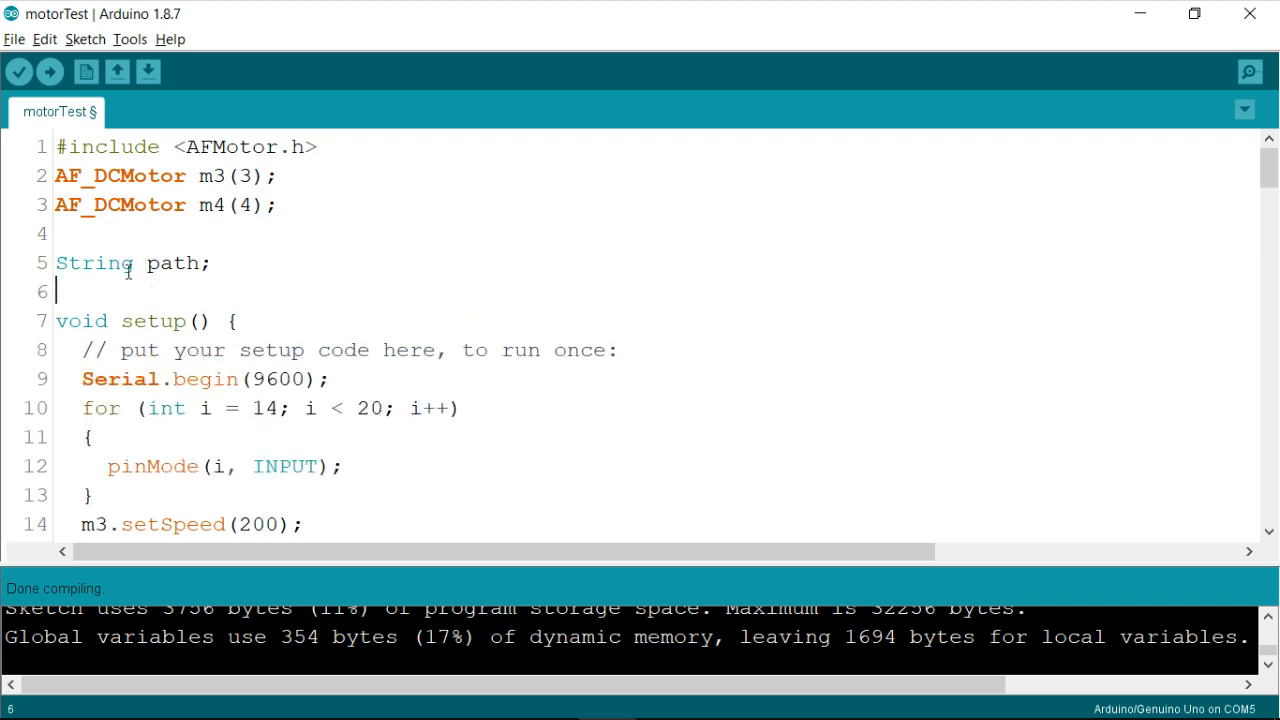
{"action": "double_click", "coordinate": [172, 262]}
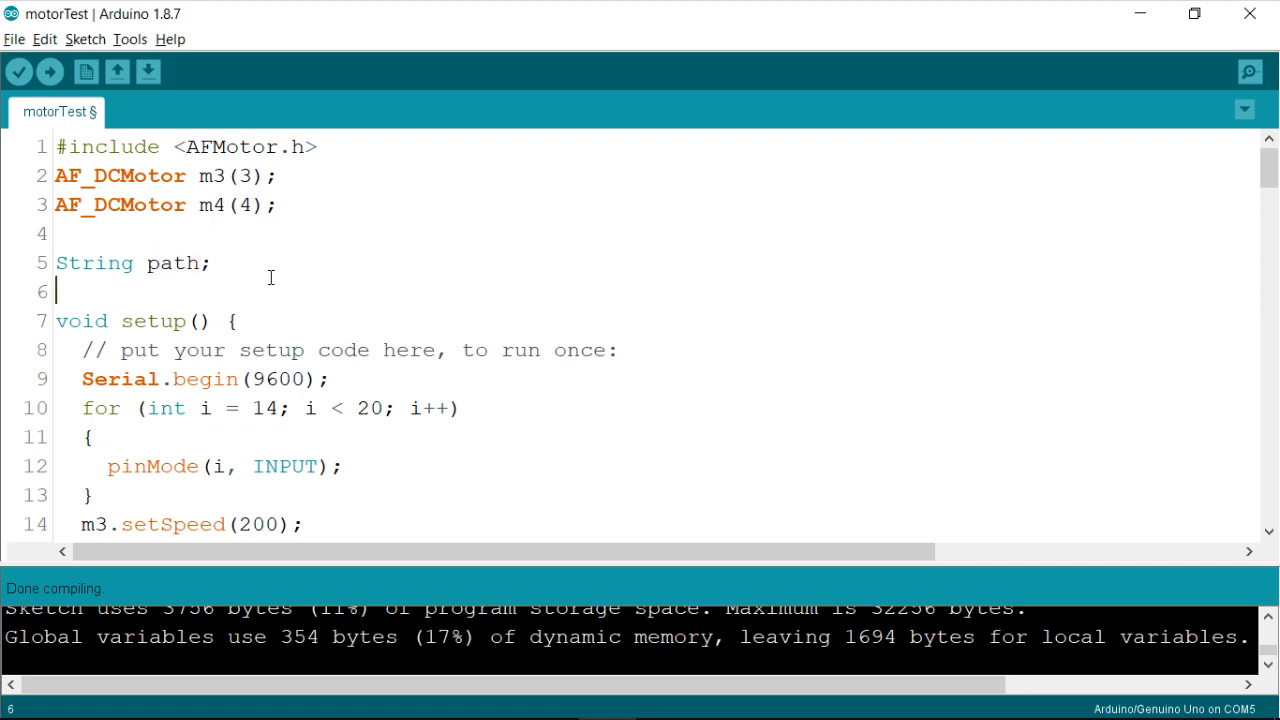
{"action": "scroll", "scroll_direction": "down", "scroll_amount": 3}
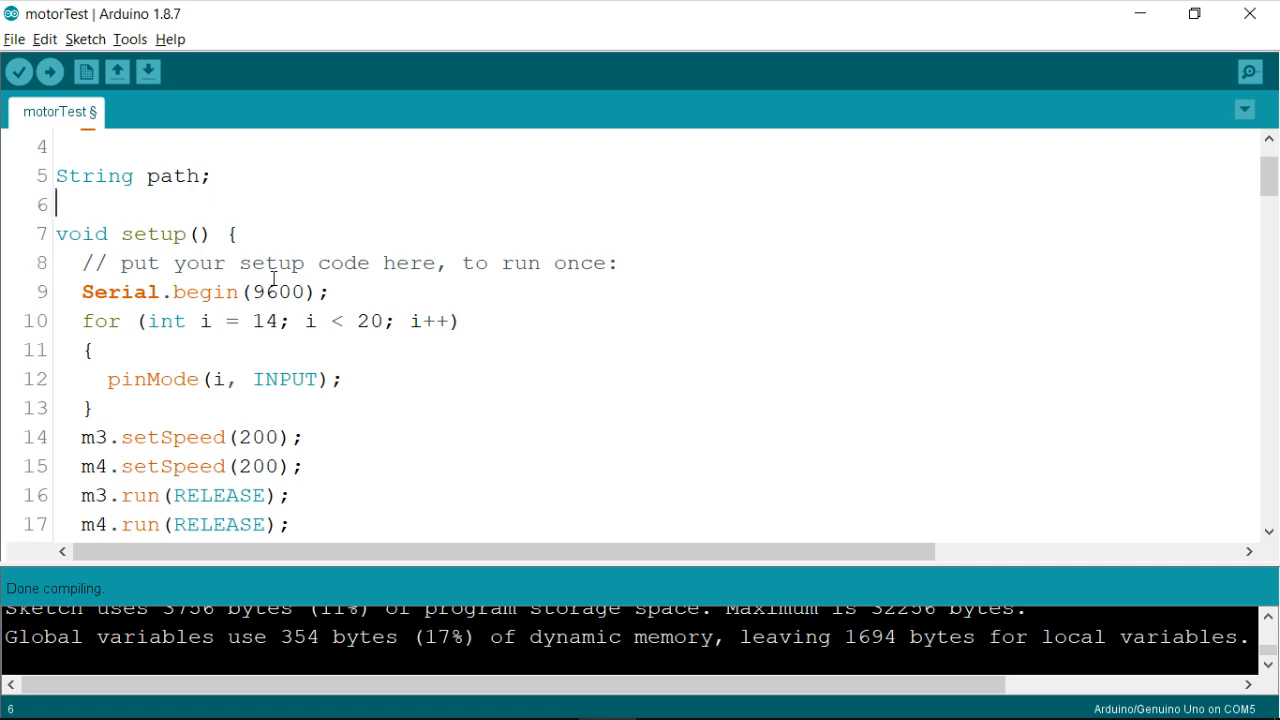
{"action": "scroll", "scroll_direction": "down", "scroll_amount": 3}
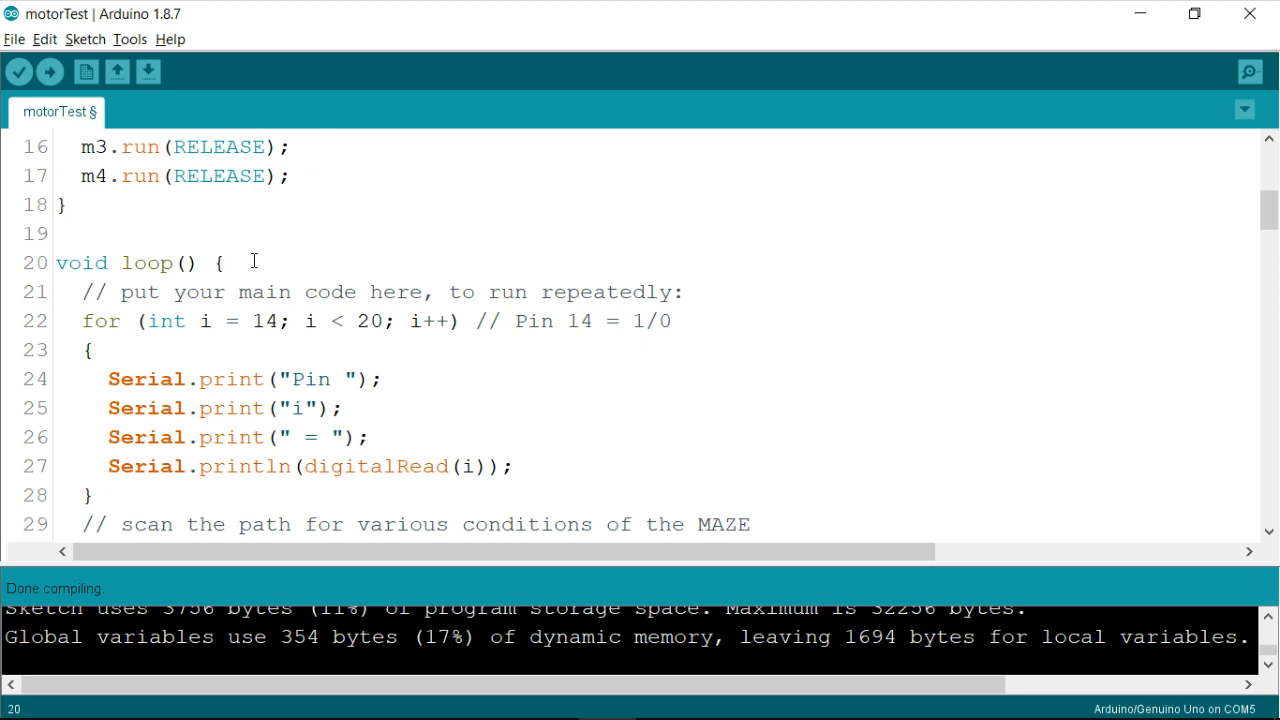
{"action": "scroll", "scroll_direction": "down", "scroll_amount": 3}
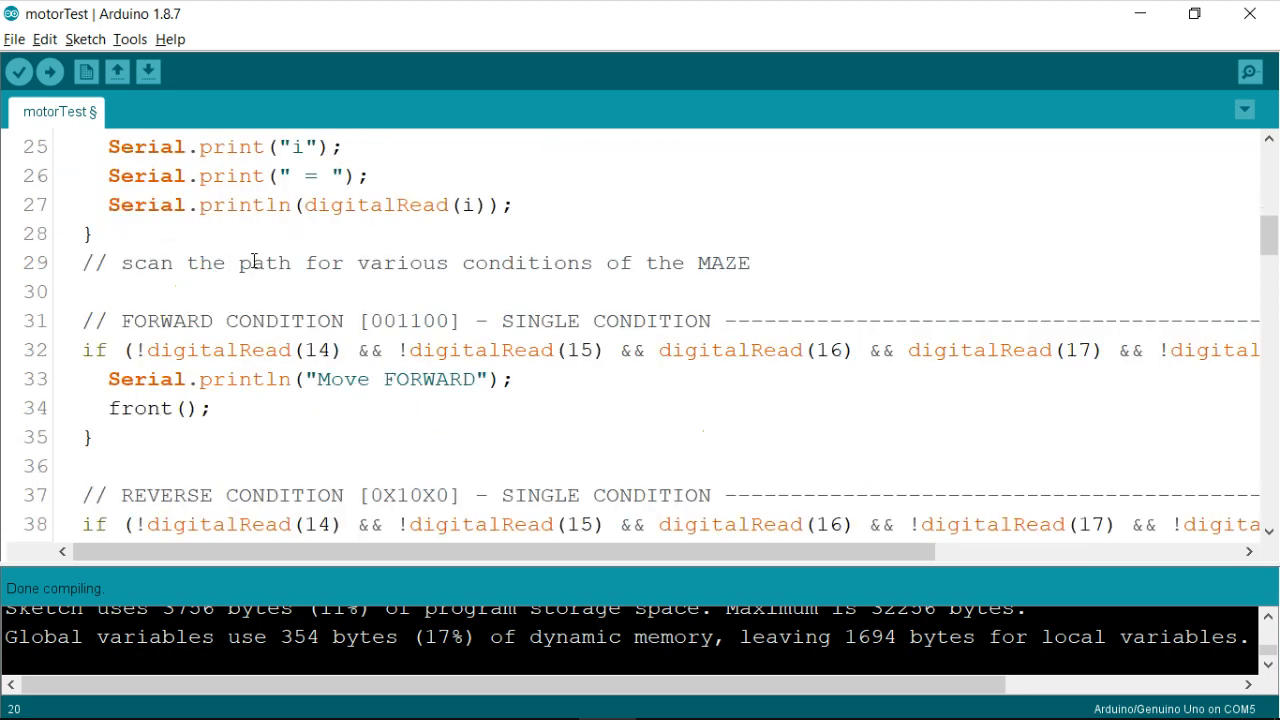
{"action": "scroll", "scroll_direction": "down", "scroll_amount": 3}
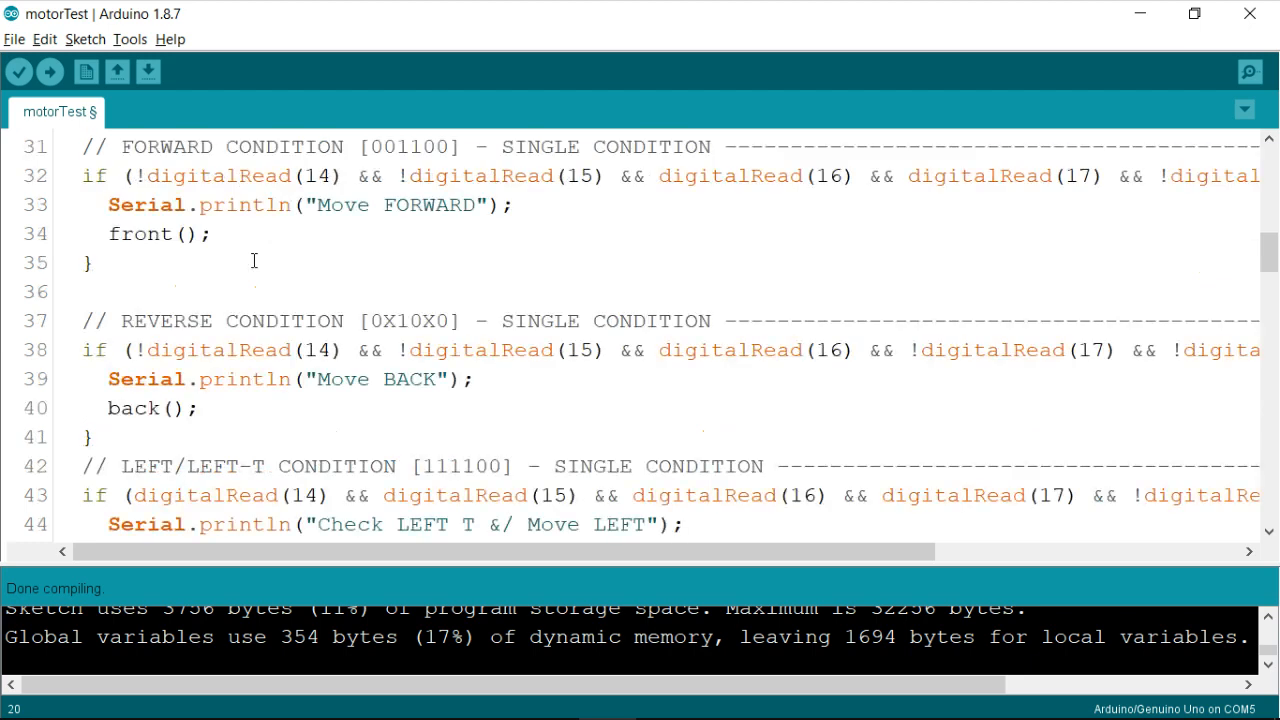
{"action": "scroll", "scroll_direction": "down", "scroll_amount": 3}
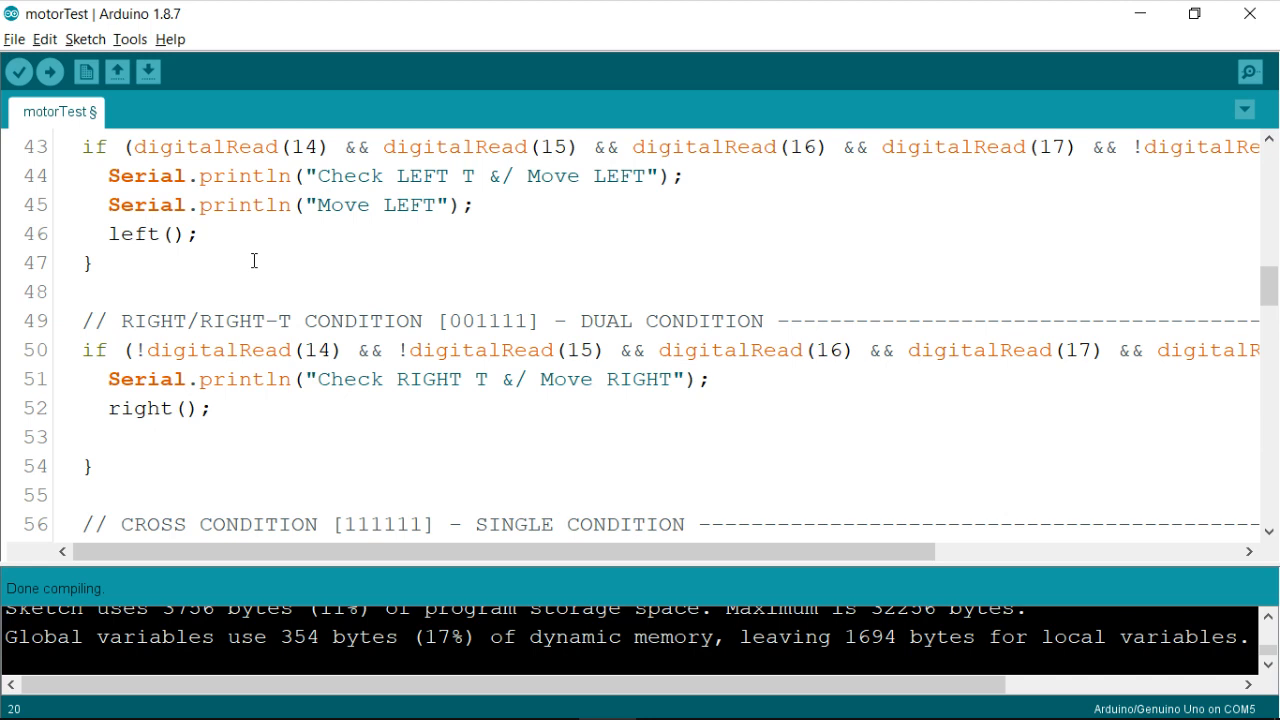
{"action": "scroll", "scroll_direction": "up", "scroll_amount": 3}
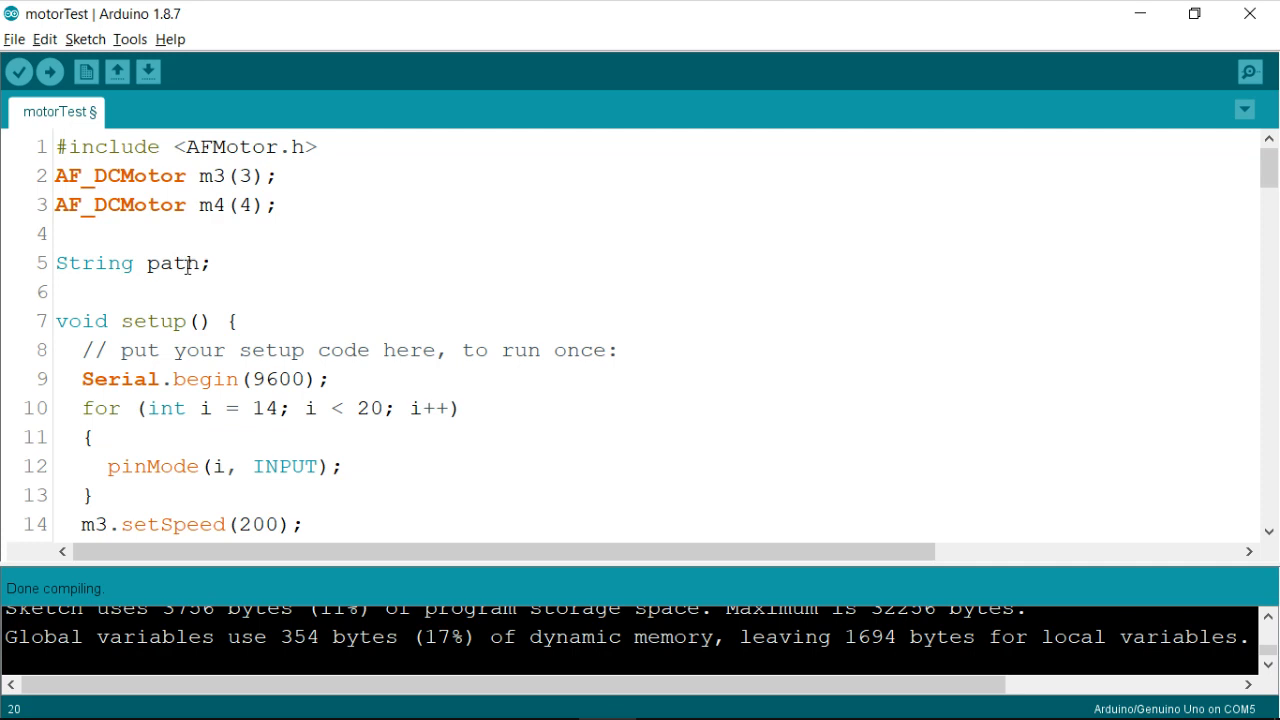
{"action": "double_click", "coordinate": [172, 263]}
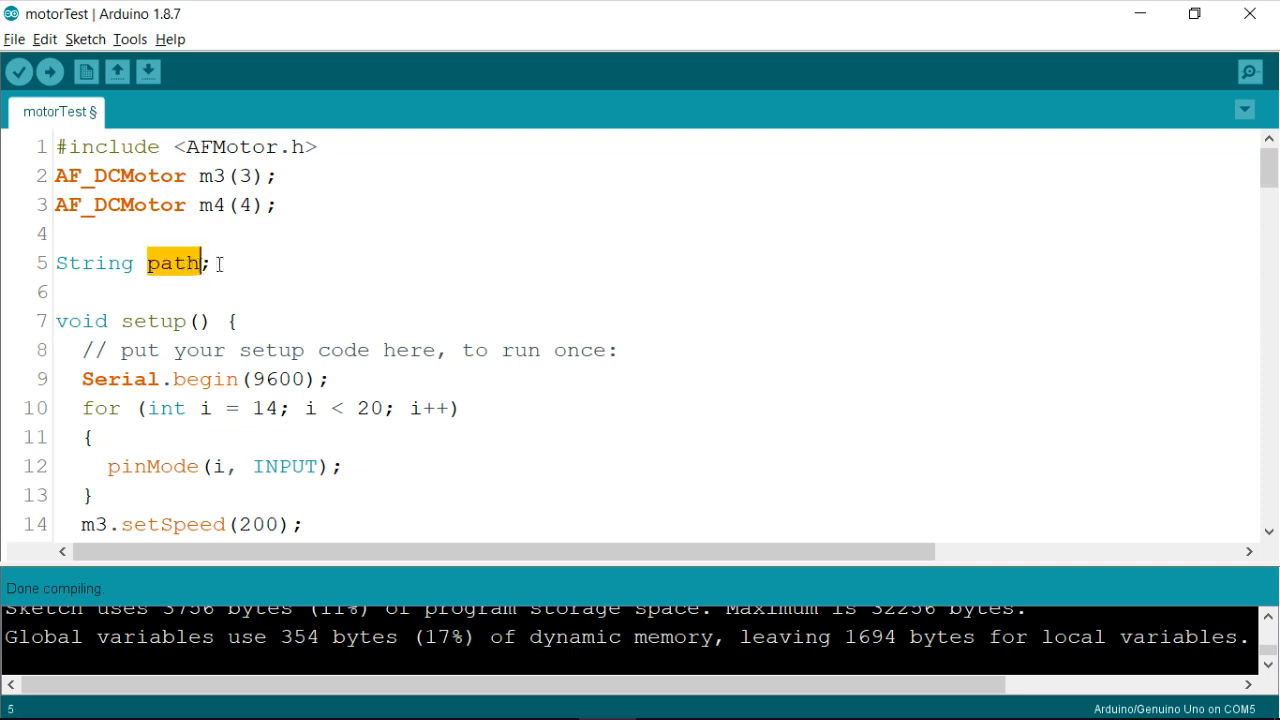
{"action": "scroll", "scroll_direction": "down", "scroll_amount": 3}
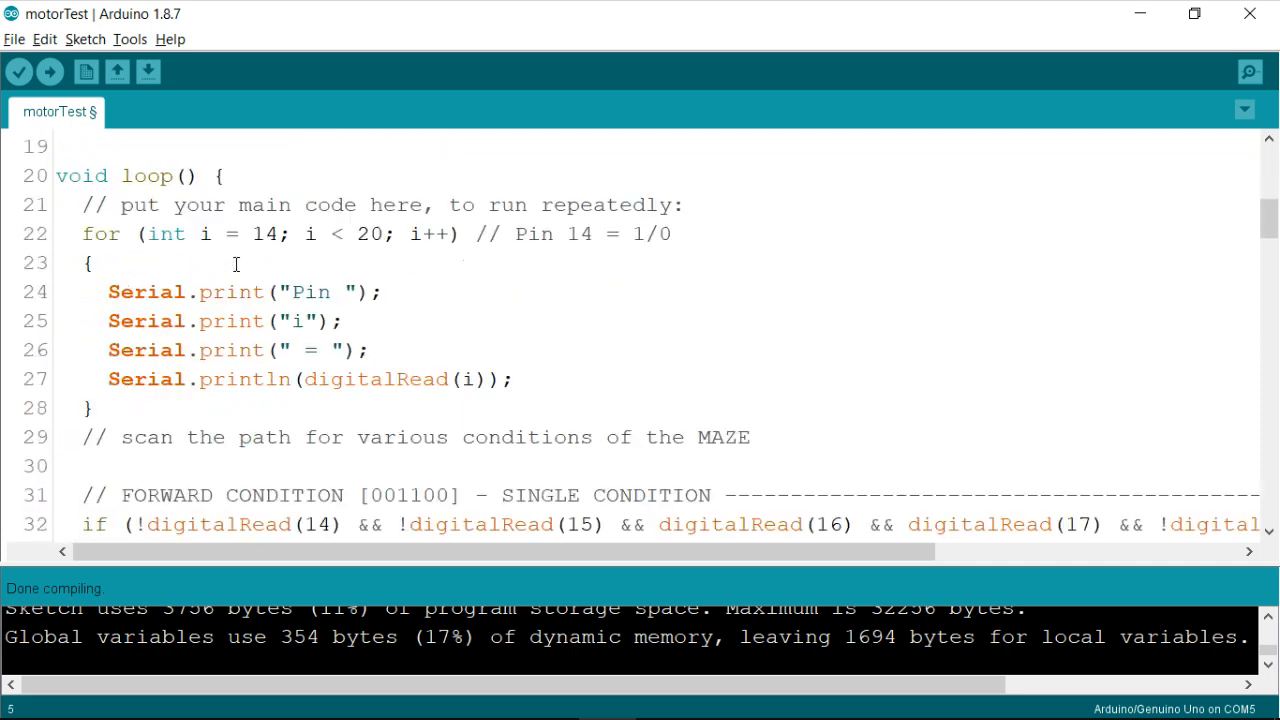
{"action": "scroll", "scroll_direction": "down", "scroll_amount": 3}
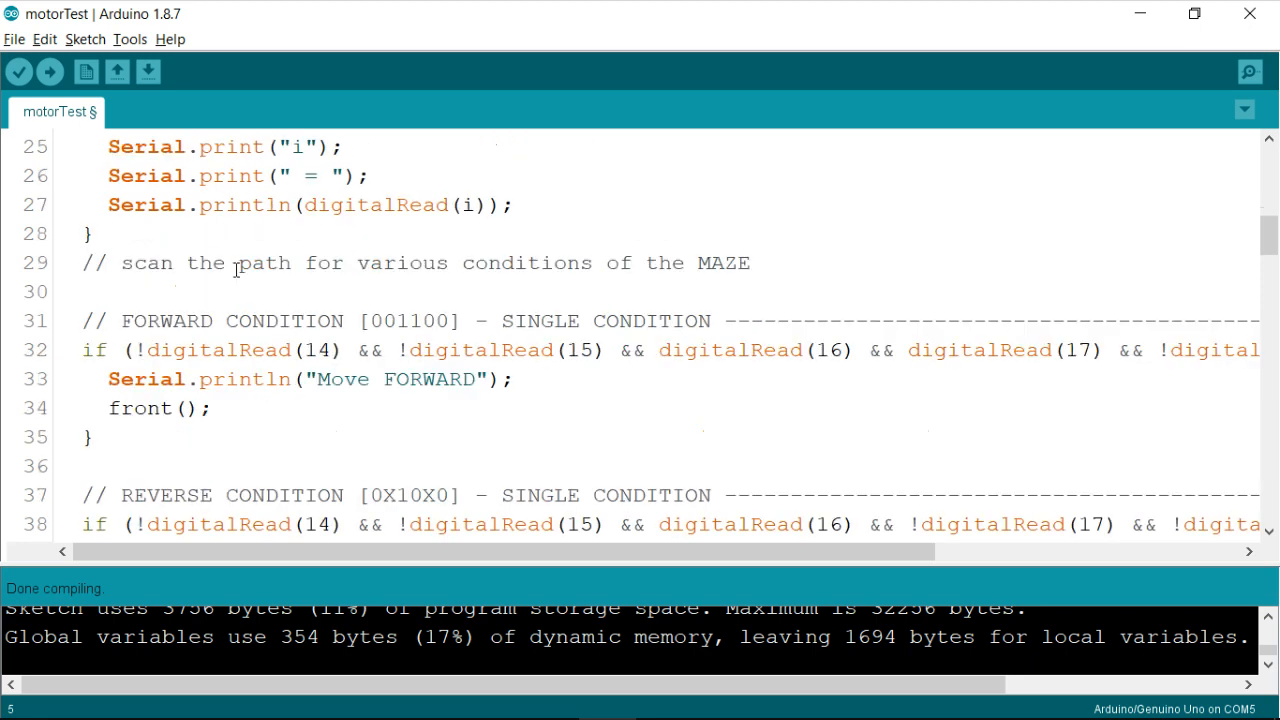
{"action": "scroll", "scroll_direction": "down", "scroll_amount": 3}
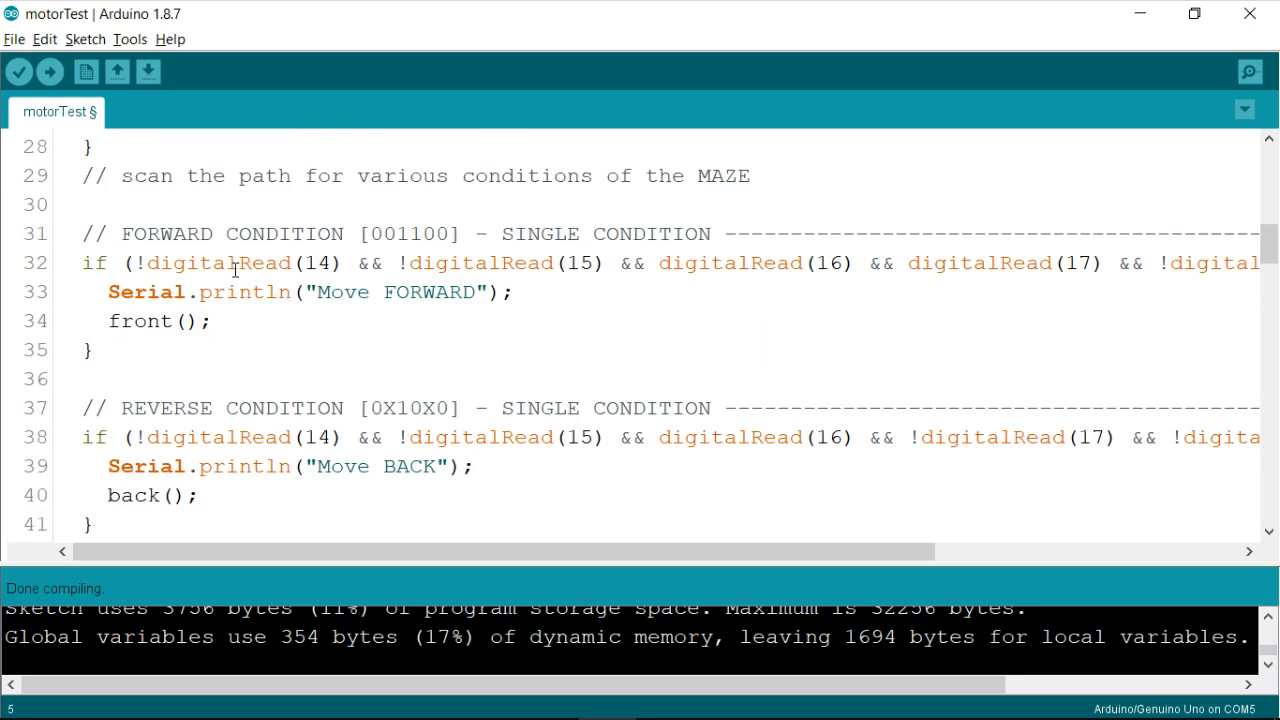
{"action": "mouse_move", "coordinate": [178, 206]}
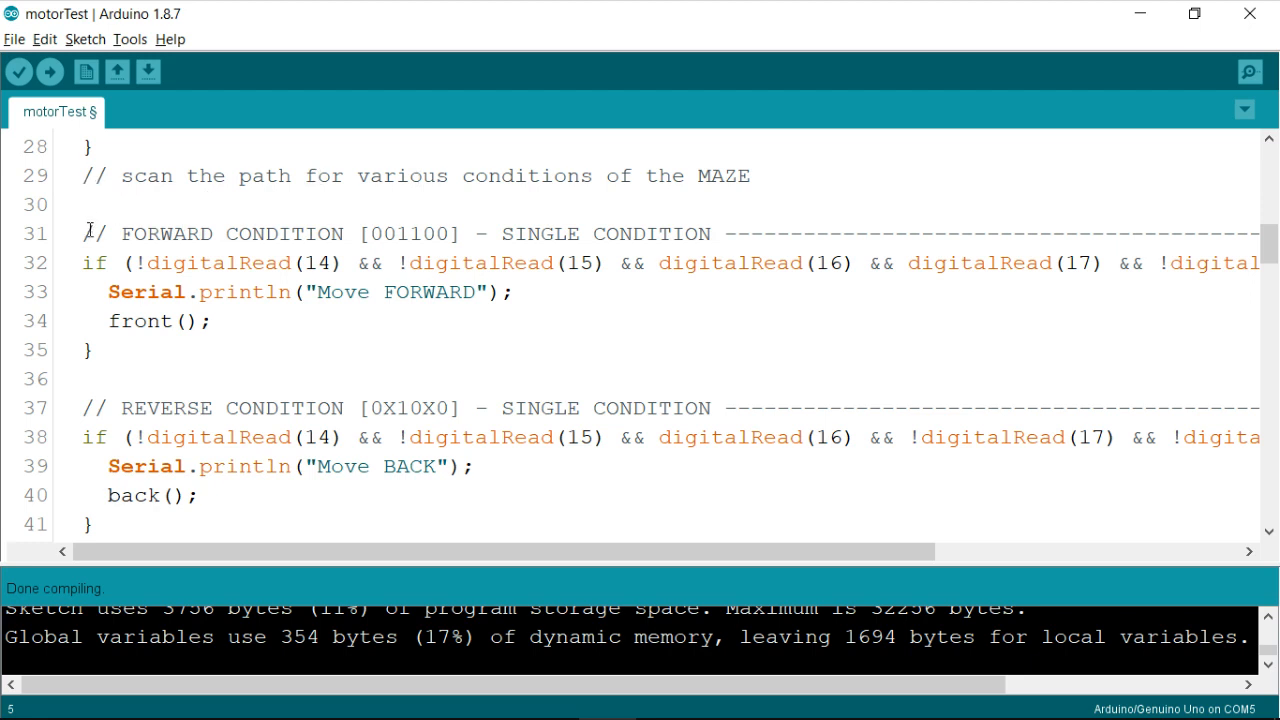
{"action": "left_click_drag", "start_coordinate": [85, 233], "coordinate": [95, 350]}
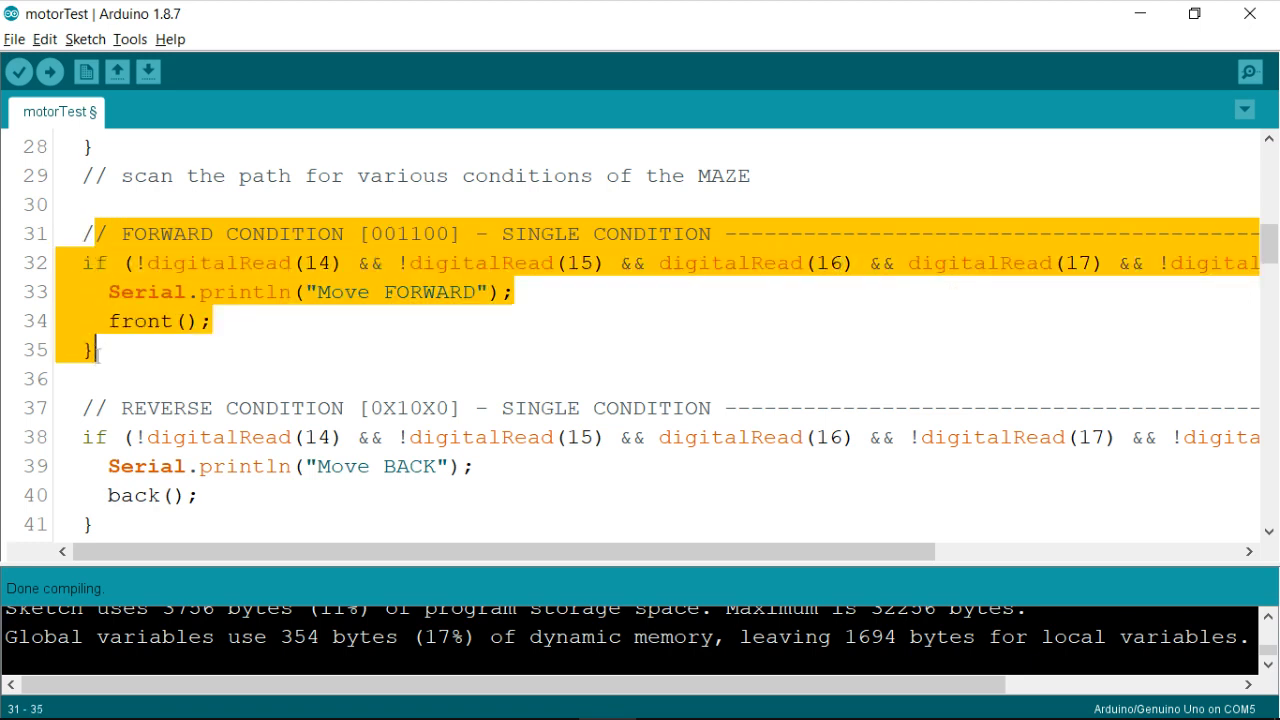
{"action": "left_click", "coordinate": [82, 233]}
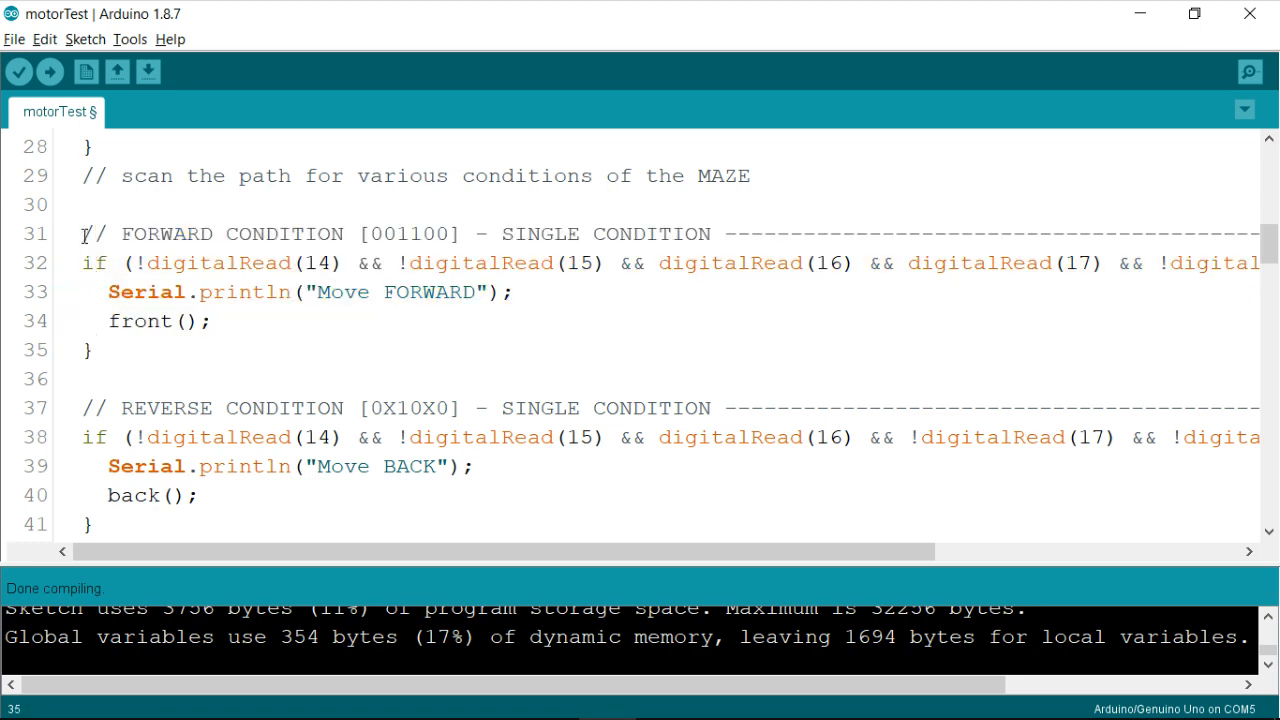
{"action": "left_click_drag", "start_coordinate": [82, 233], "coordinate": [92, 349]}
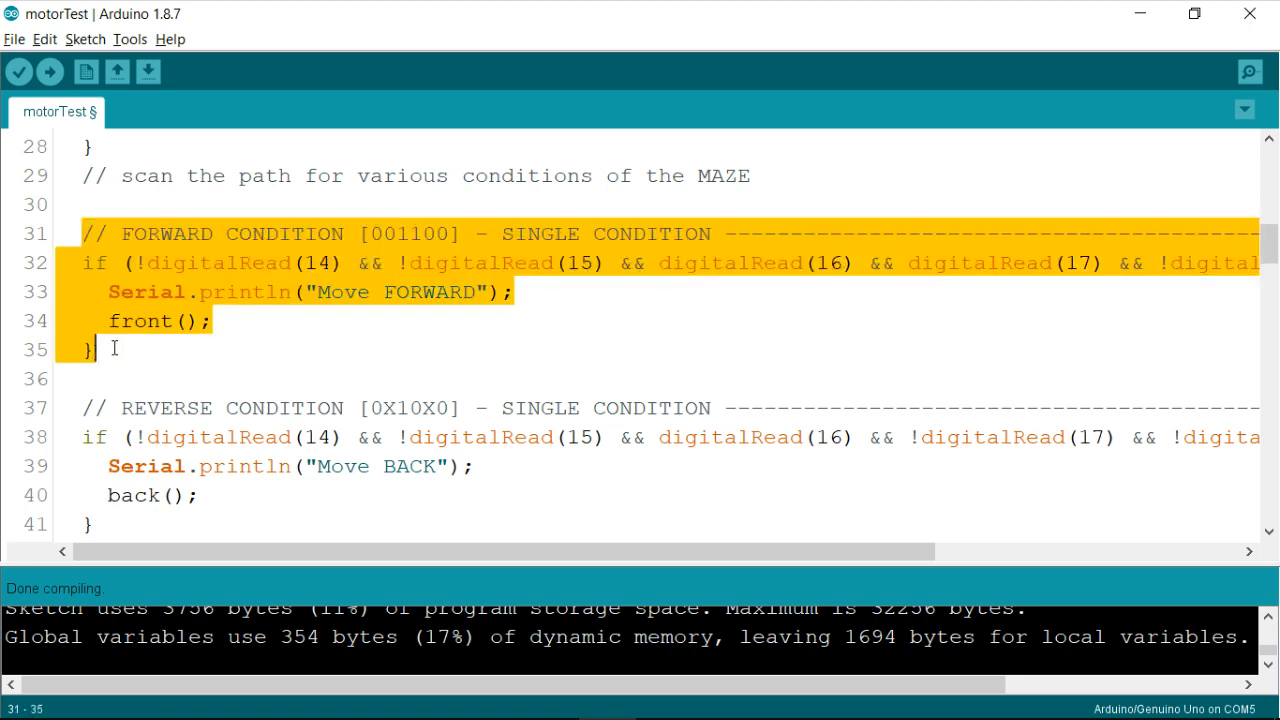
{"action": "left_click", "coordinate": [258, 291]}
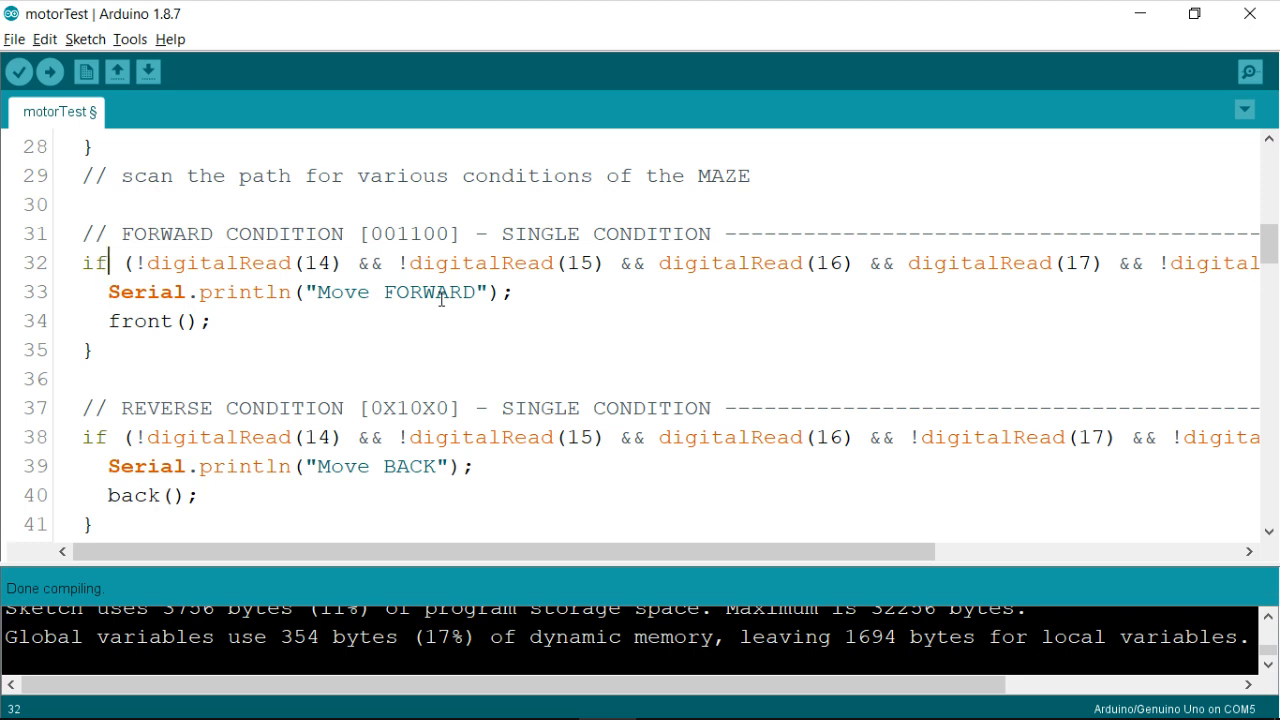
{"action": "mouse_move", "coordinate": [451, 343]}
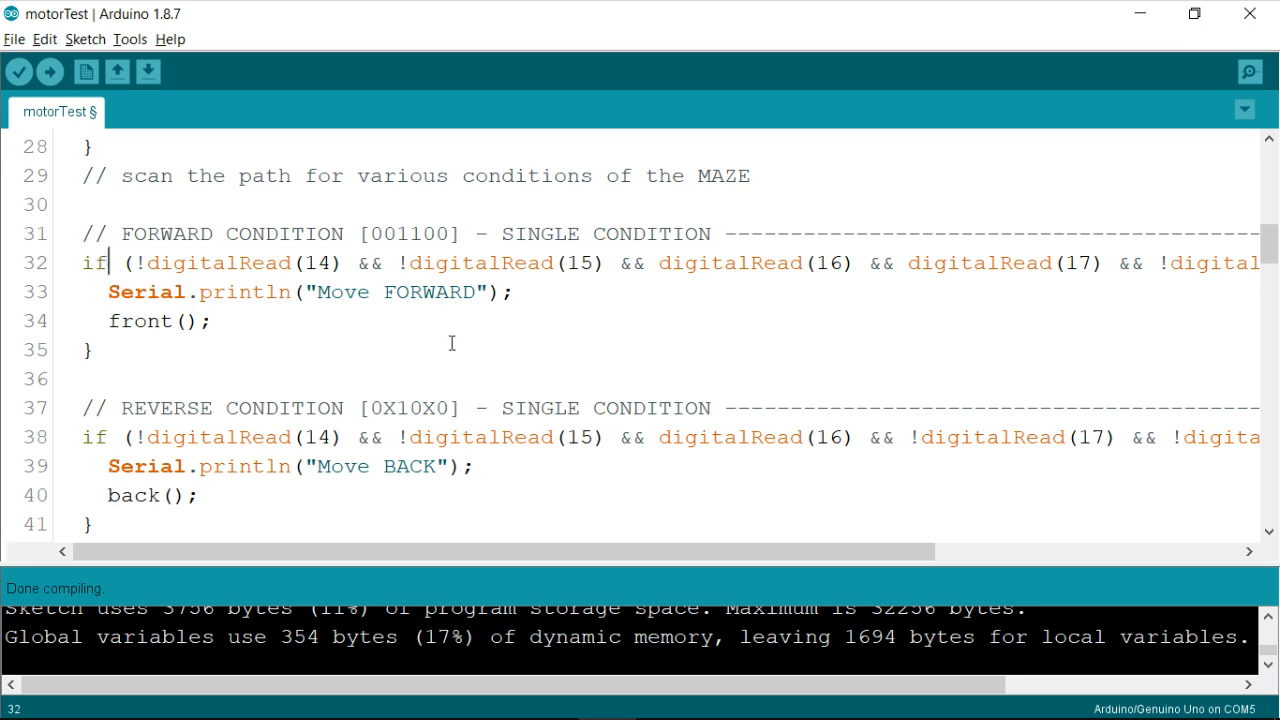
{"action": "scroll", "scroll_direction": "down", "scroll_amount": 3}
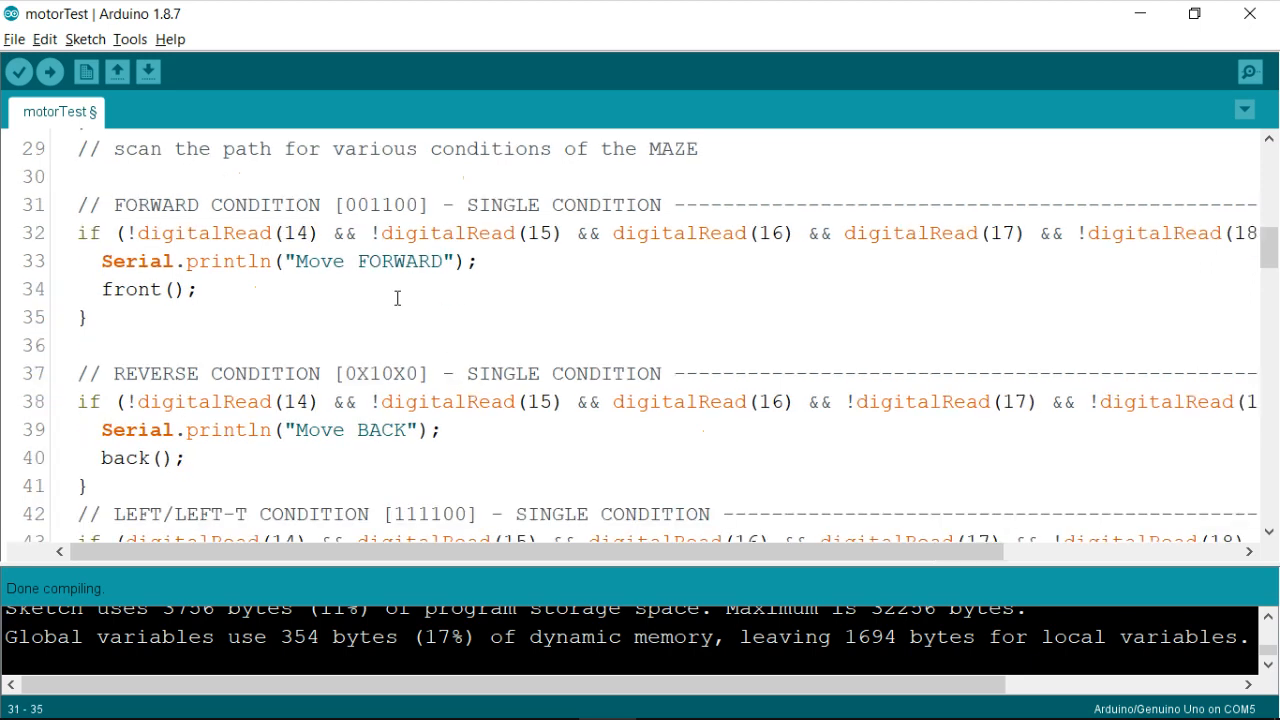
{"action": "scroll", "scroll_direction": "down", "scroll_amount": 3}
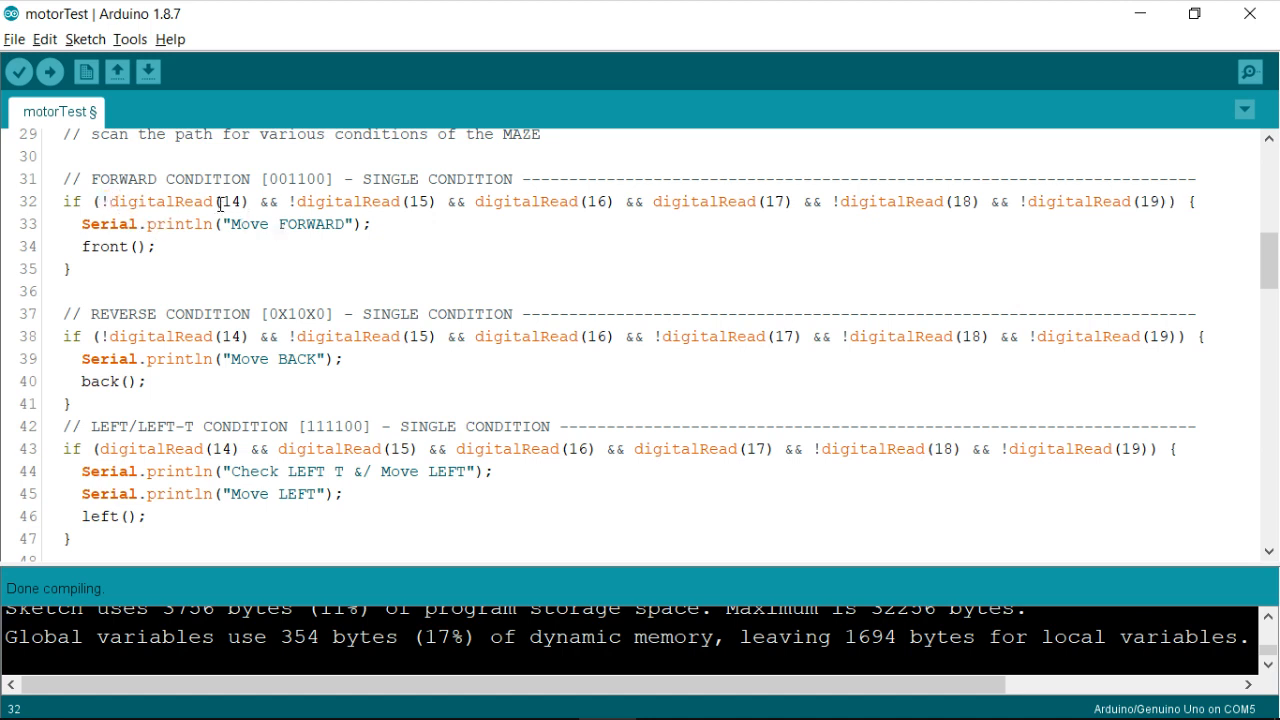
{"action": "double_click", "coordinate": [160, 201]}
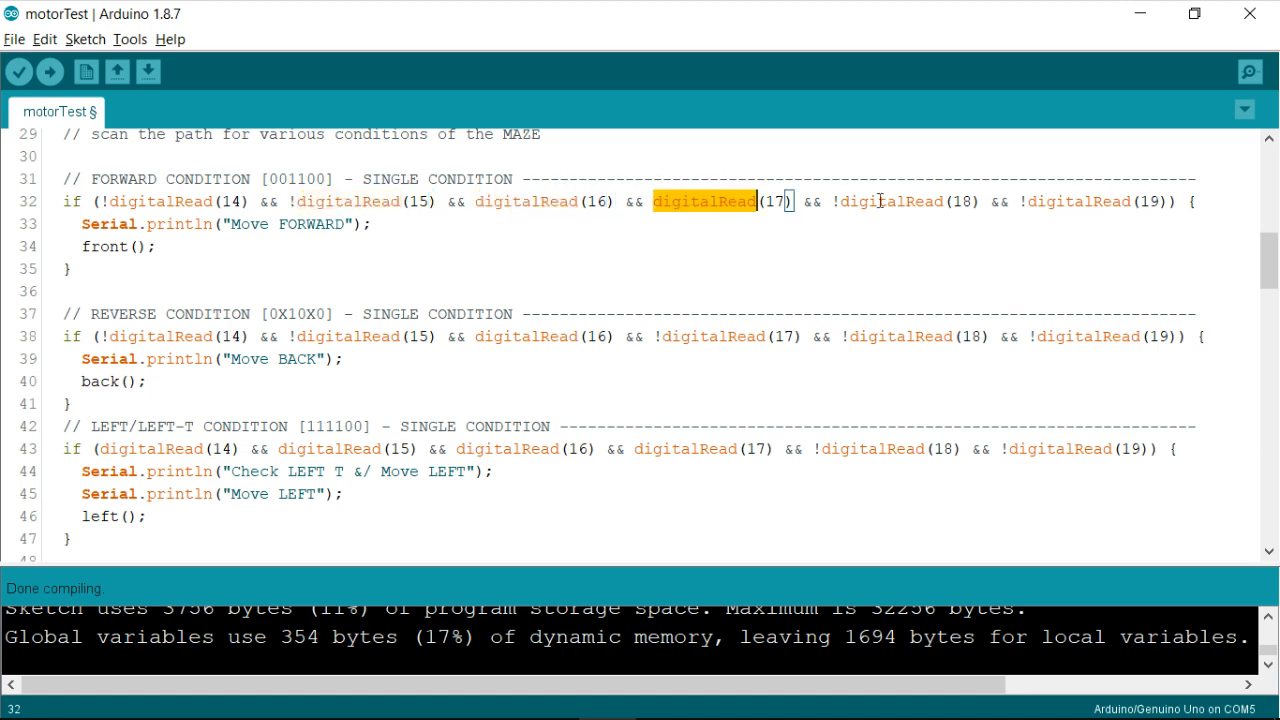
{"action": "double_click", "coordinate": [1081, 201]}
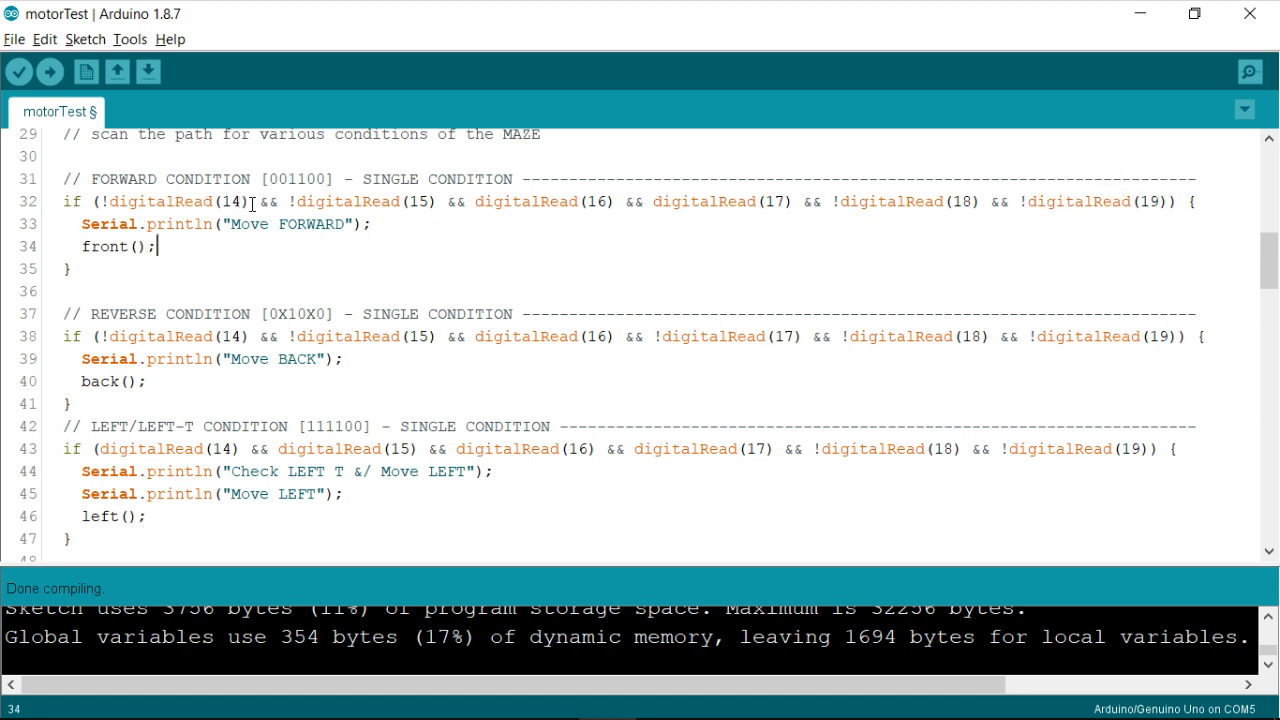
{"action": "double_click", "coordinate": [160, 201]}
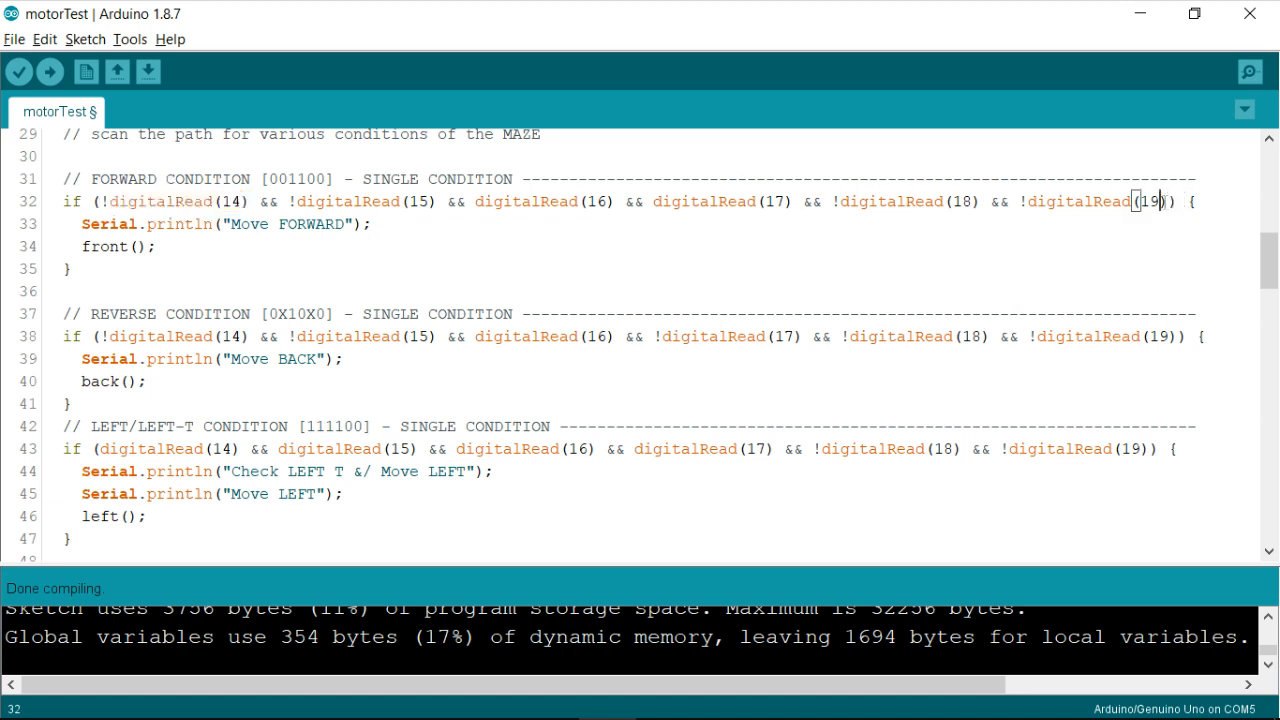
{"action": "double_click", "coordinate": [1090, 201]}
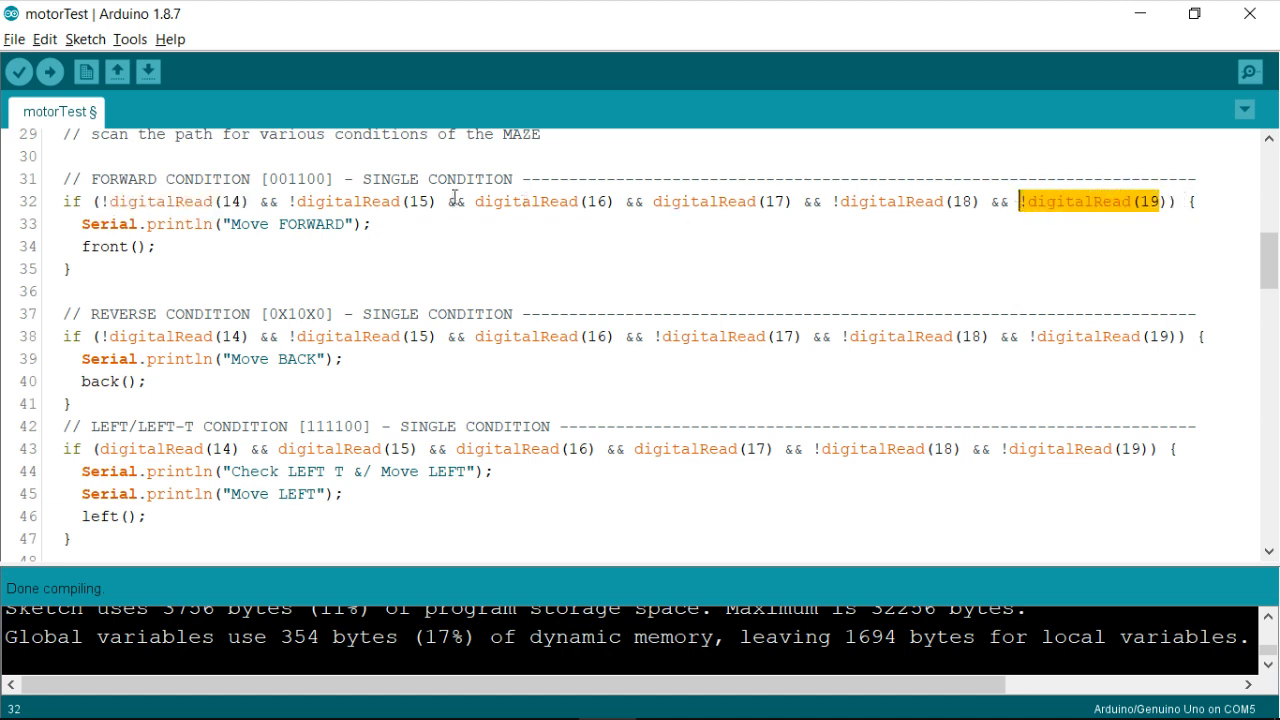
{"action": "left_click", "coordinate": [291, 201]}
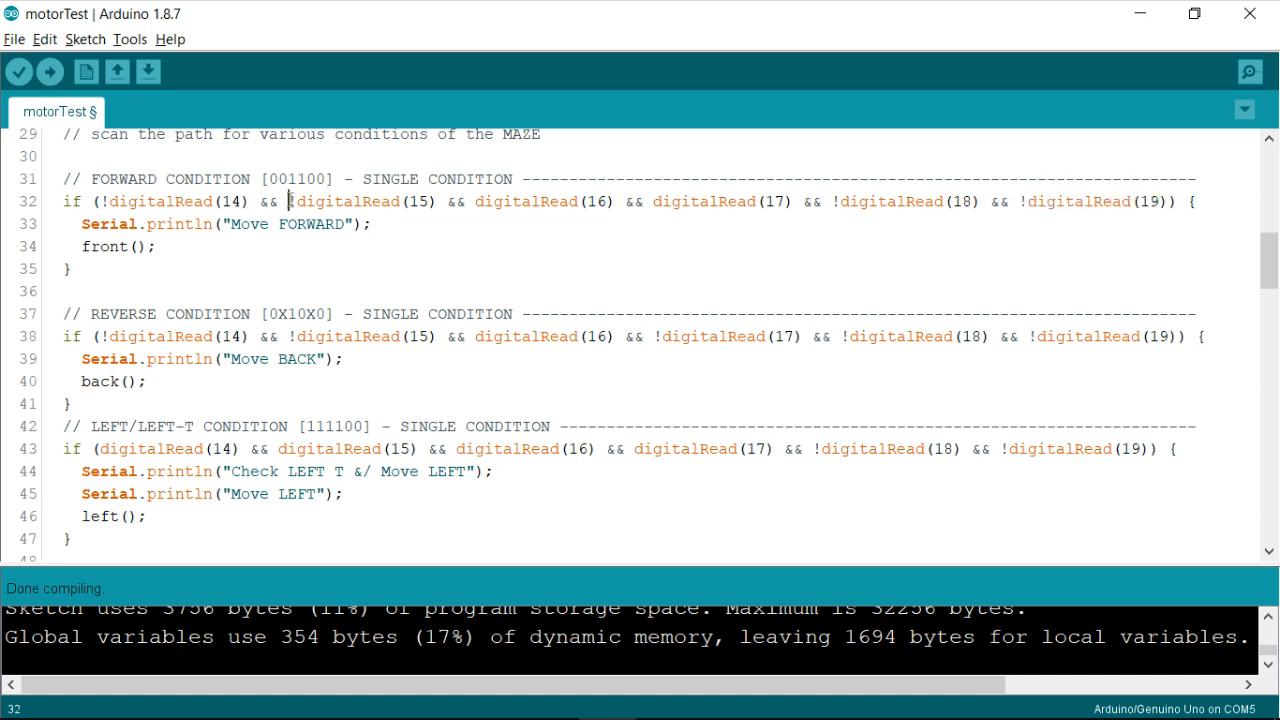
{"action": "double_click", "coordinate": [294, 201]}
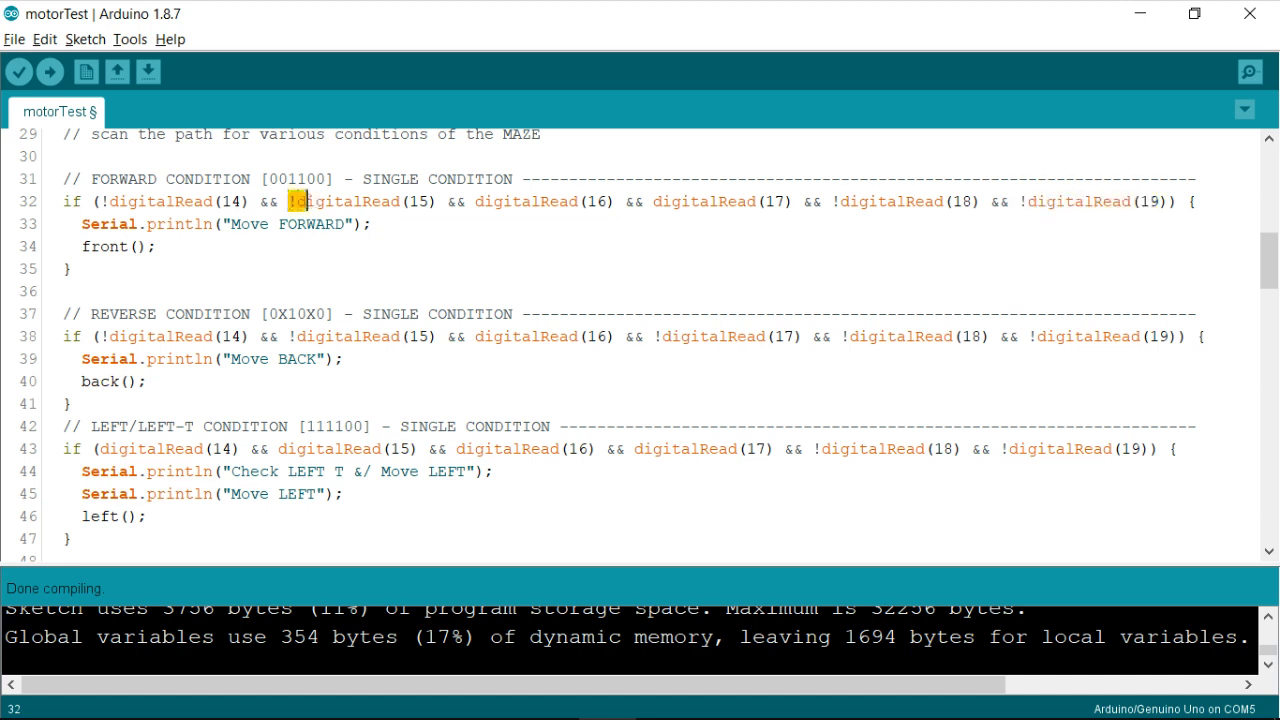
{"action": "left_click_drag", "start_coordinate": [290, 201], "coordinate": [370, 223]}
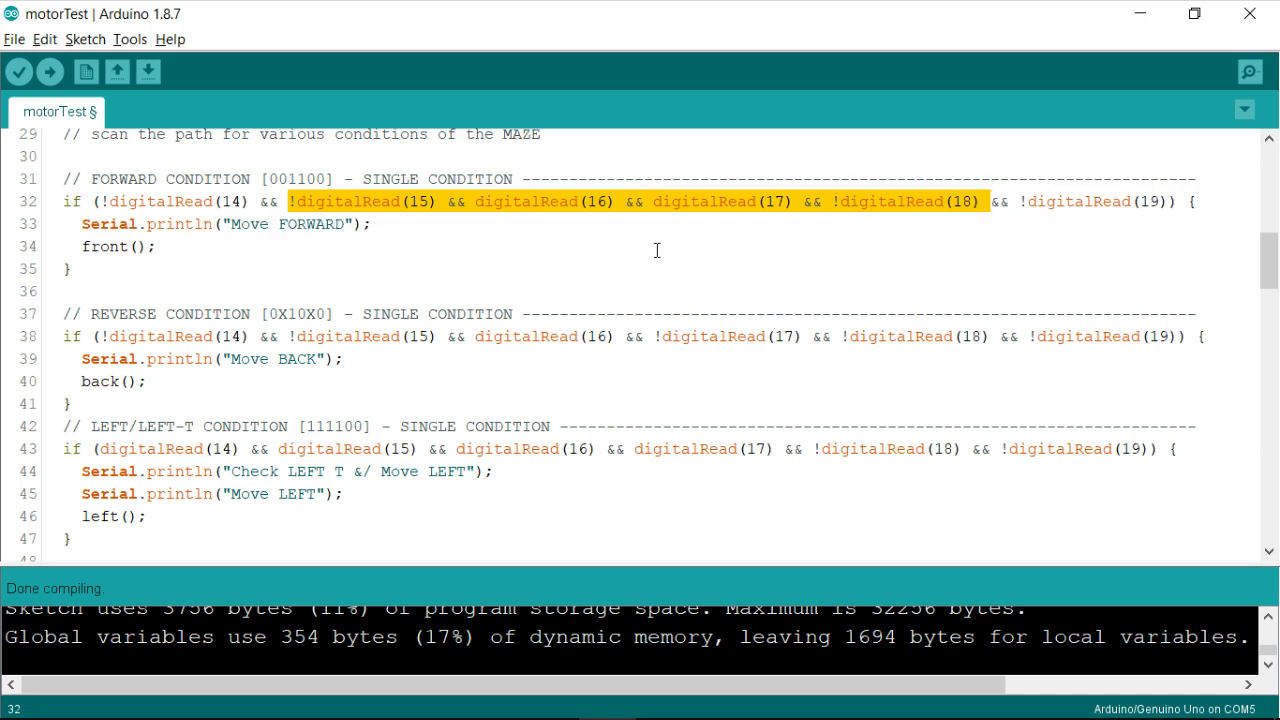
{"action": "mouse_move", "coordinate": [370, 223]}
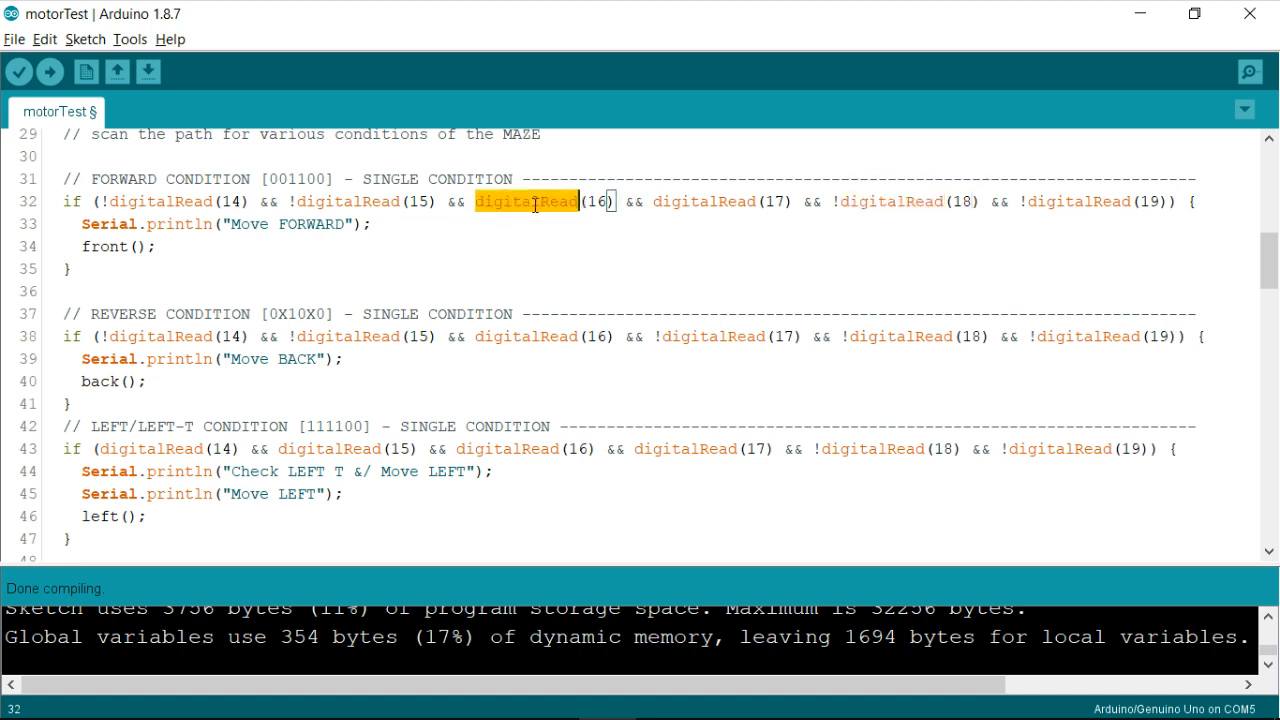
{"action": "double_click", "coordinate": [705, 201]}
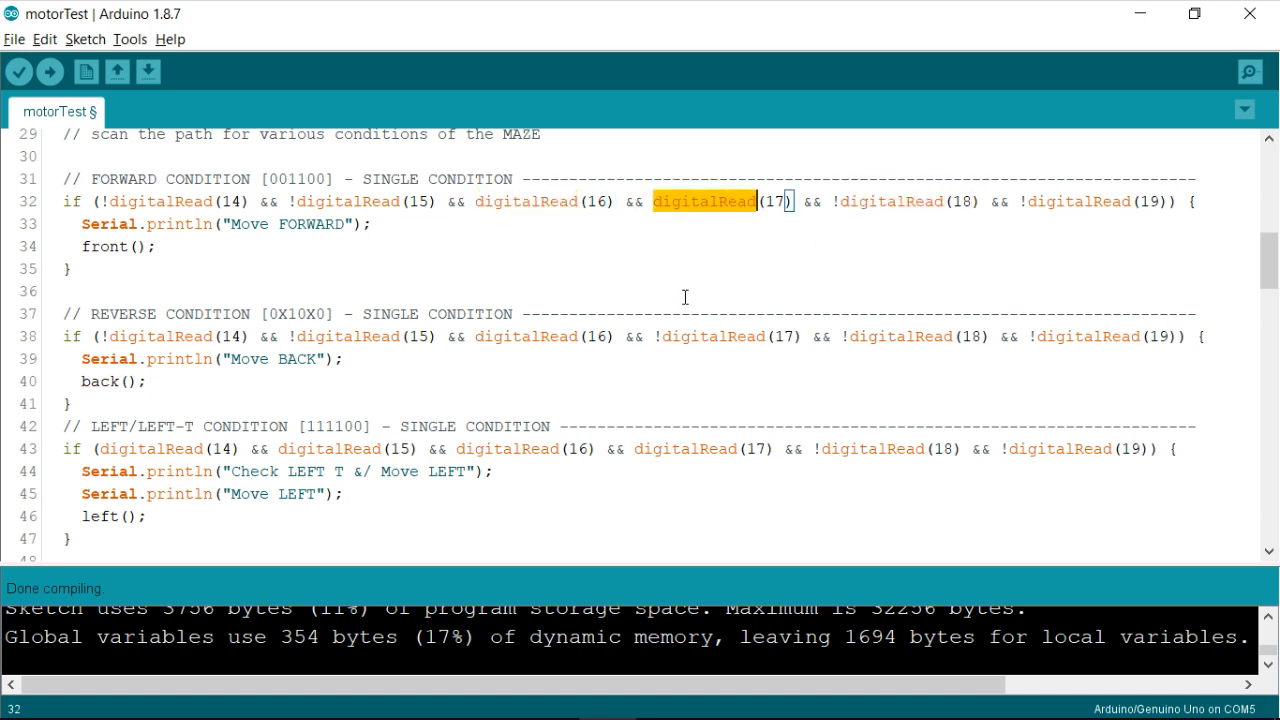
{"action": "mouse_move", "coordinate": [706, 260]}
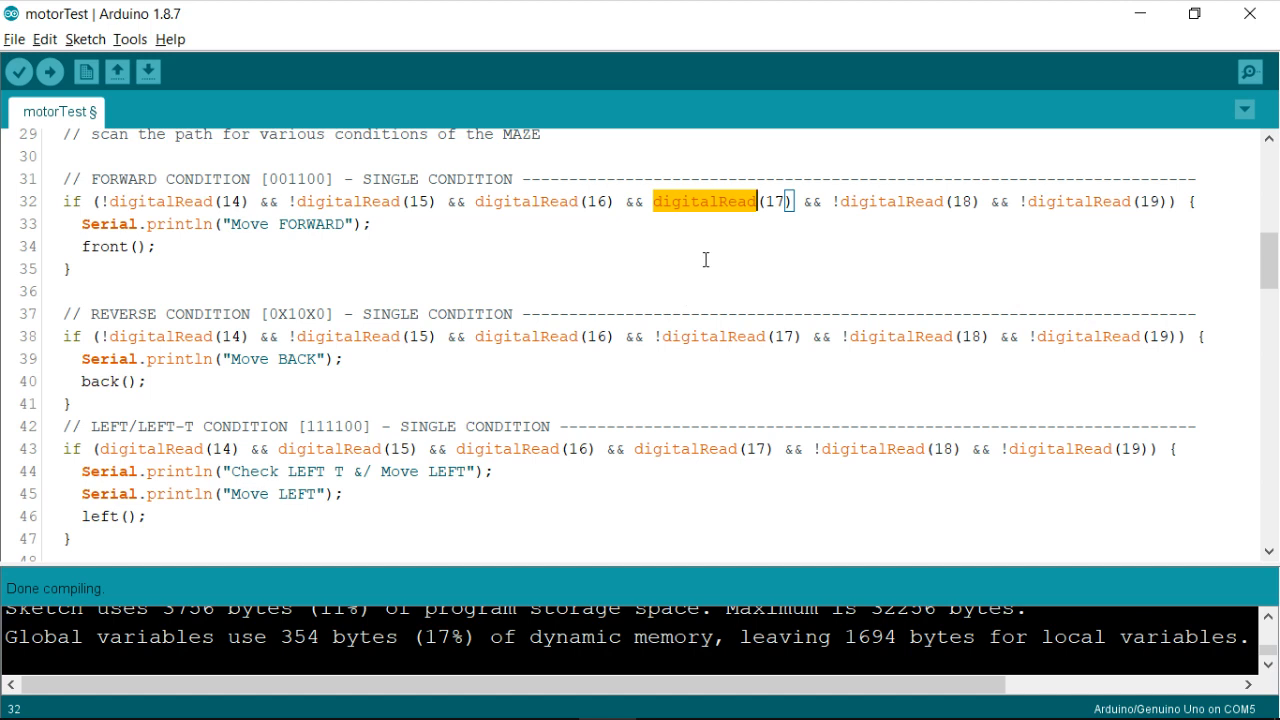
{"action": "mouse_move", "coordinate": [718, 261]}
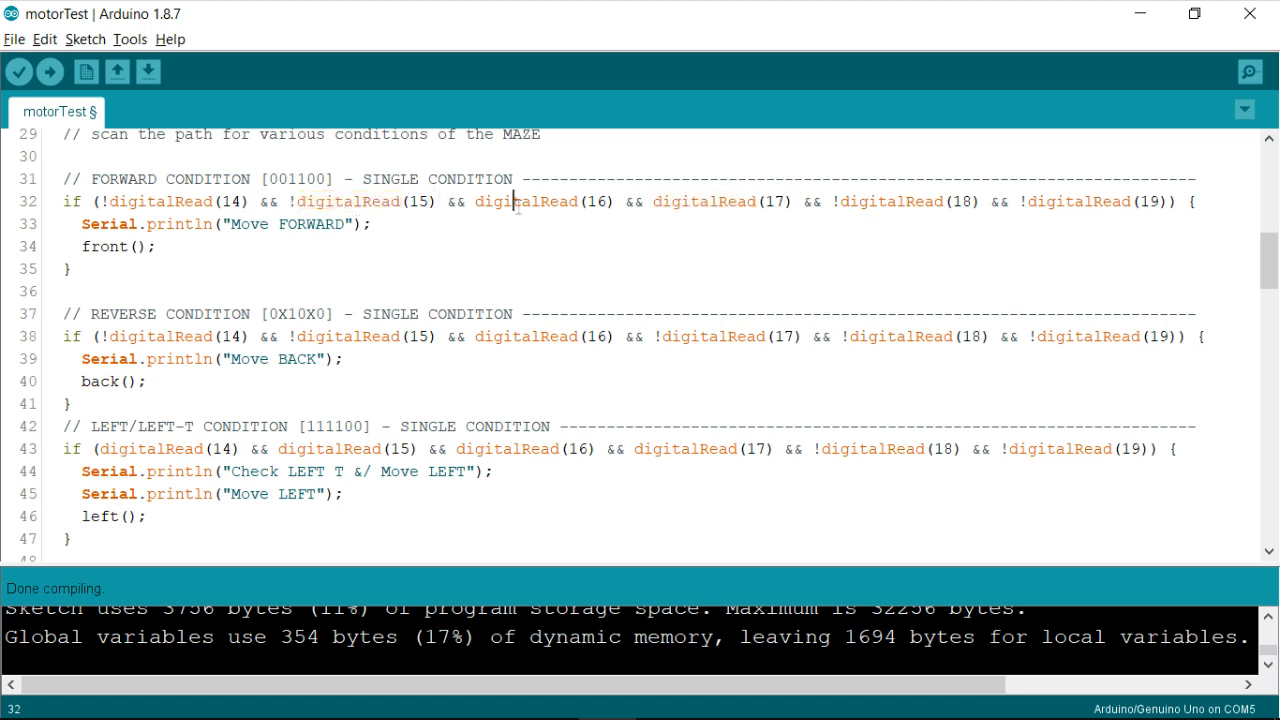
{"action": "double_click", "coordinate": [704, 201]}
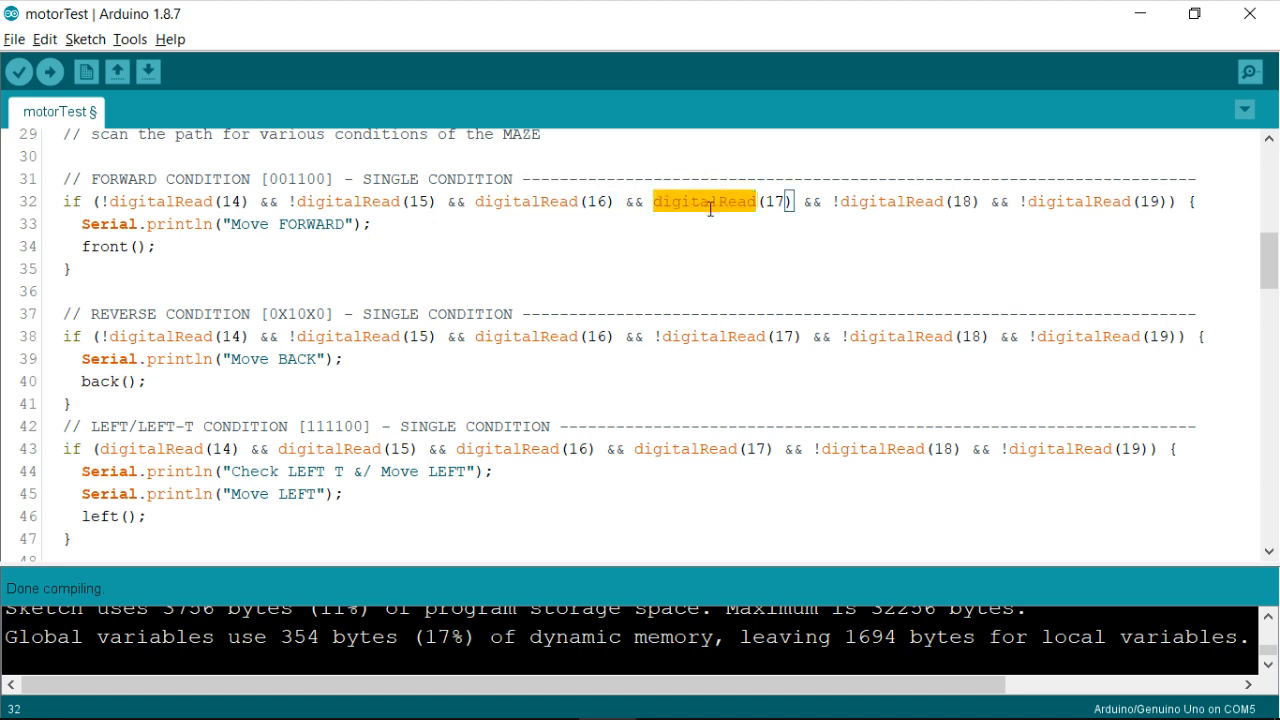
{"action": "mouse_move", "coordinate": [909, 201]}
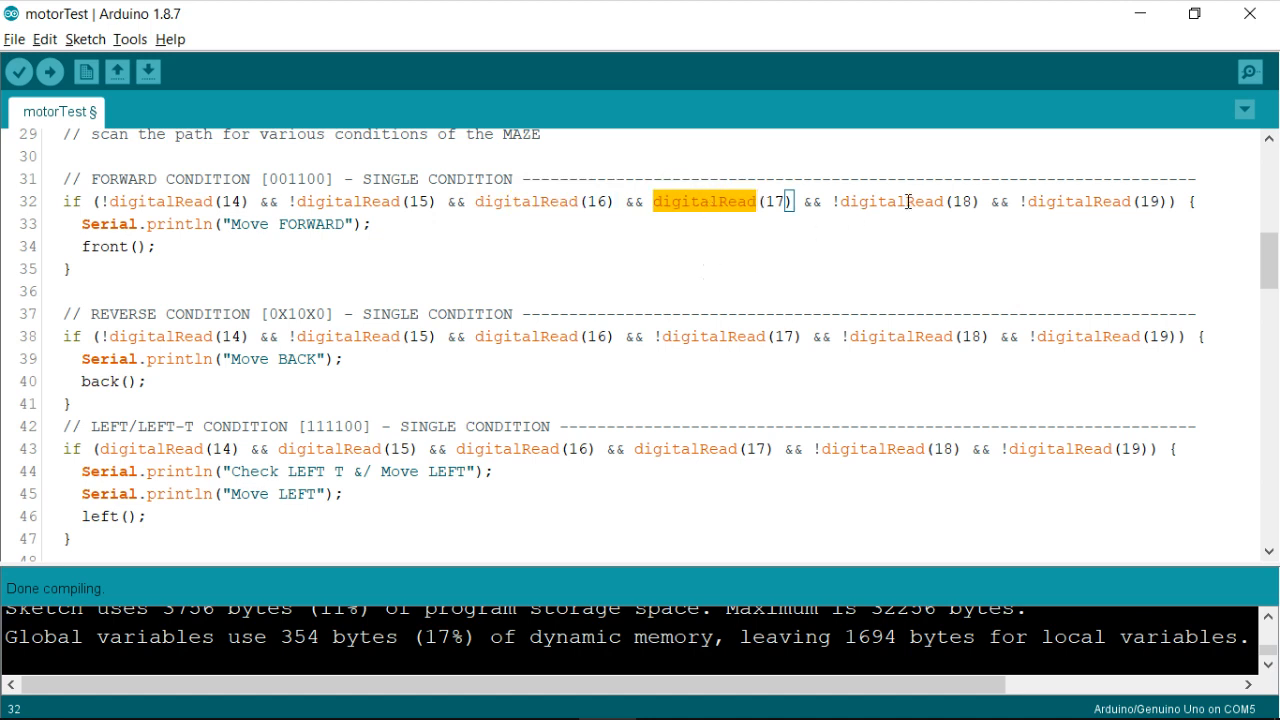
{"action": "double_click", "coordinate": [893, 201]}
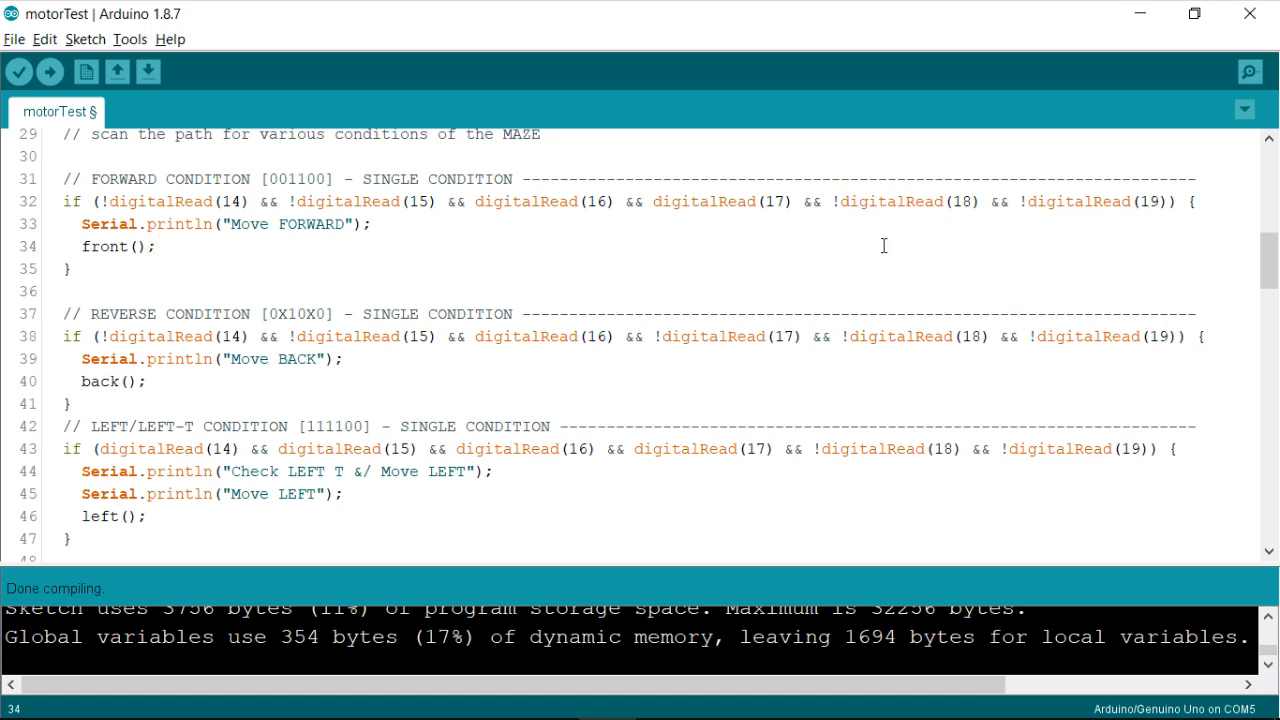
{"action": "mouse_move", "coordinate": [850, 202]}
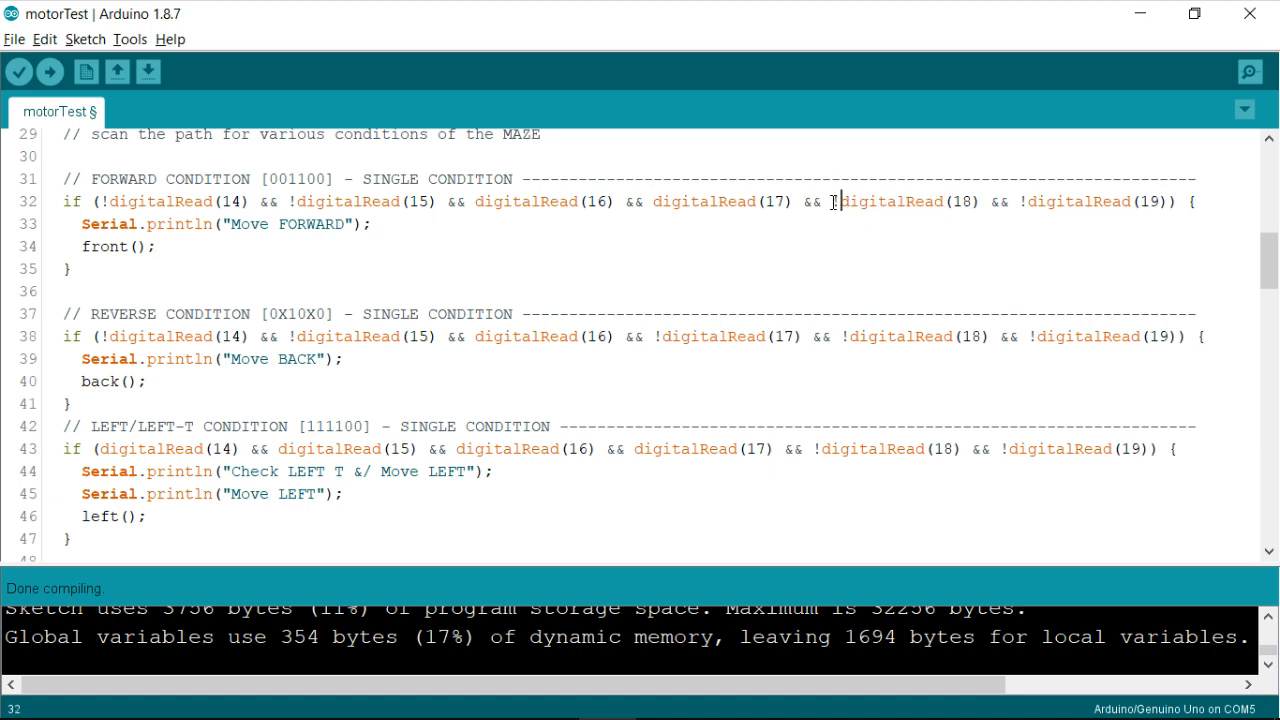
{"action": "double_click", "coordinate": [834, 201]}
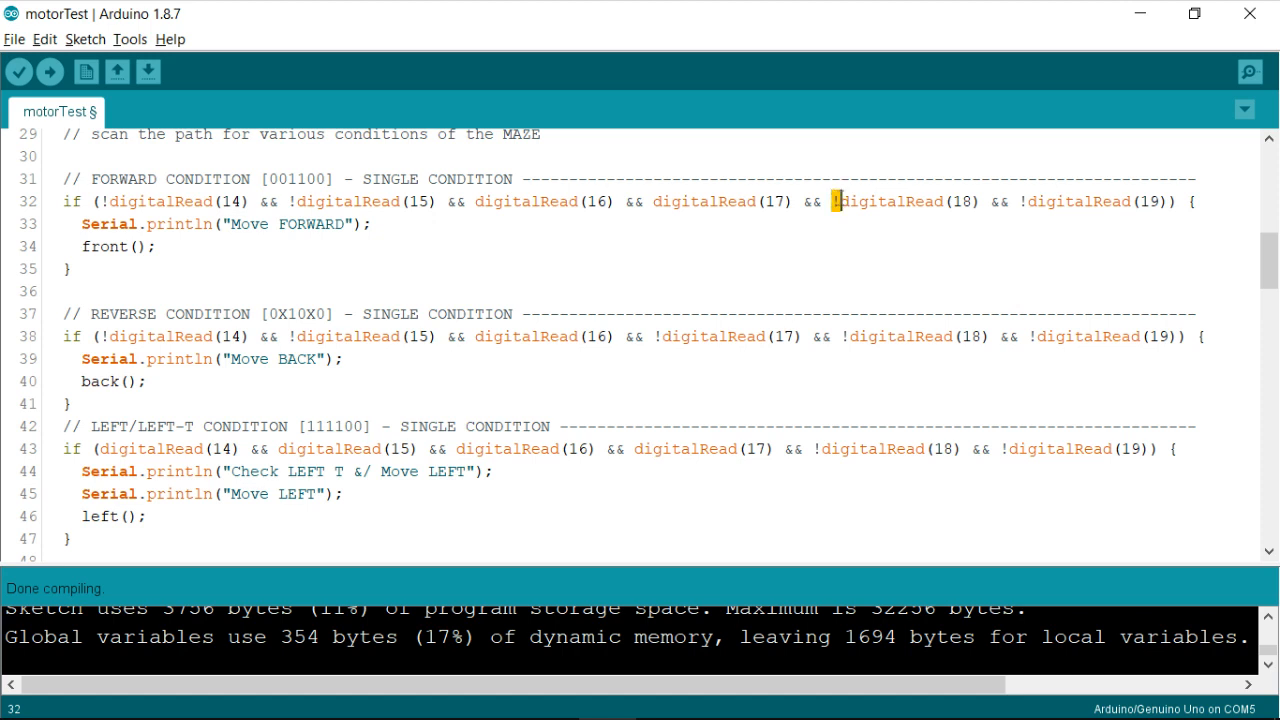
{"action": "double_click", "coordinate": [893, 201]}
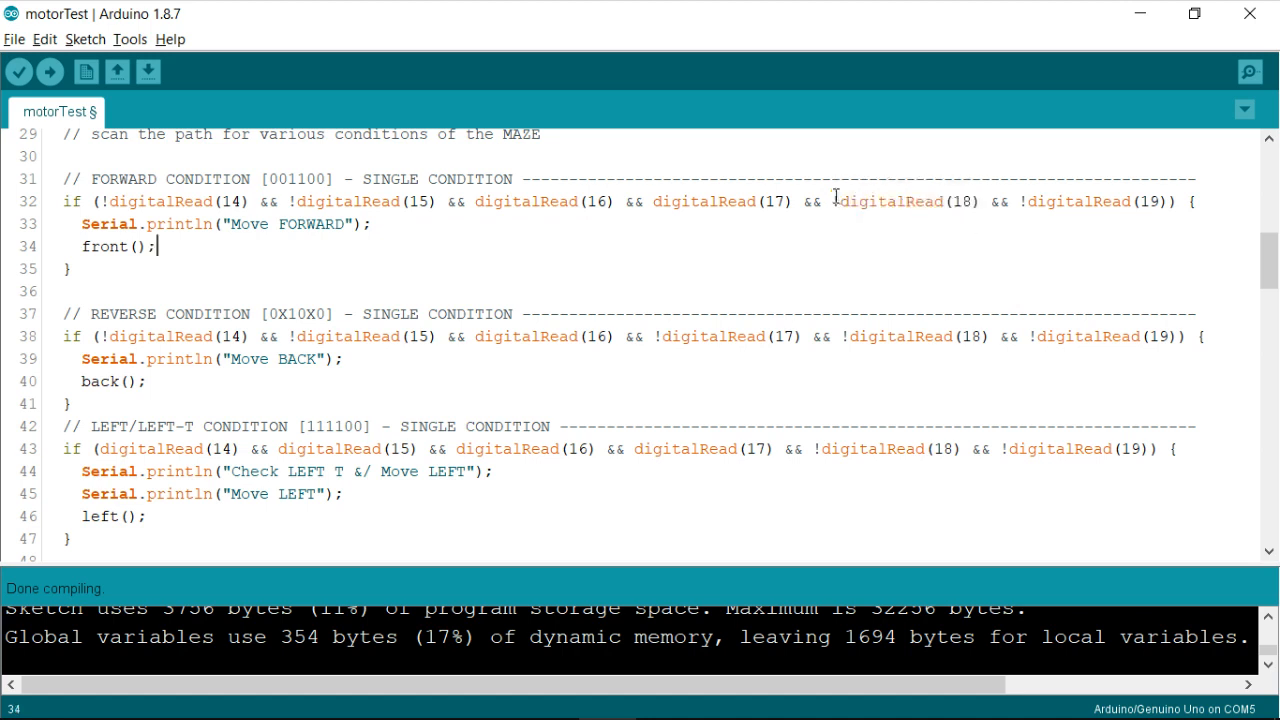
{"action": "double_click", "coordinate": [895, 201]}
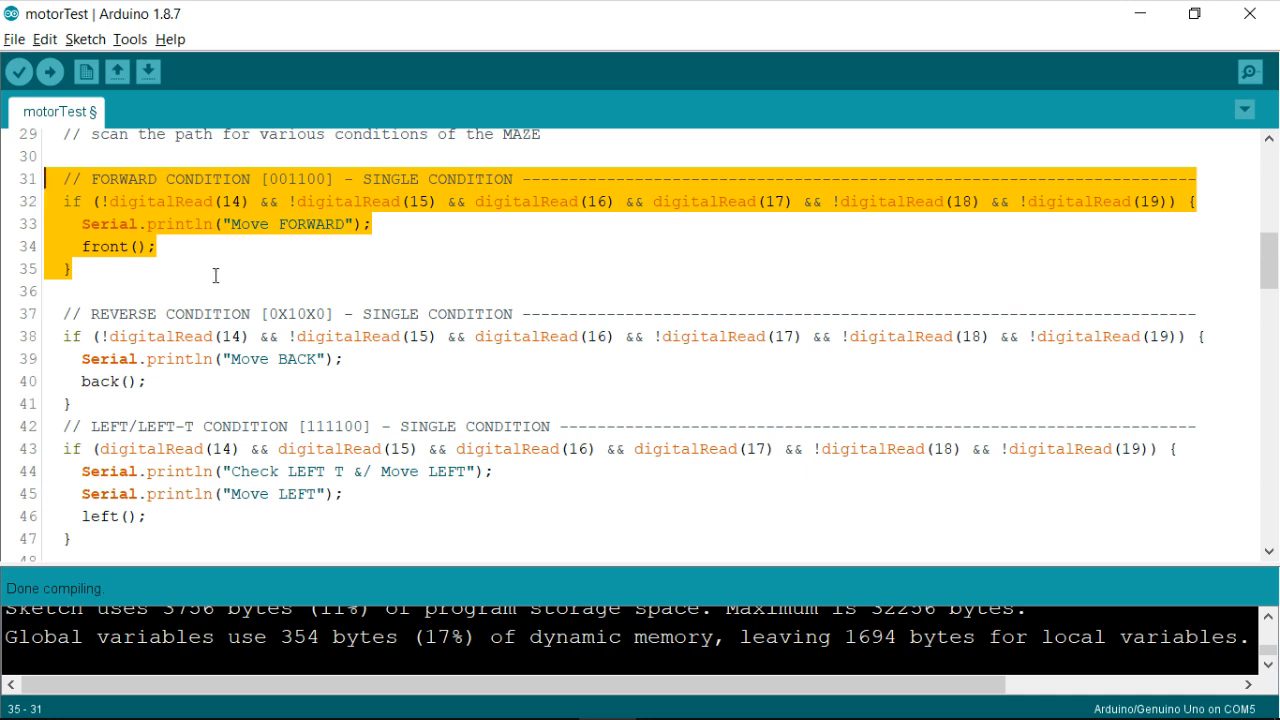
Change the FORWARD condition to if (1) with a blank line after its print.
{"action": "left_click", "coordinate": [157, 247]}
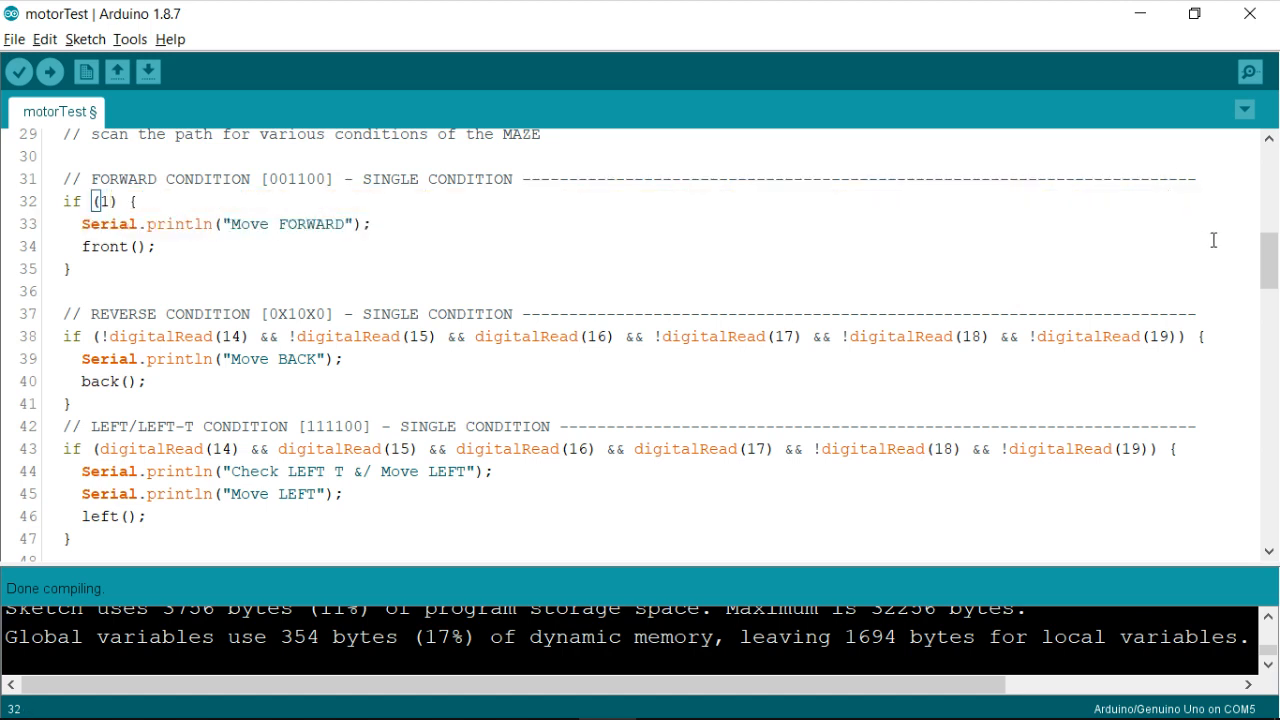
{"action": "mouse_move", "coordinate": [783, 200]}
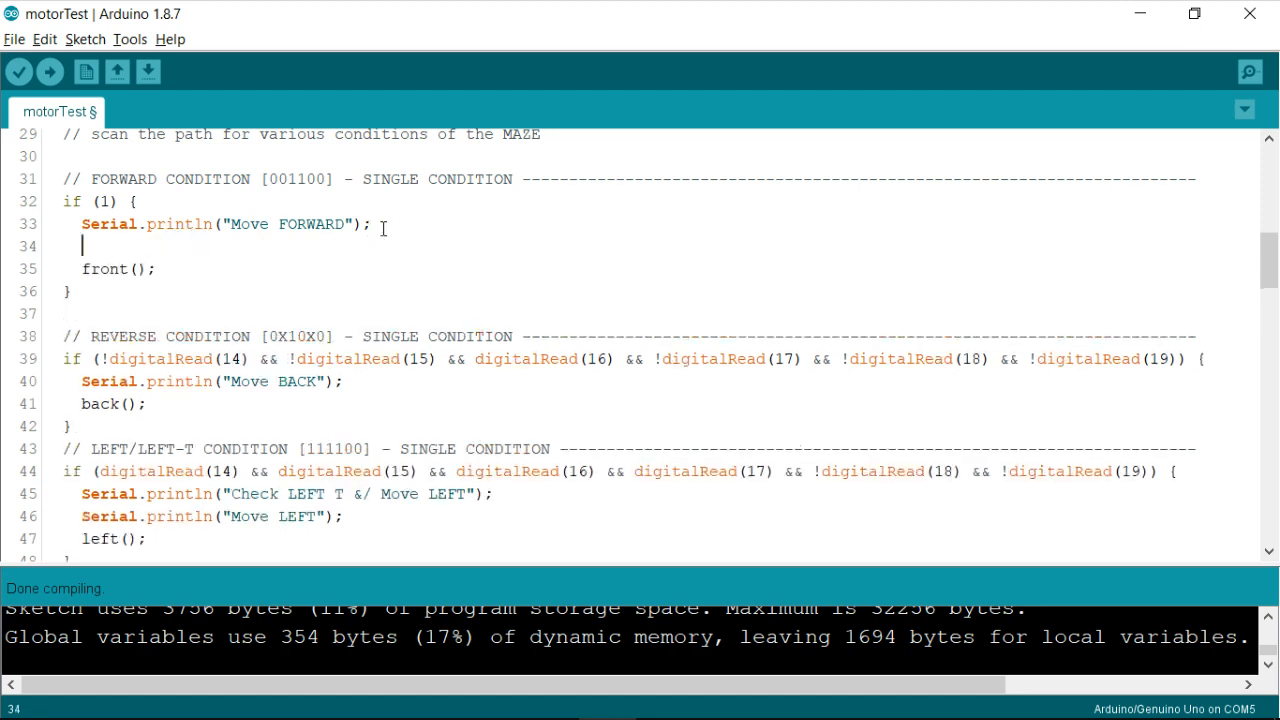
Type path = path + 'S'; on the blank line above front().
{"action": "type", "text": "path"}
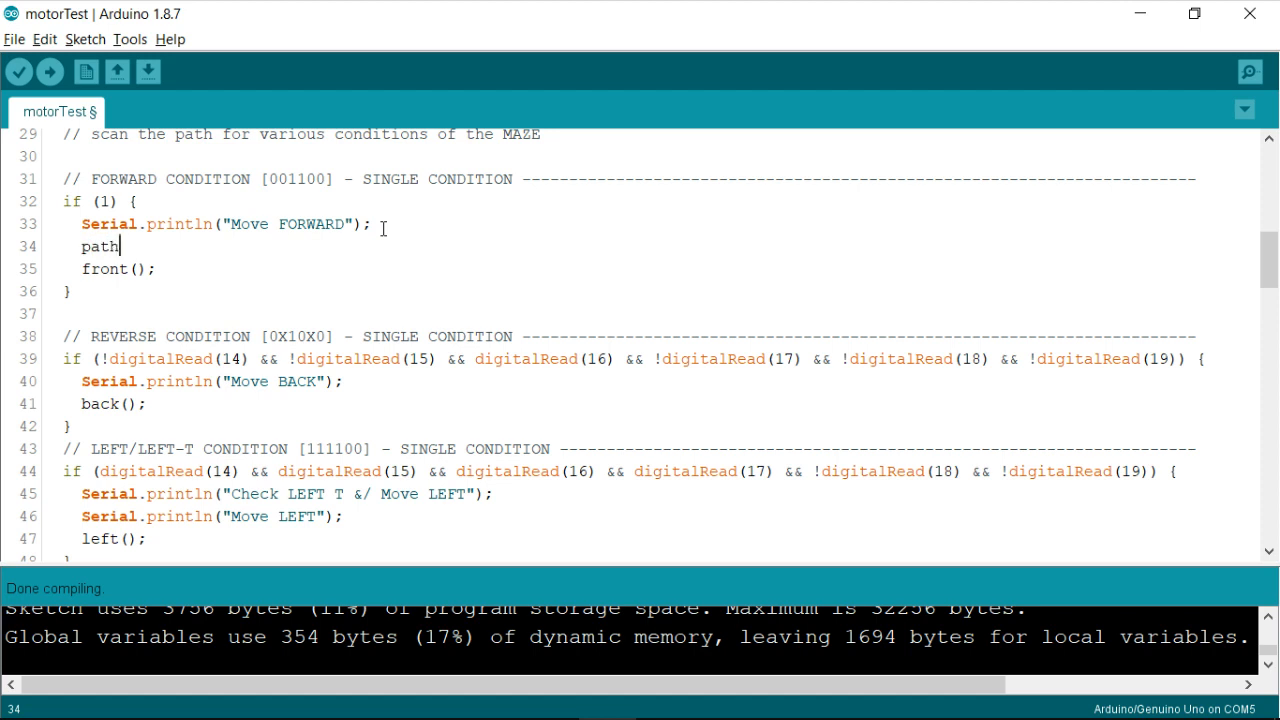
{"action": "type", "text": "\" \""}
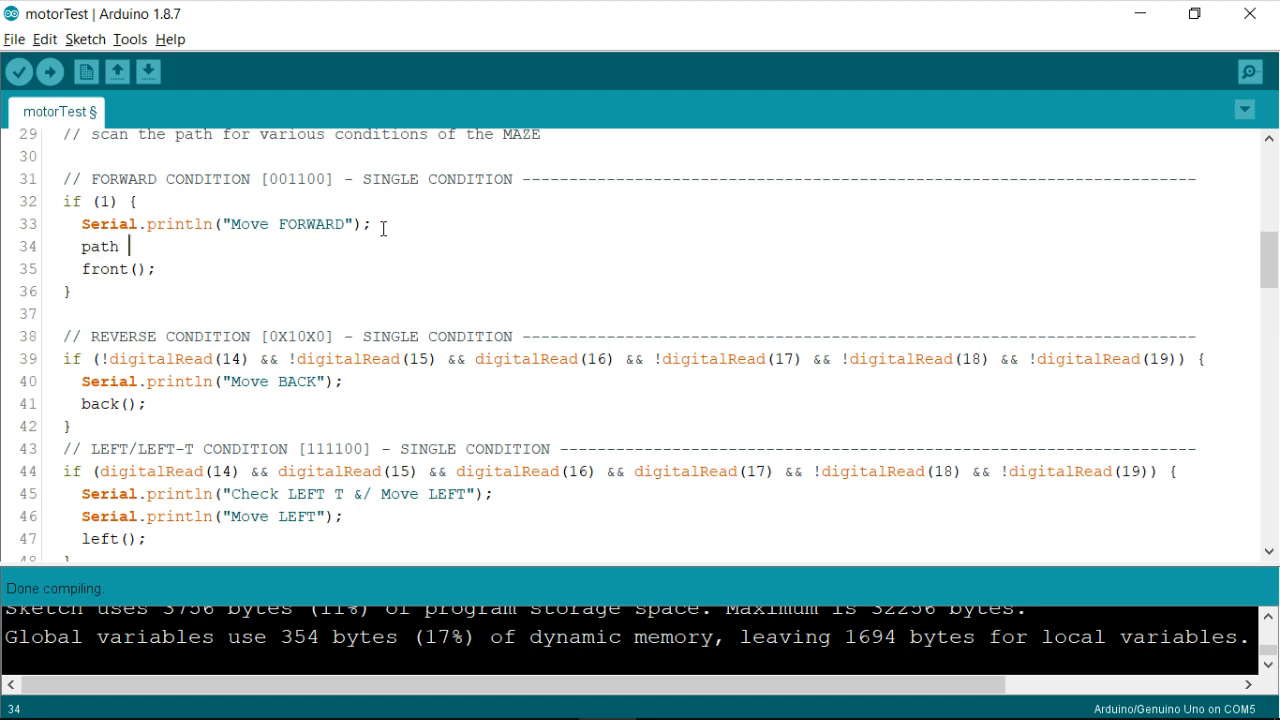
{"action": "type", "text": "="}
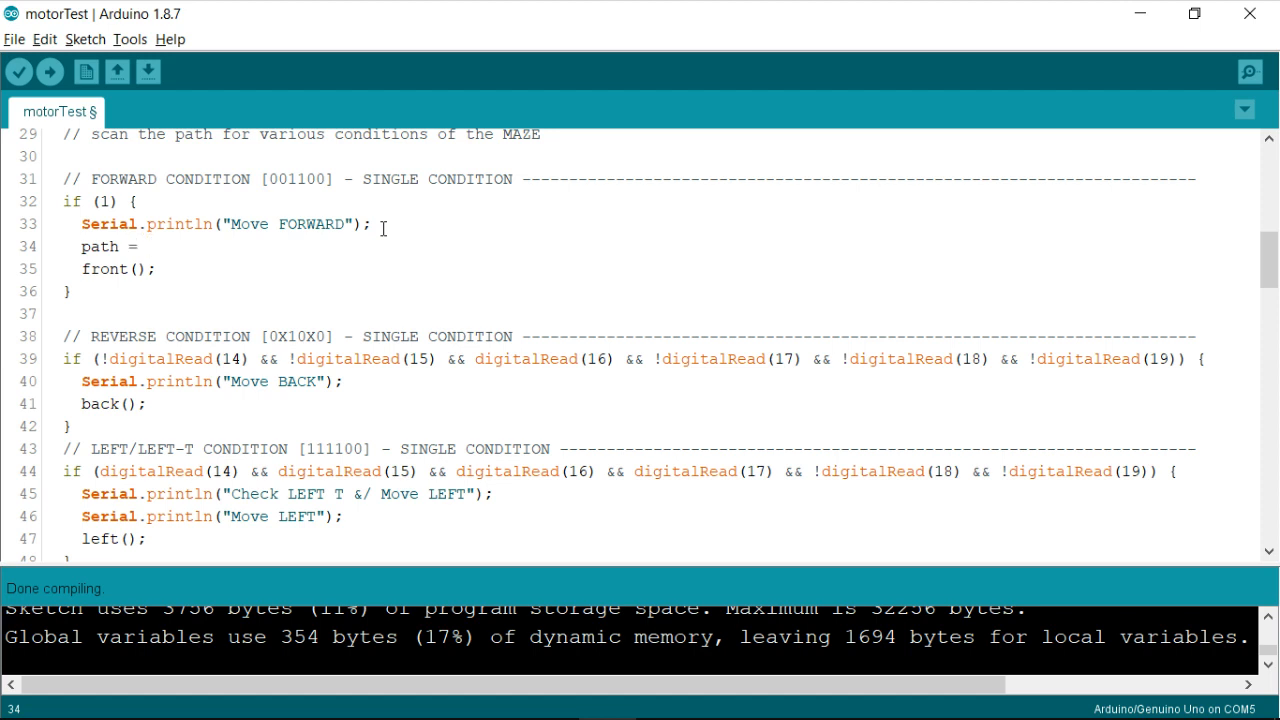
{"action": "type", "text": "path"}
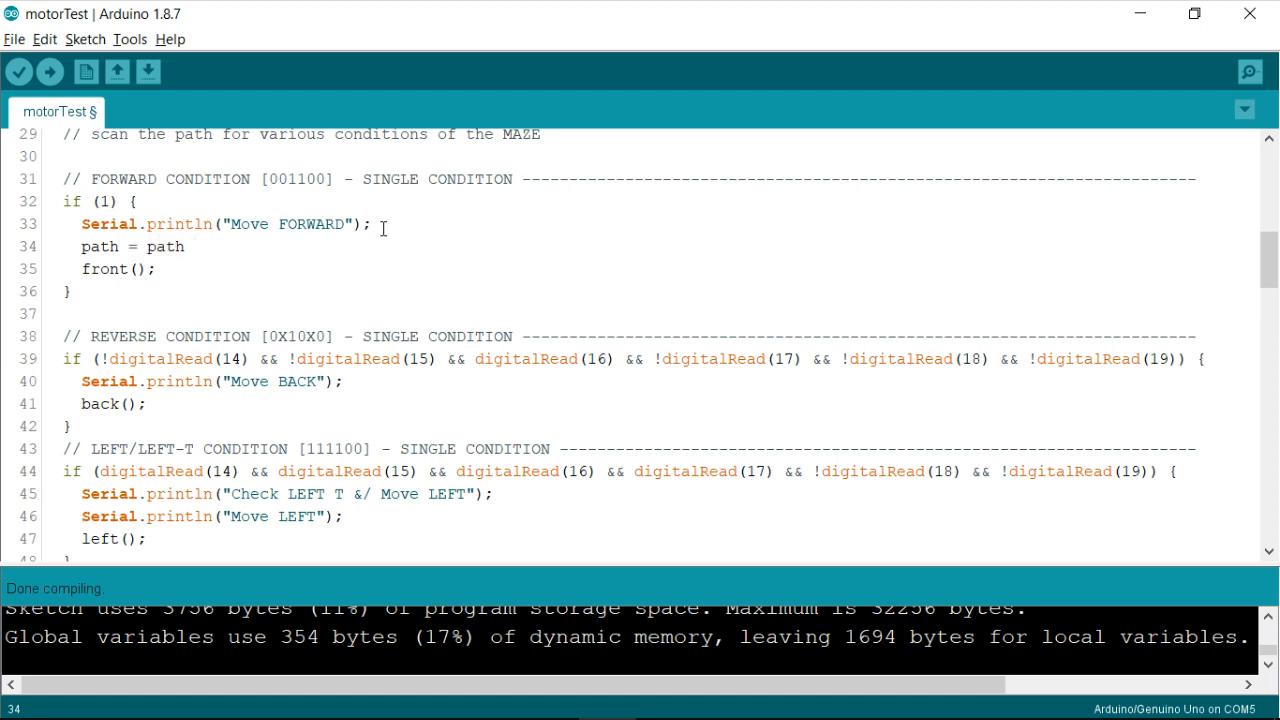
{"action": "type", "text": "+"}
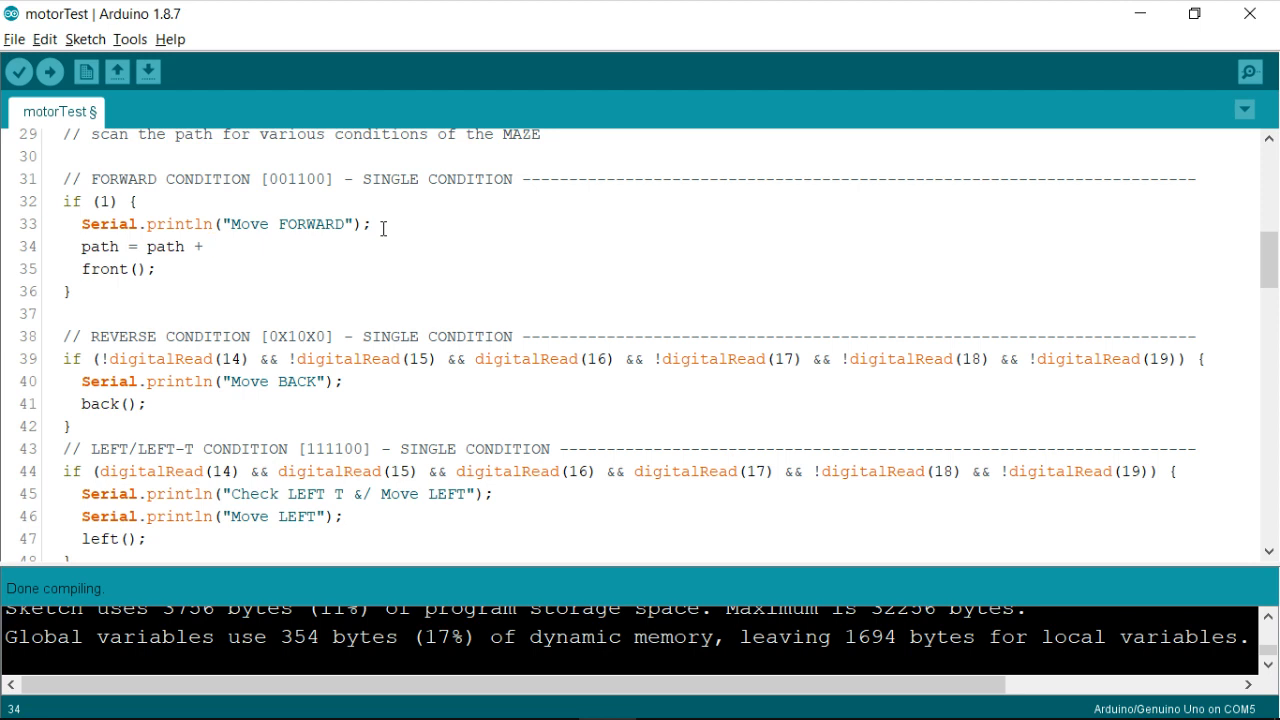
{"action": "type", "text": "'';"}
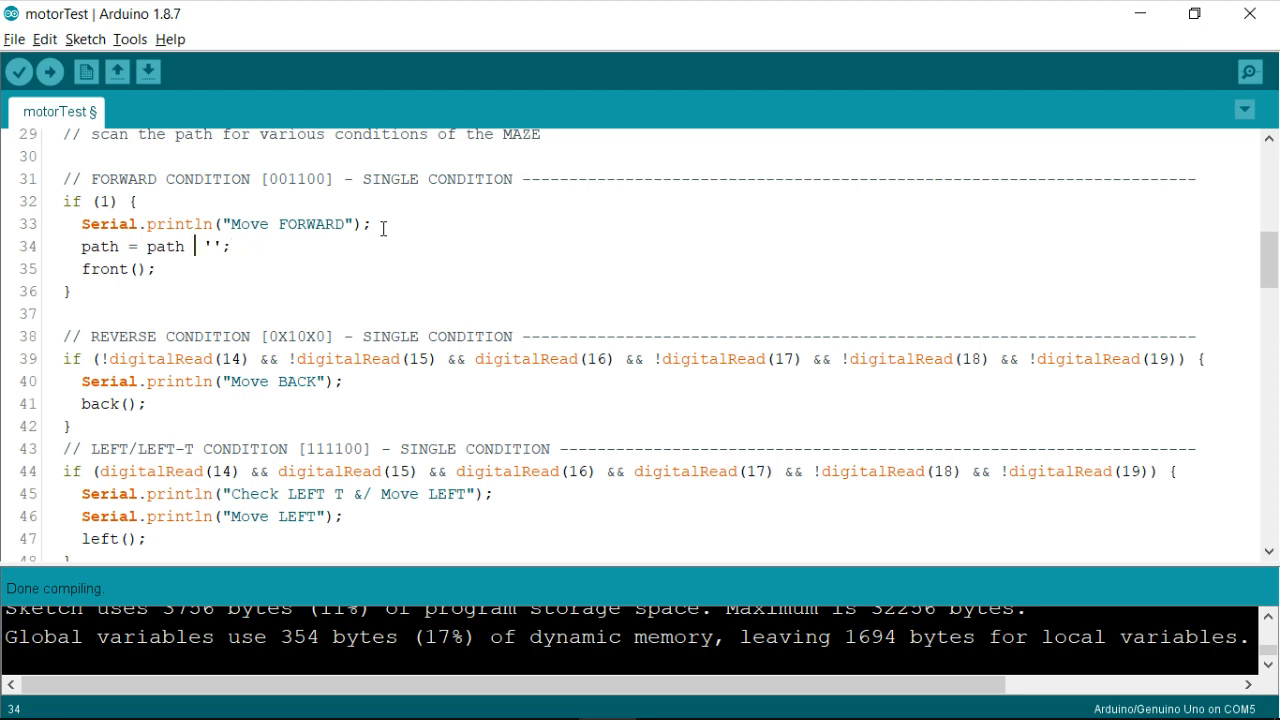
{"action": "type", "text": "="}
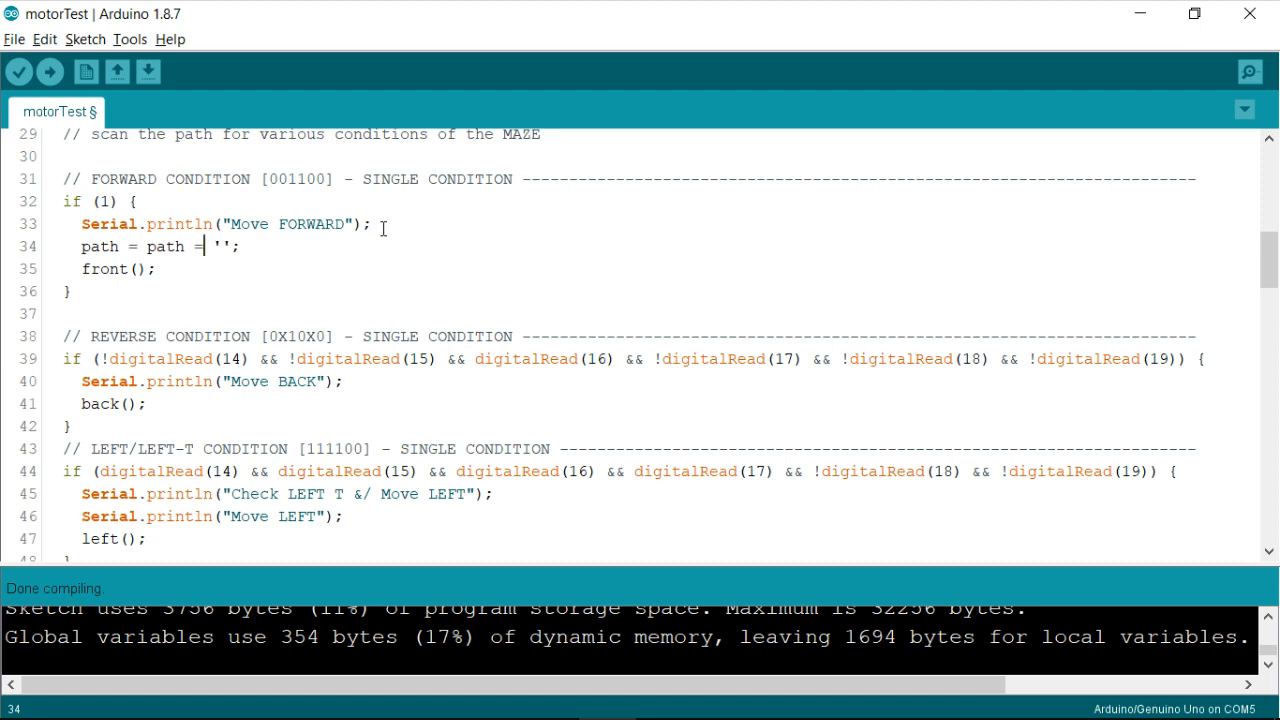
{"action": "type", "text": "+"}
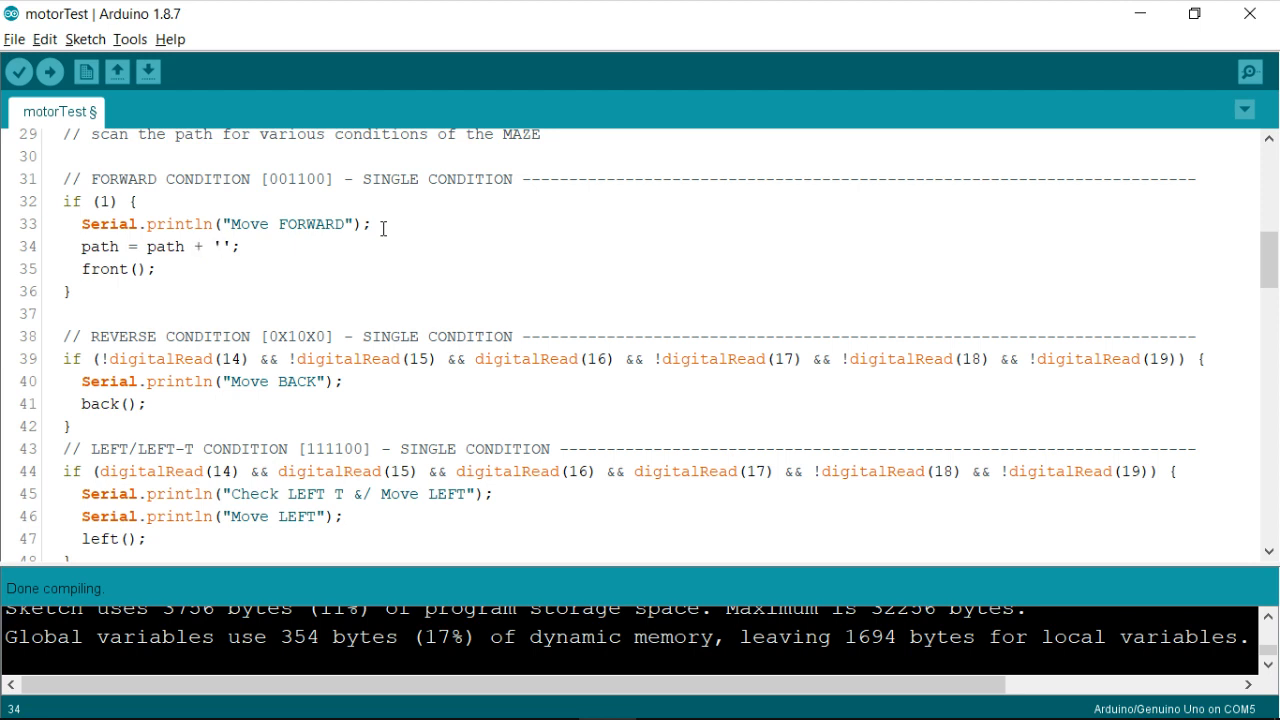
{"action": "mouse_move", "coordinate": [318, 201]}
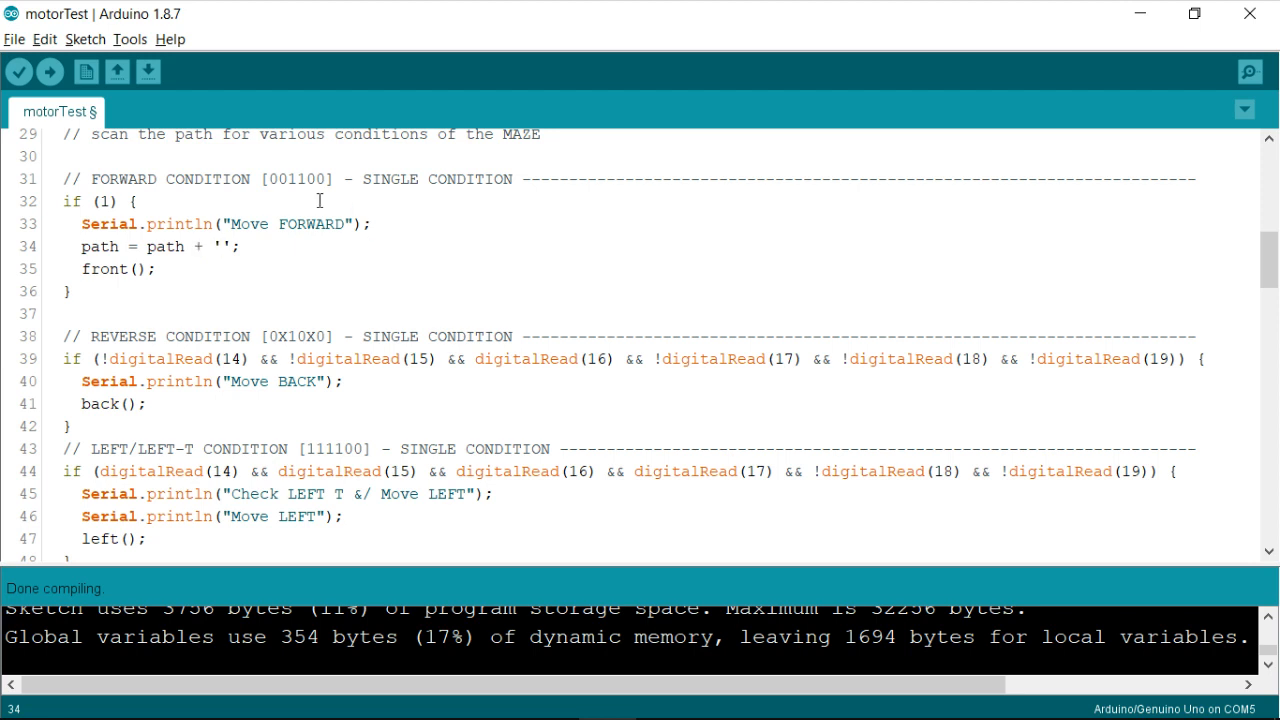
{"action": "mouse_move", "coordinate": [290, 227]}
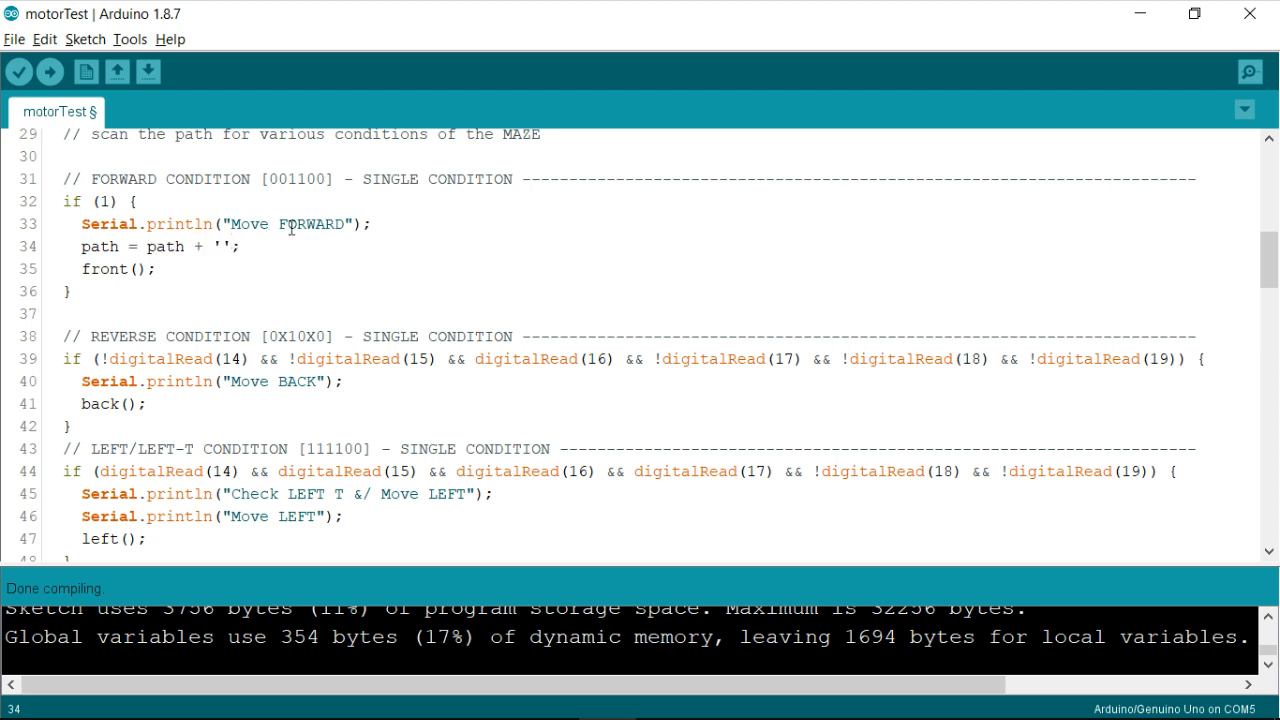
{"action": "type", "text": "S"}
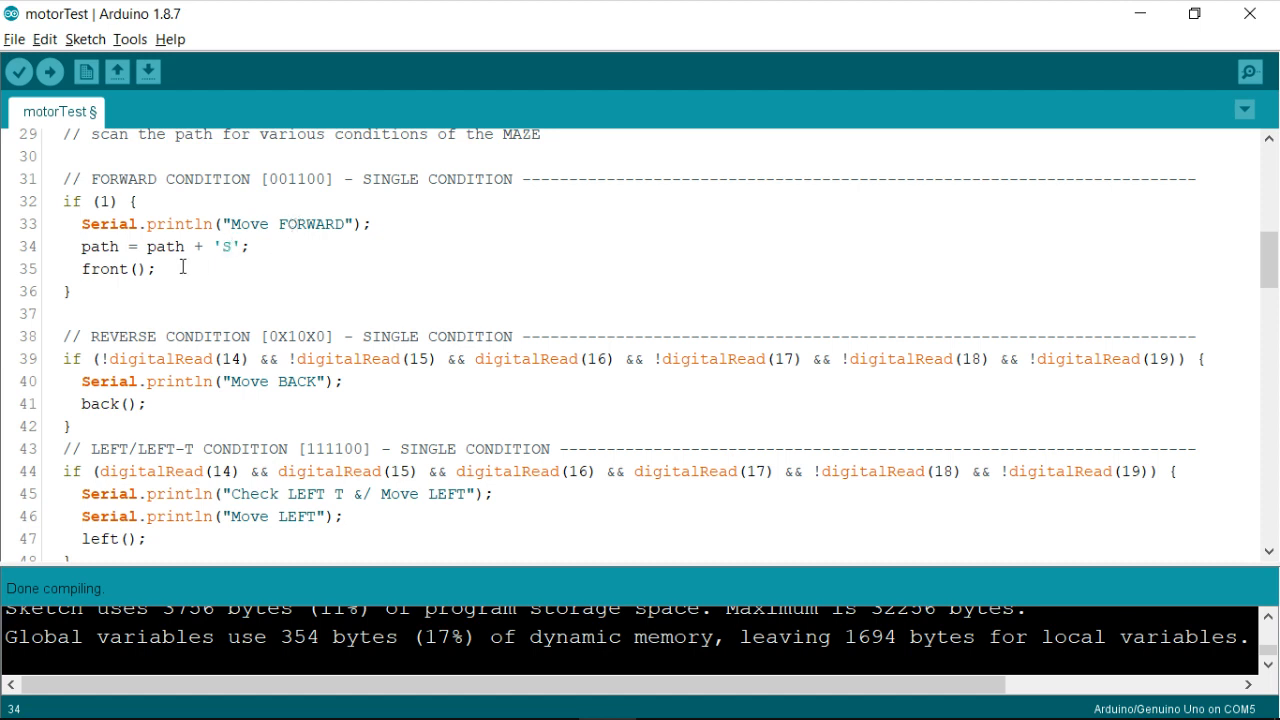
{"action": "mouse_move", "coordinate": [181, 261]}
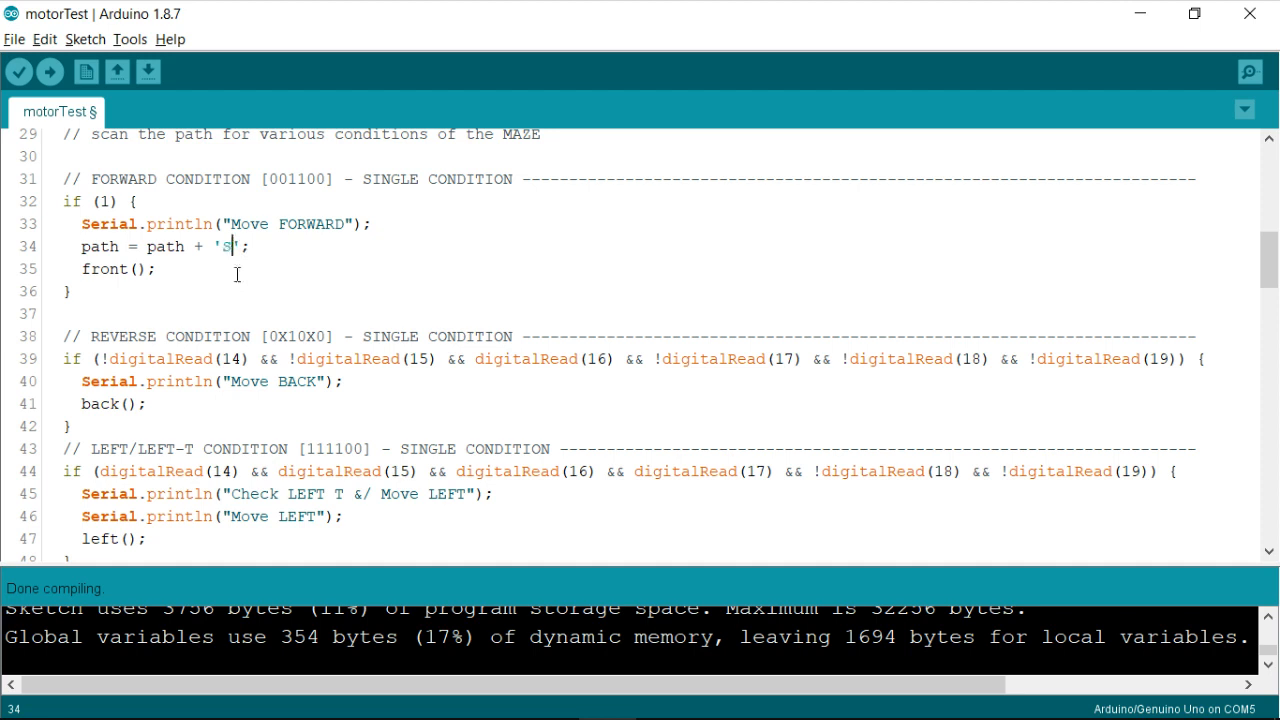
{"action": "scroll", "scroll_direction": "down", "scroll_amount": 3}
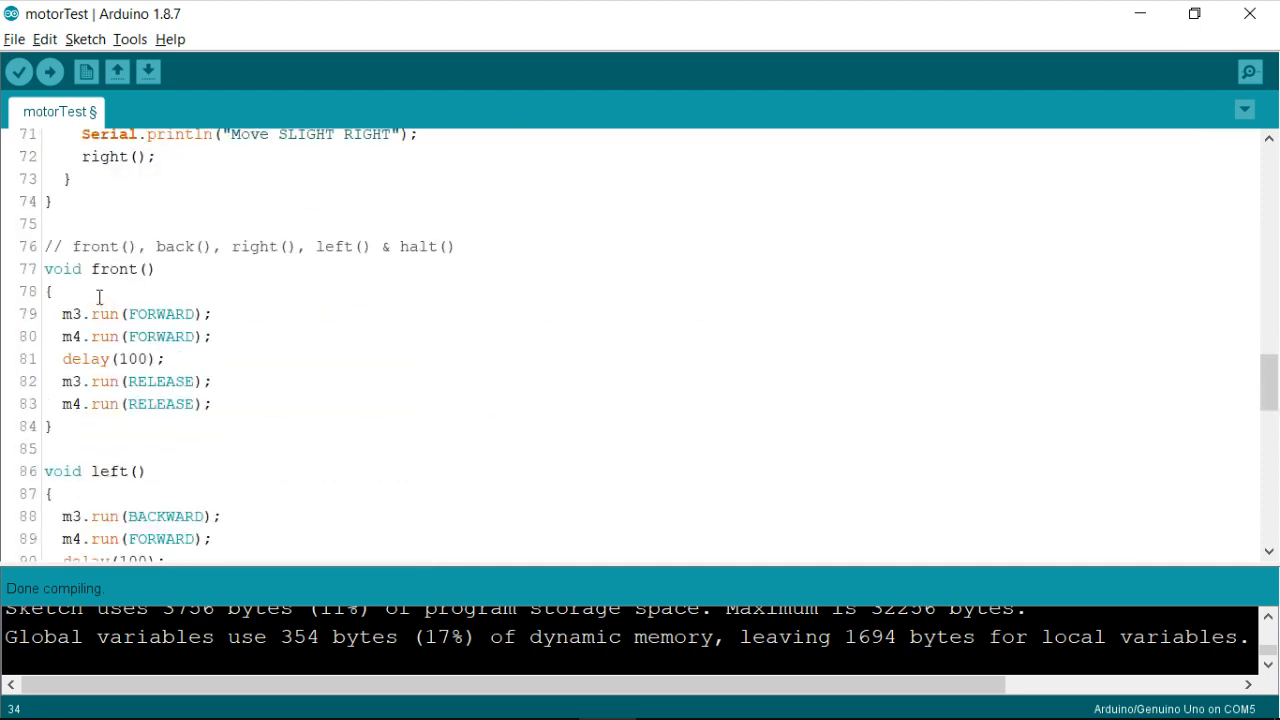
{"action": "double_click", "coordinate": [115, 268]}
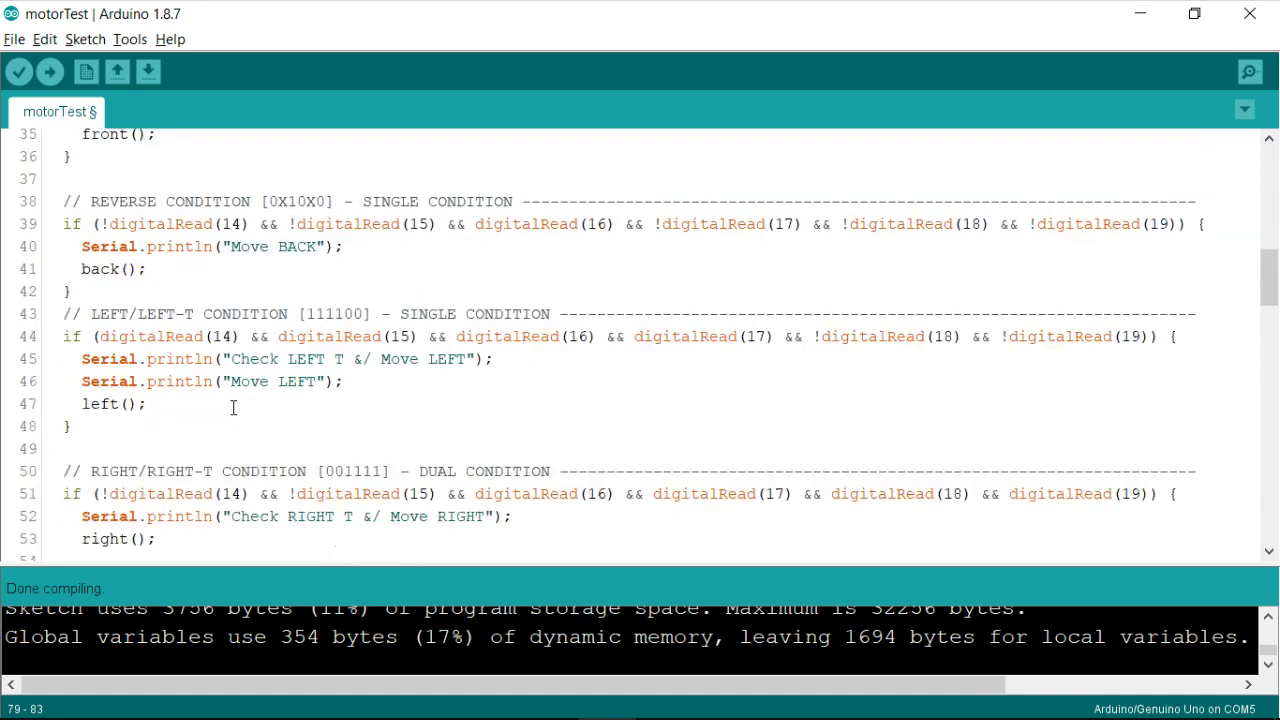
{"action": "scroll", "scroll_direction": "up", "scroll_amount": 3}
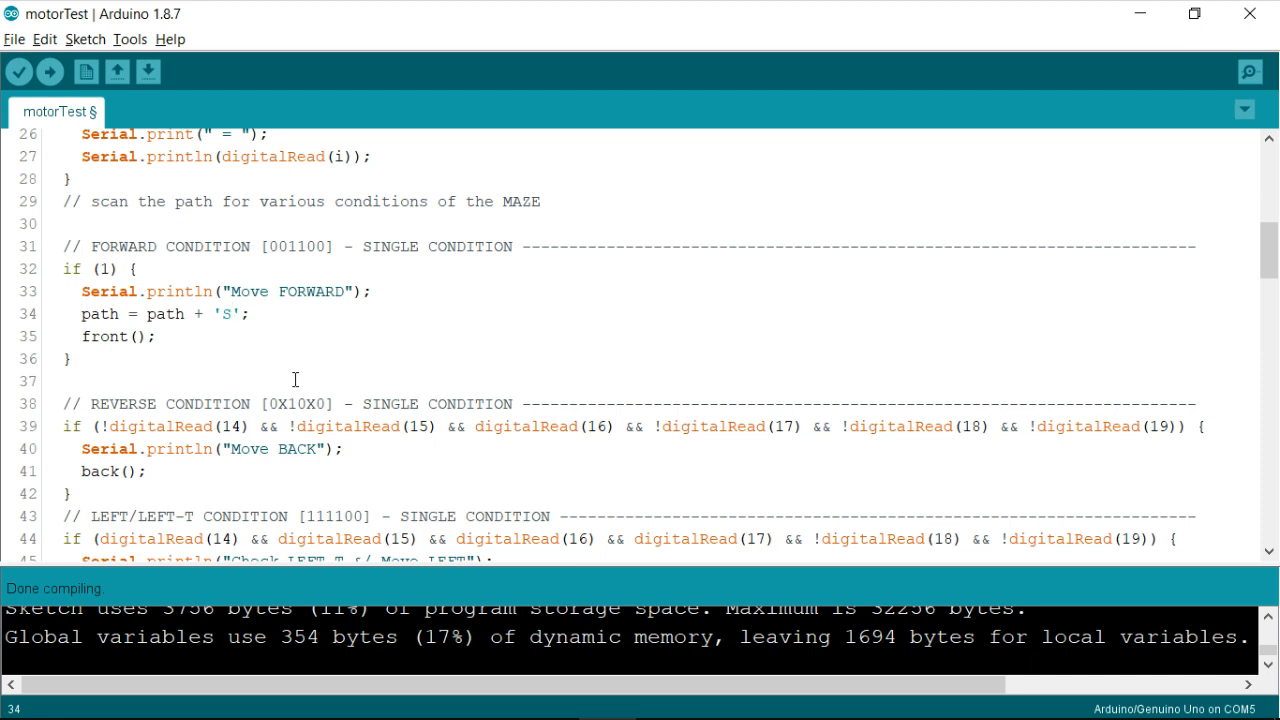
Trim the repeated s letters back to a single 'S' and save the sketch.
{"action": "type", "text": "sssssssssss"}
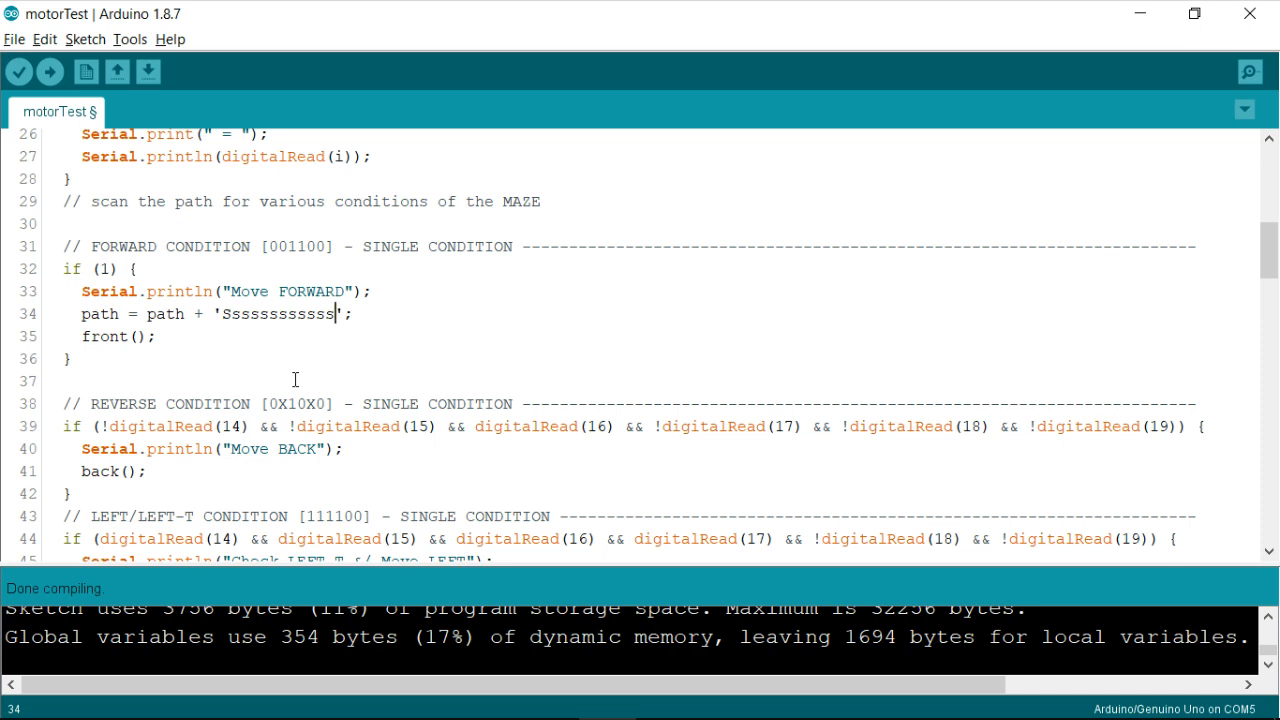
{"action": "left_click_drag", "start_coordinate": [330, 313], "coordinate": [235, 313]}
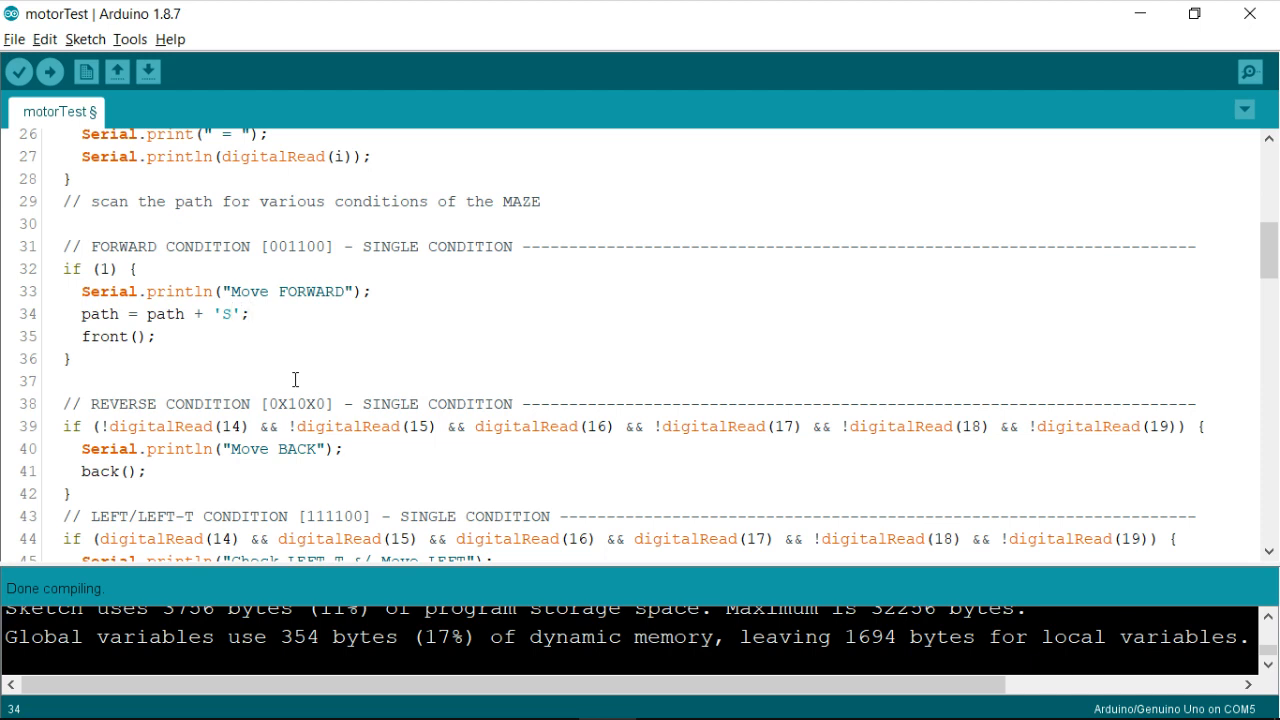
{"action": "key", "text": "ctrl+s"}
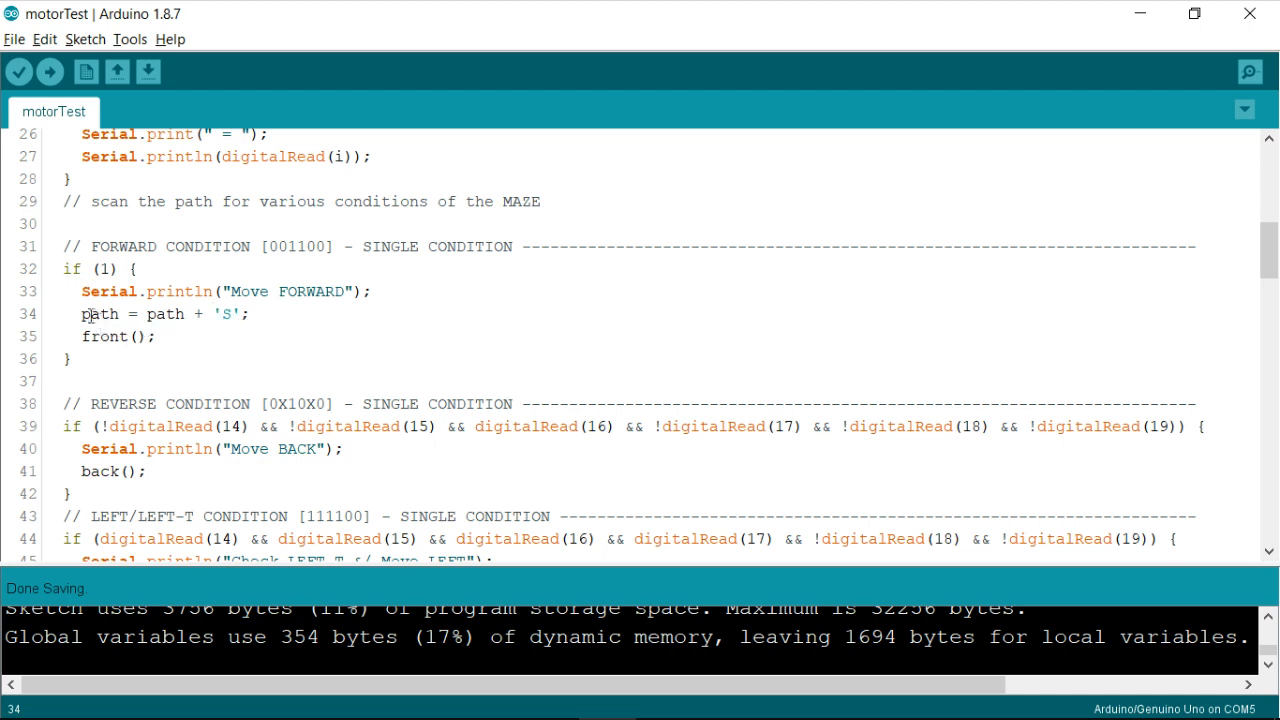
{"action": "mouse_move", "coordinate": [165, 350]}
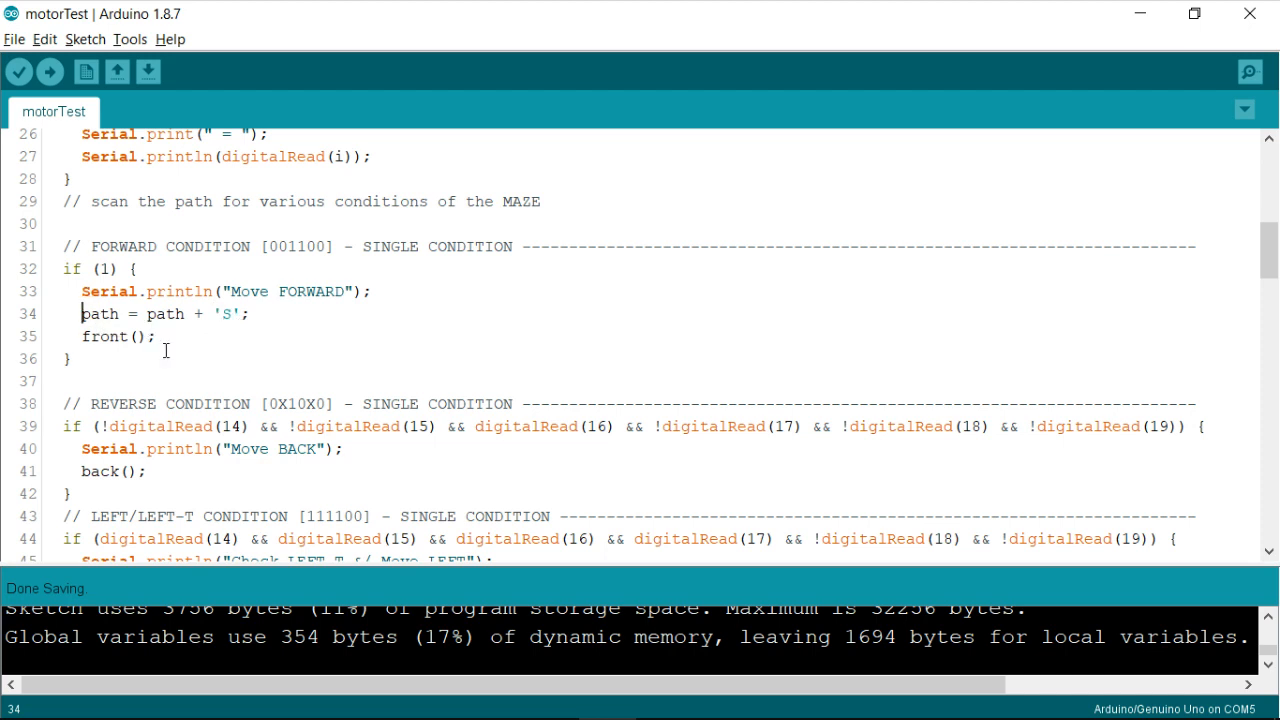
Comment out the old path line and type path += 'S'; beneath it.
{"action": "key", "text": "ctrl+/"}
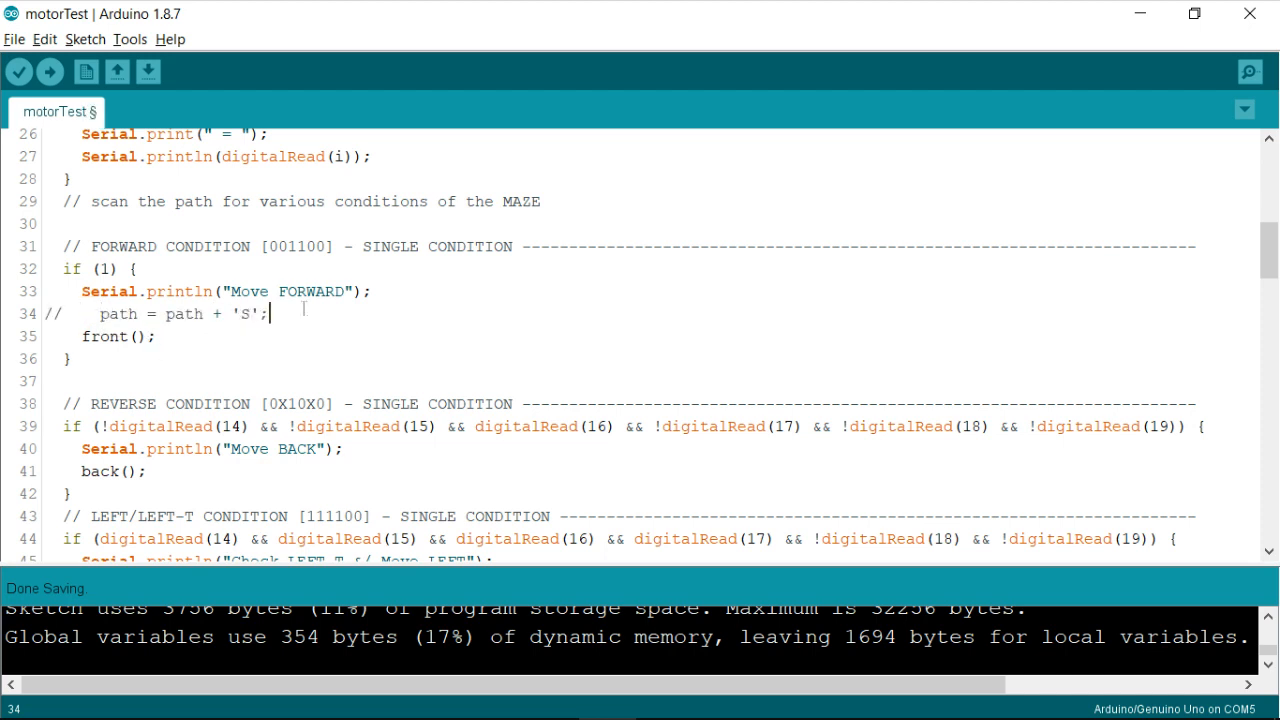
{"action": "key", "text": "Enter"}
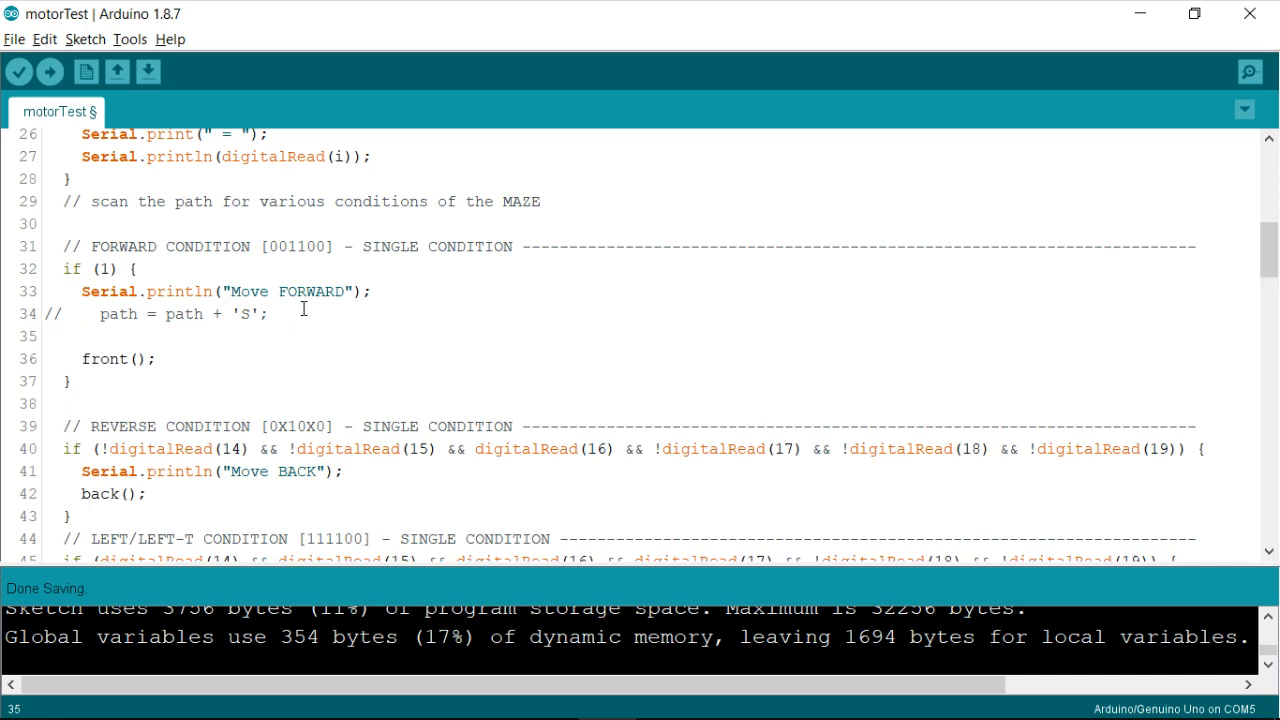
{"action": "type", "text": "path"}
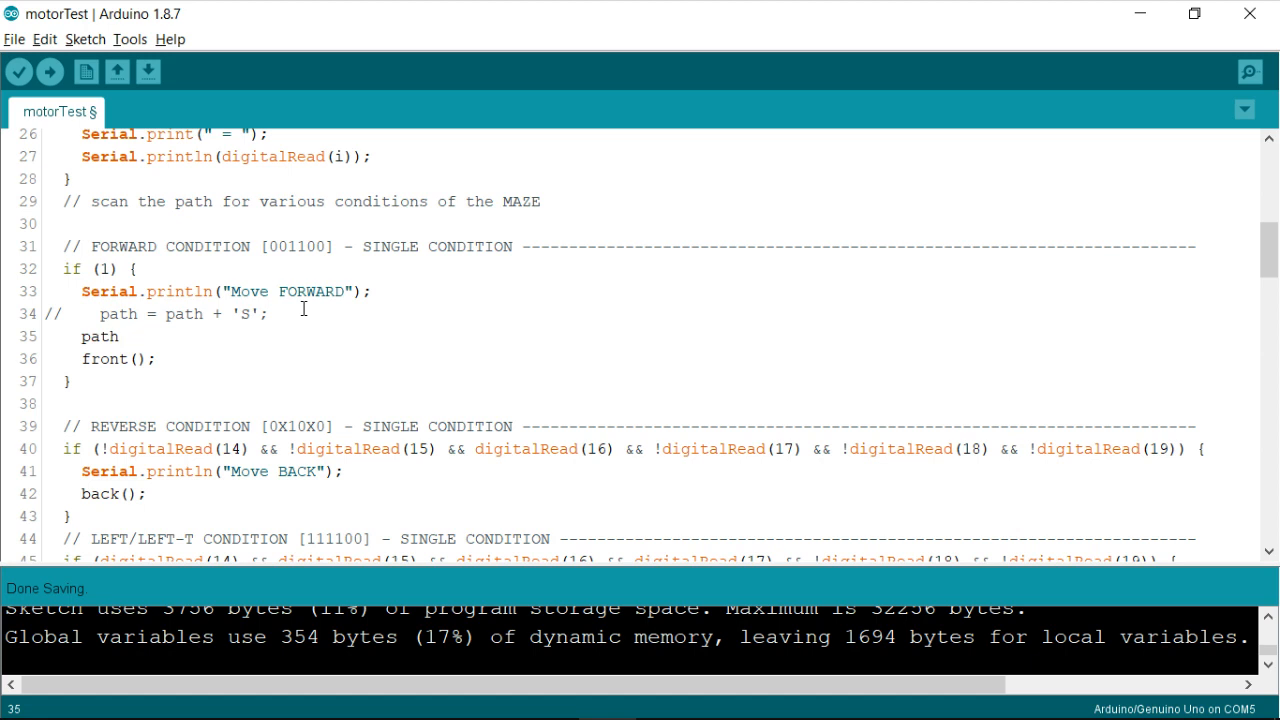
{"action": "type", "text": "+="}
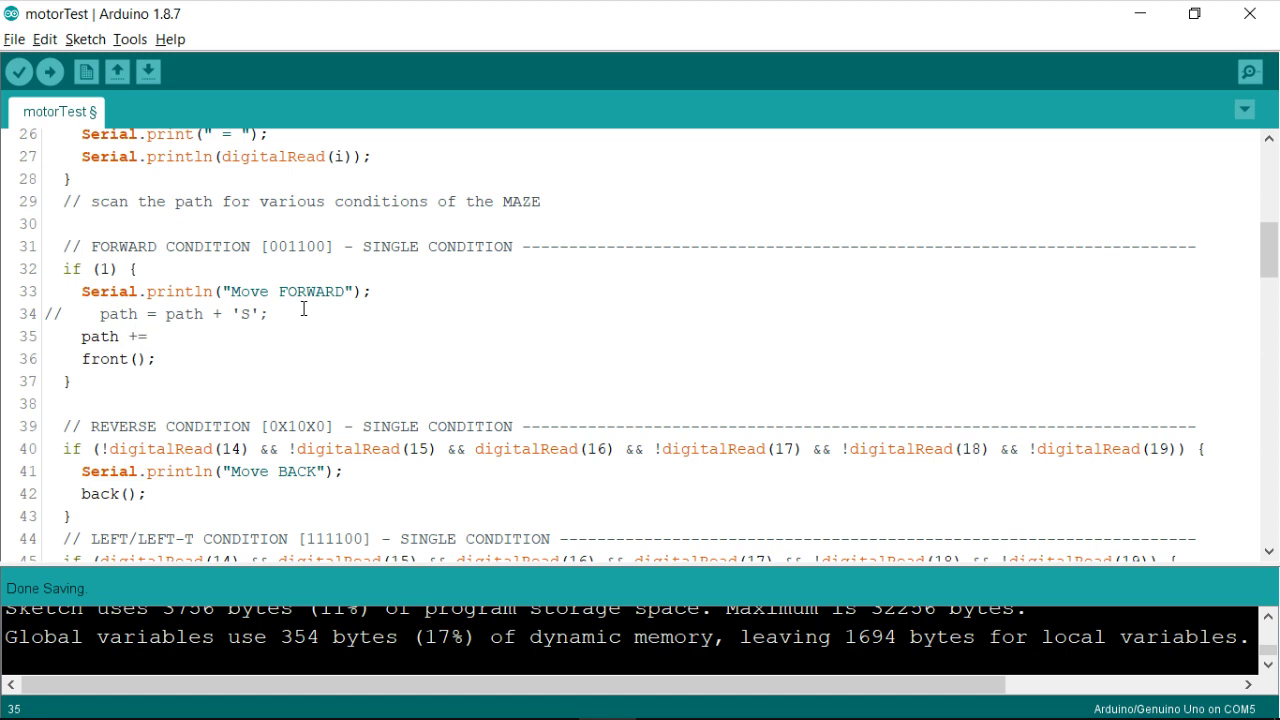
{"action": "type", "text": "''"}
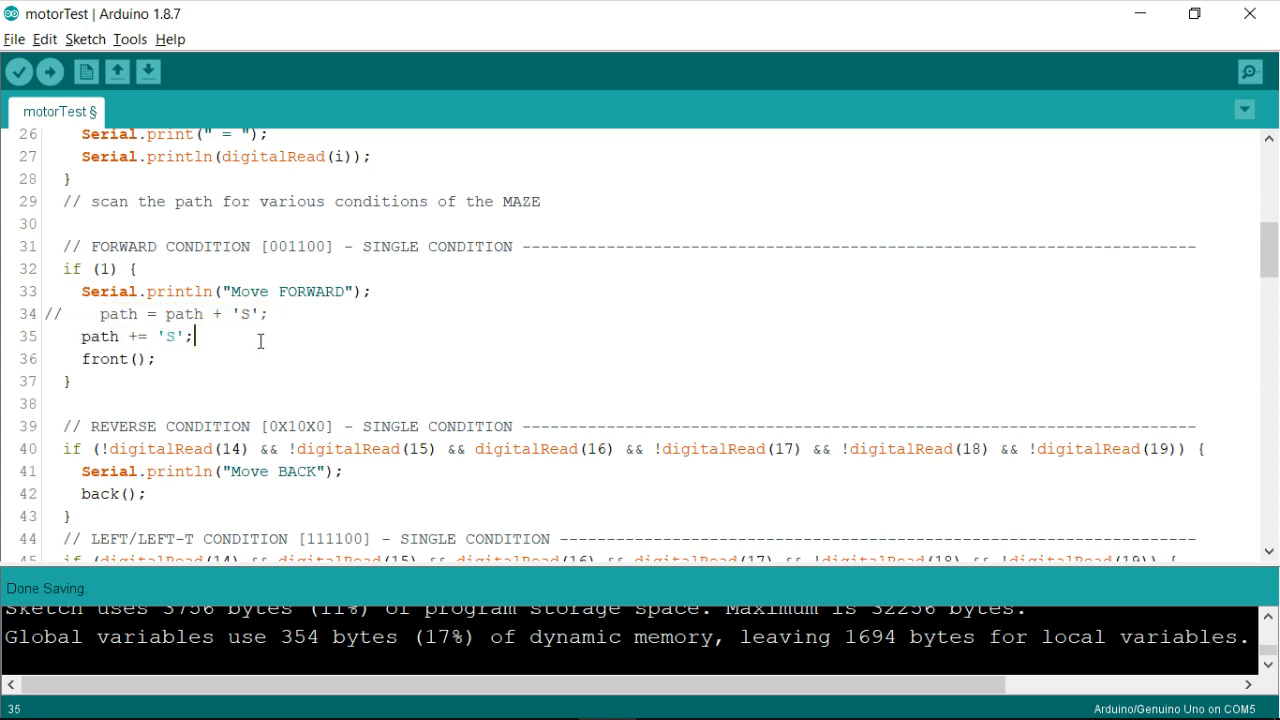
Highlight path, 'S' and the whole path += 'S'; statement while explaining.
{"action": "double_click", "coordinate": [98, 336]}
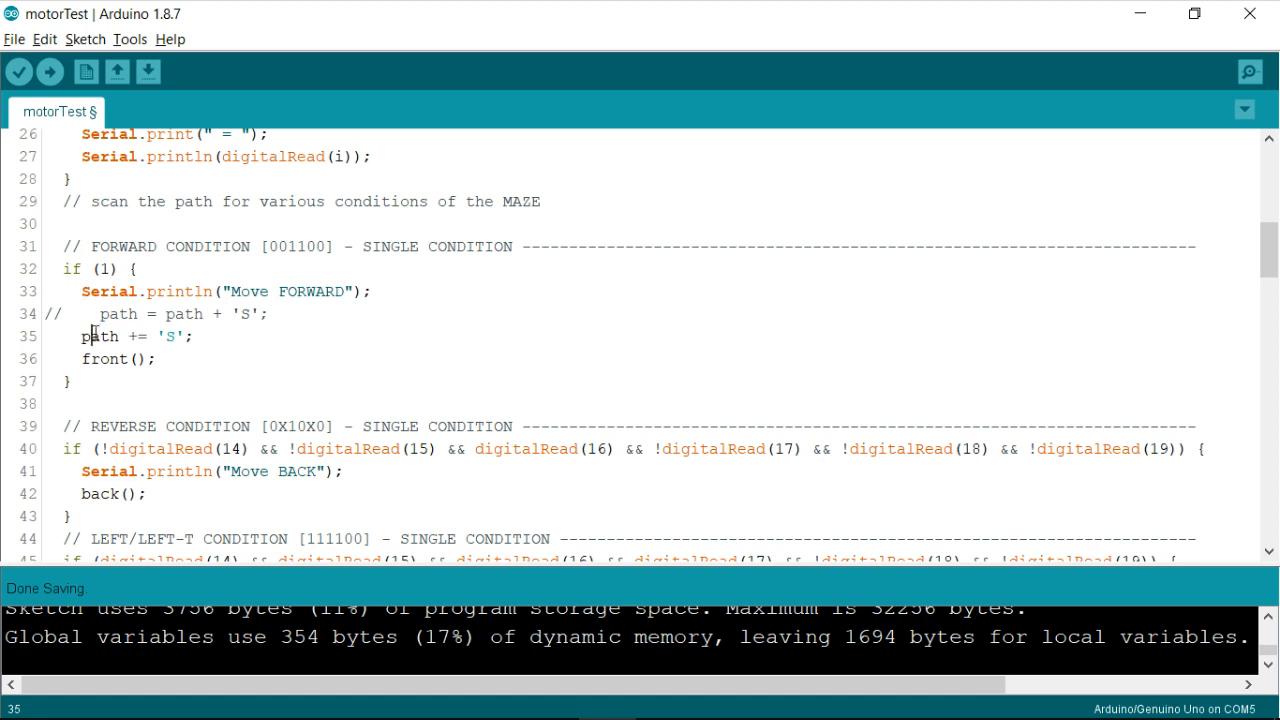
{"action": "double_click", "coordinate": [170, 335]}
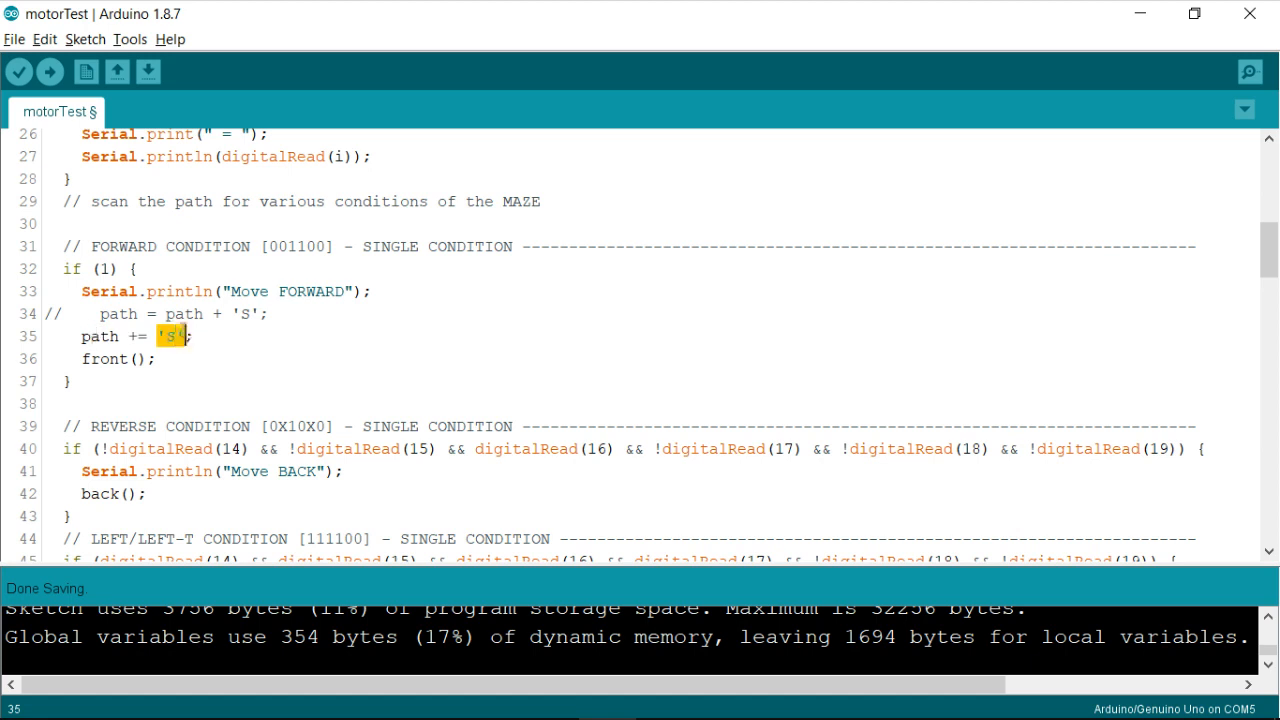
{"action": "left_click", "coordinate": [200, 336]}
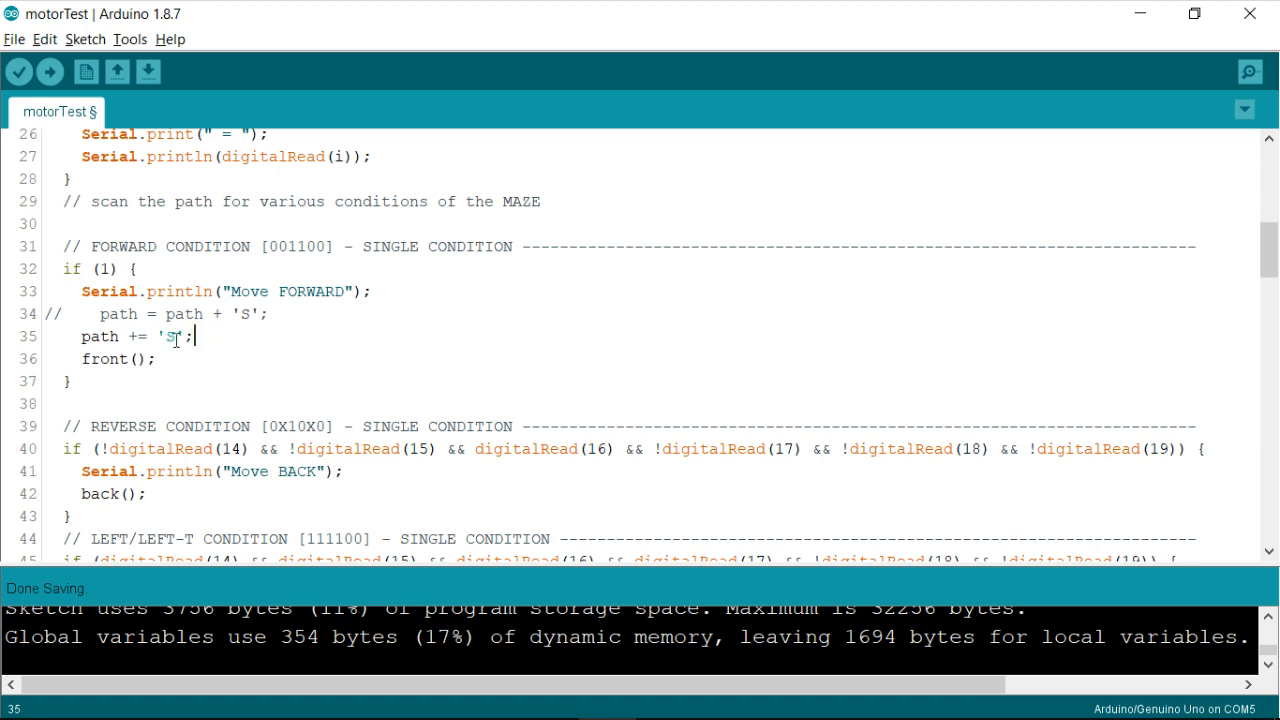
{"action": "mouse_move", "coordinate": [185, 468]}
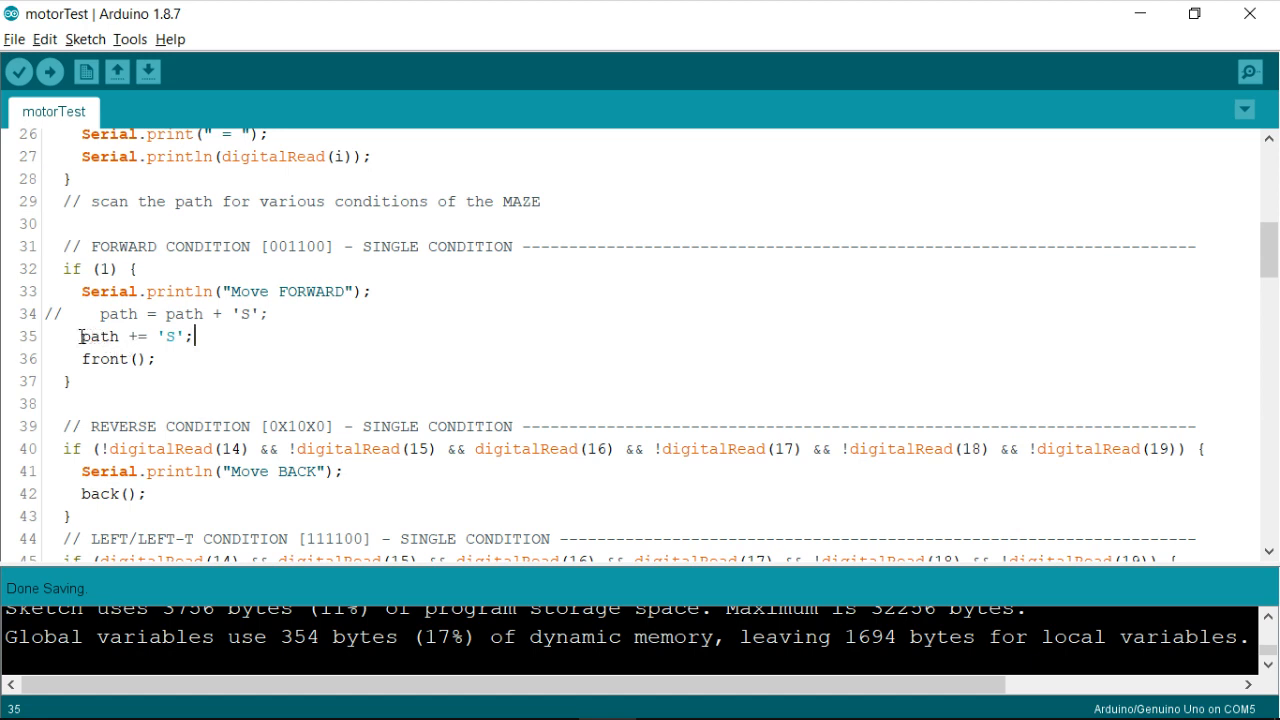
{"action": "left_click_drag", "start_coordinate": [80, 336], "coordinate": [196, 336]}
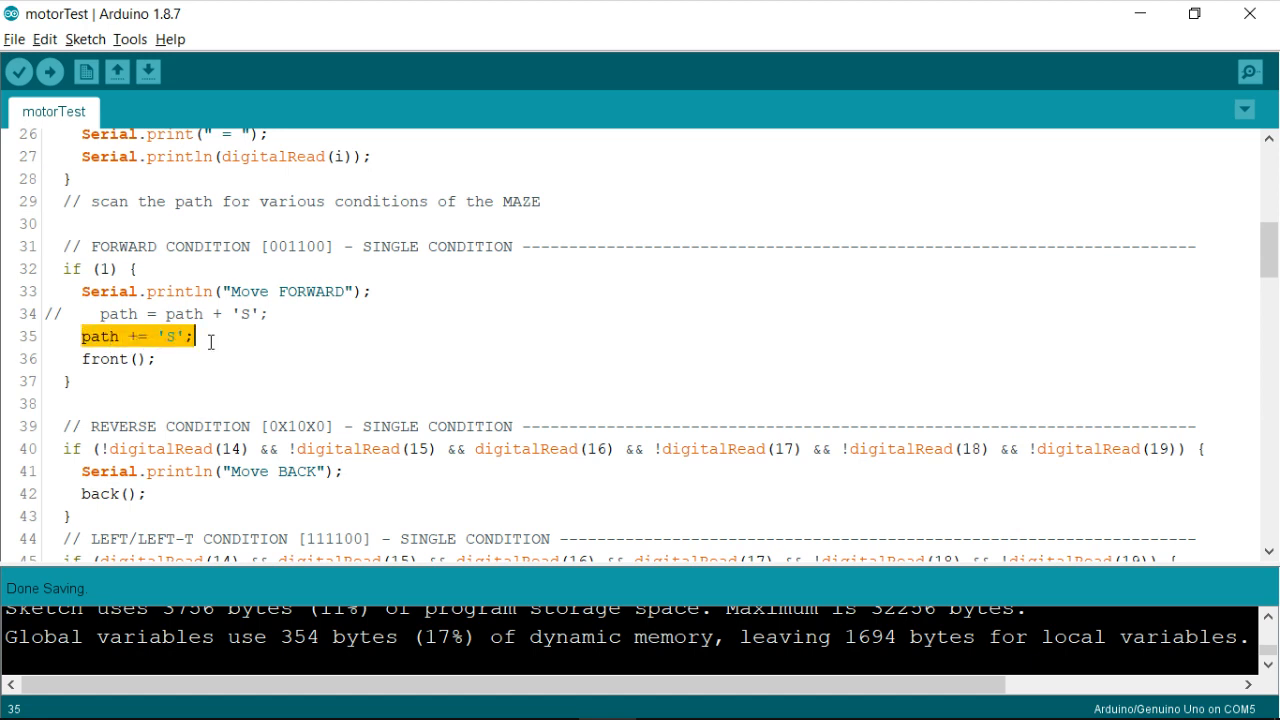
Add path += 'B', 'L' and 'R' statements to the REVERSE, LEFT and RIGHT blocks.
{"action": "scroll", "scroll_direction": "down", "scroll_amount": 3}
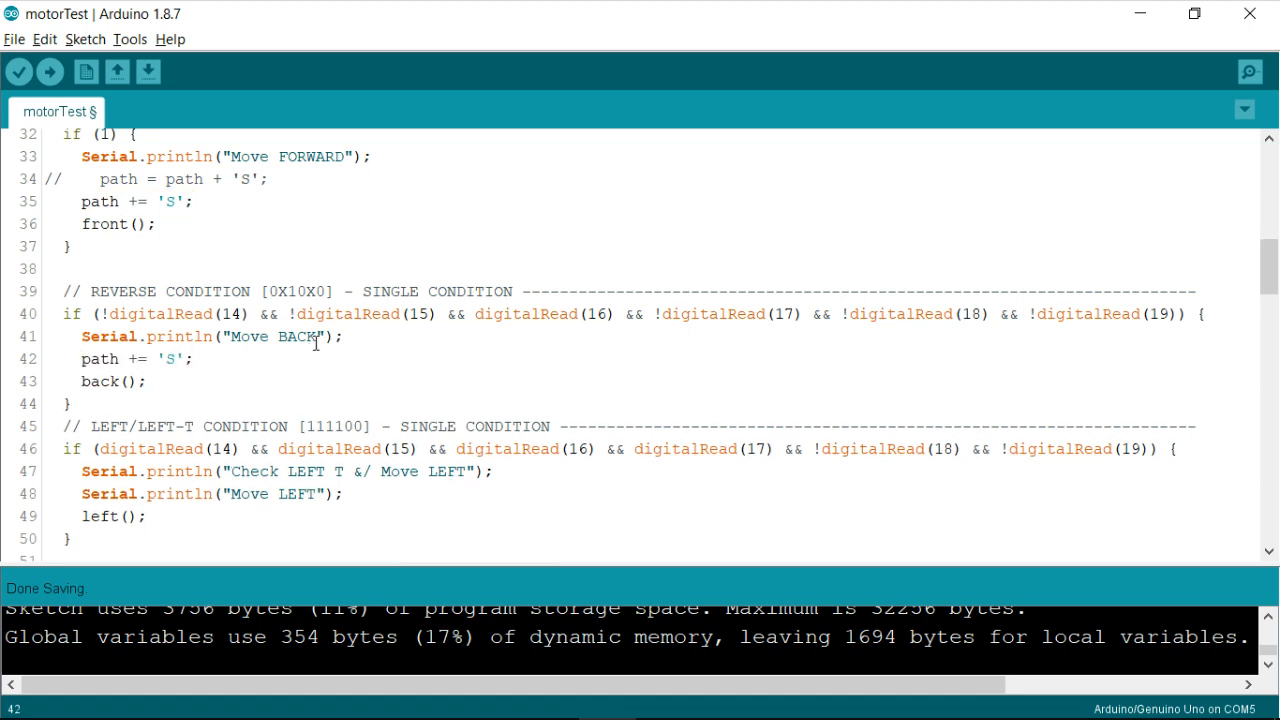
{"action": "type", "text": "B"}
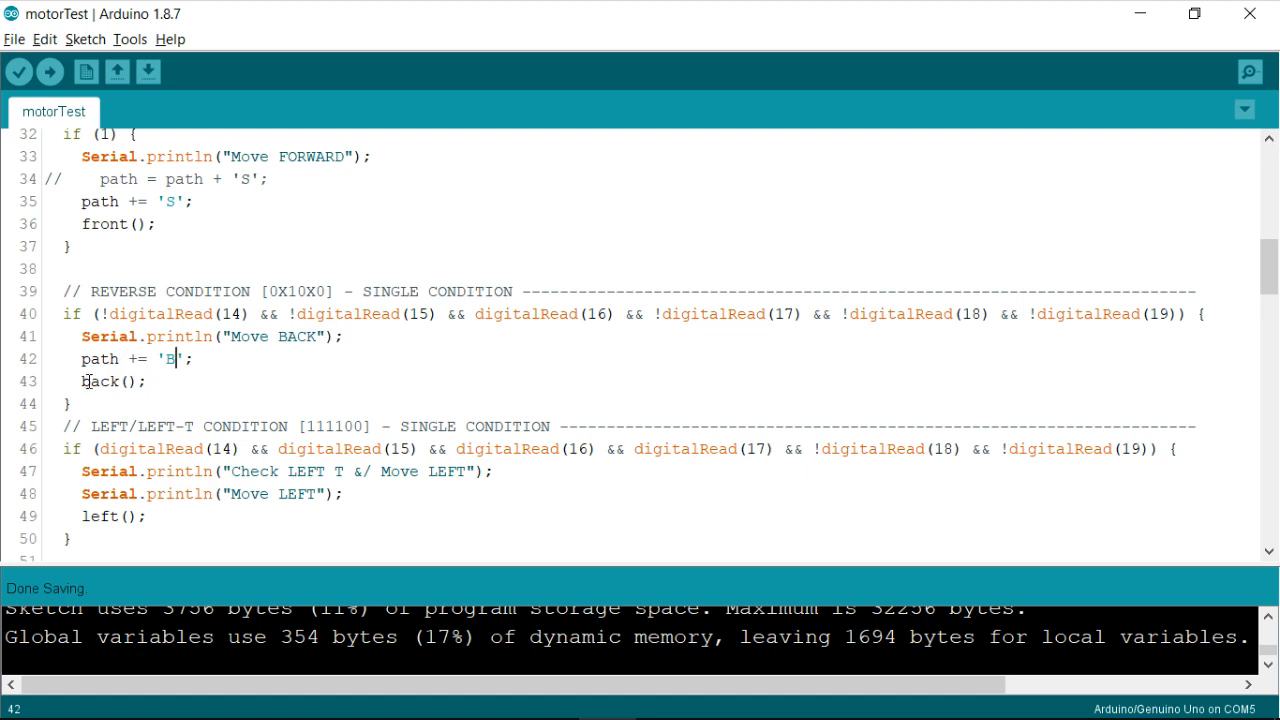
{"action": "scroll", "scroll_direction": "down", "scroll_amount": 3}
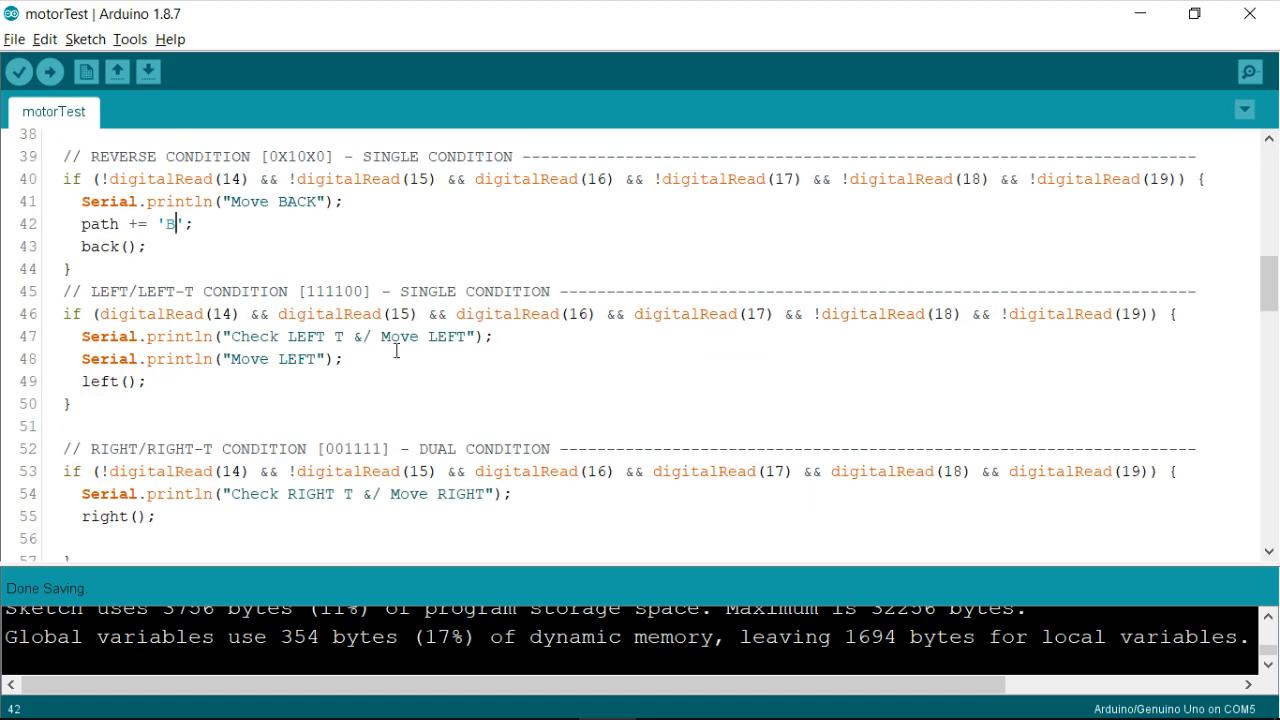
{"action": "type", "text": "path += 'S';"}
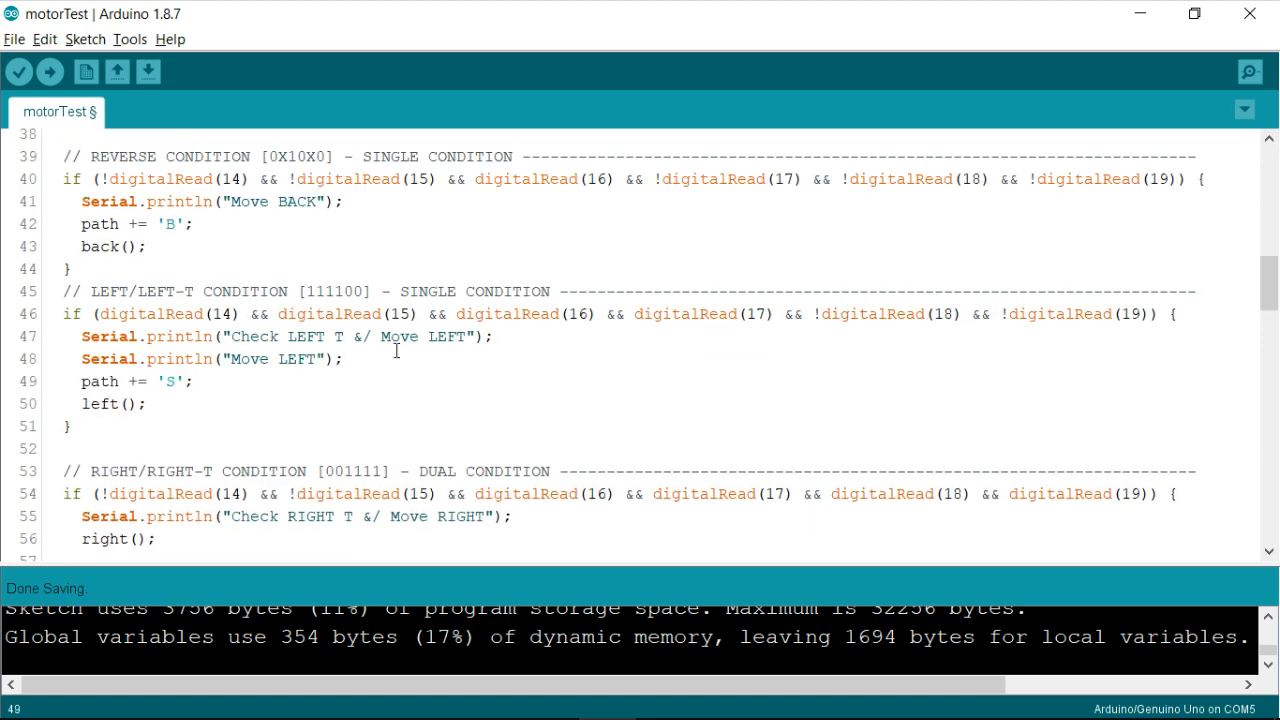
{"action": "type", "text": "L"}
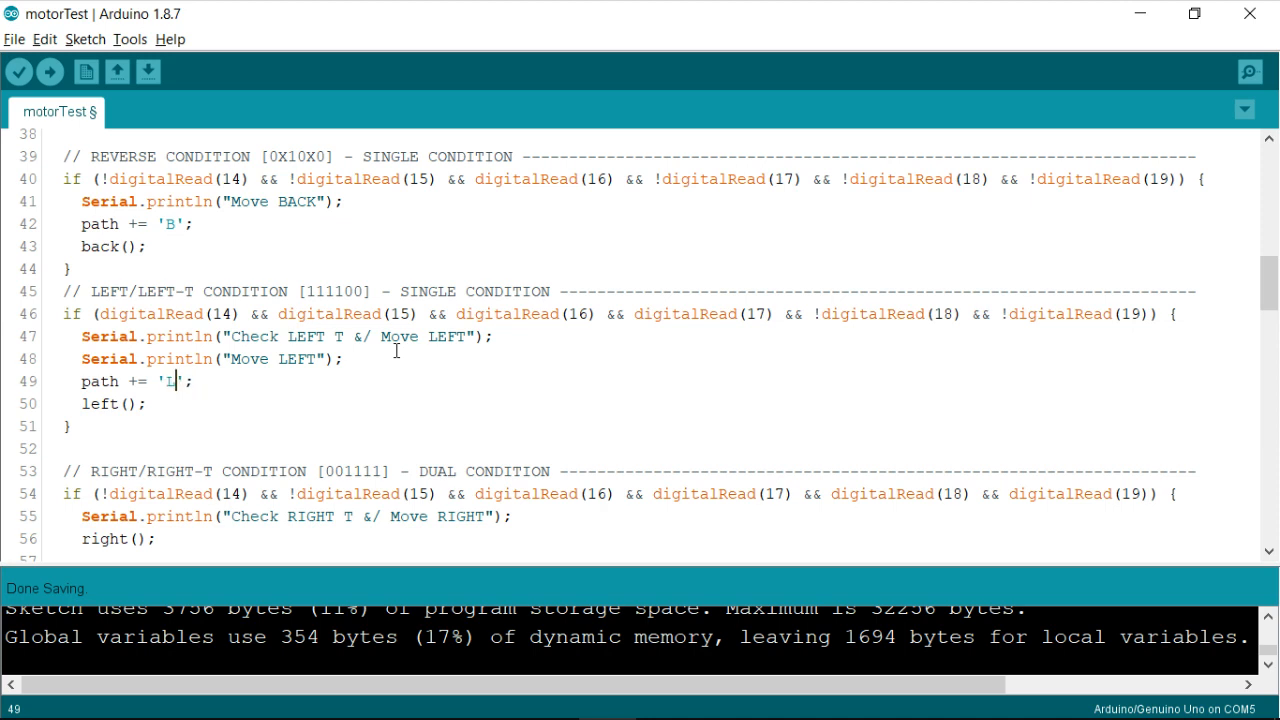
{"action": "scroll", "scroll_direction": "down", "scroll_amount": 3}
{"action": "type", "text": "path += 'S';"}
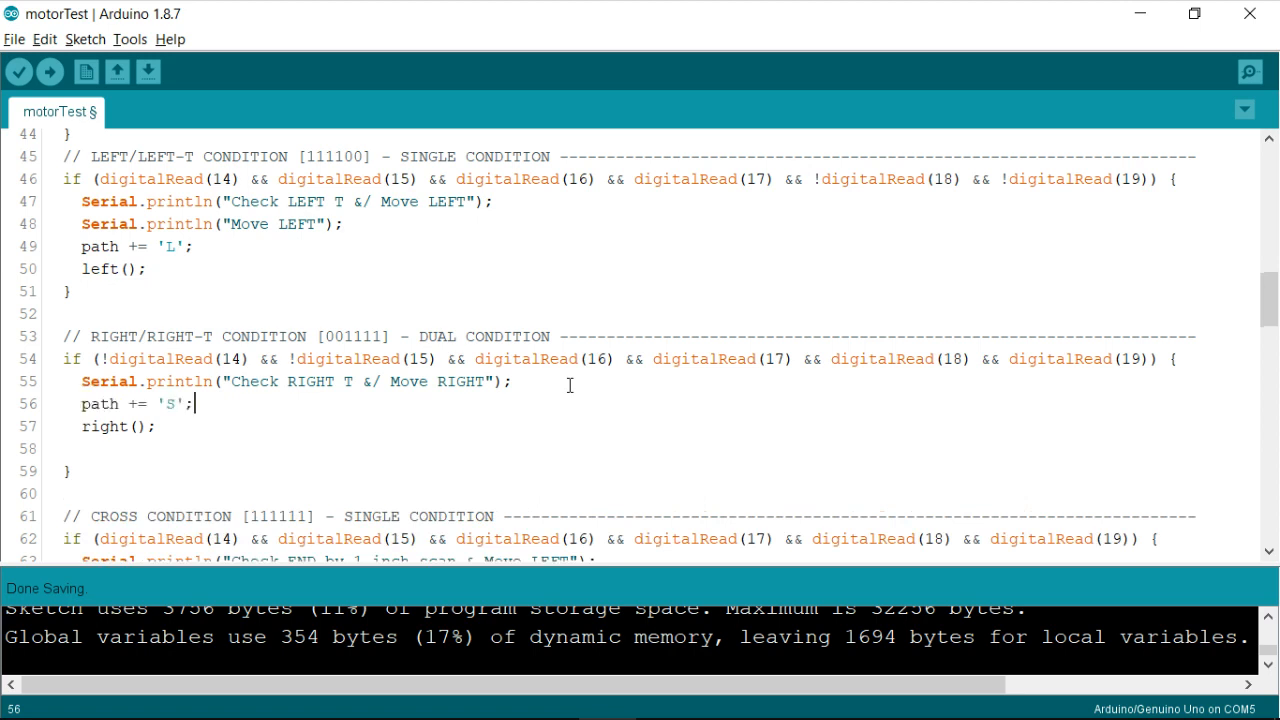
{"action": "type", "text": "R"}
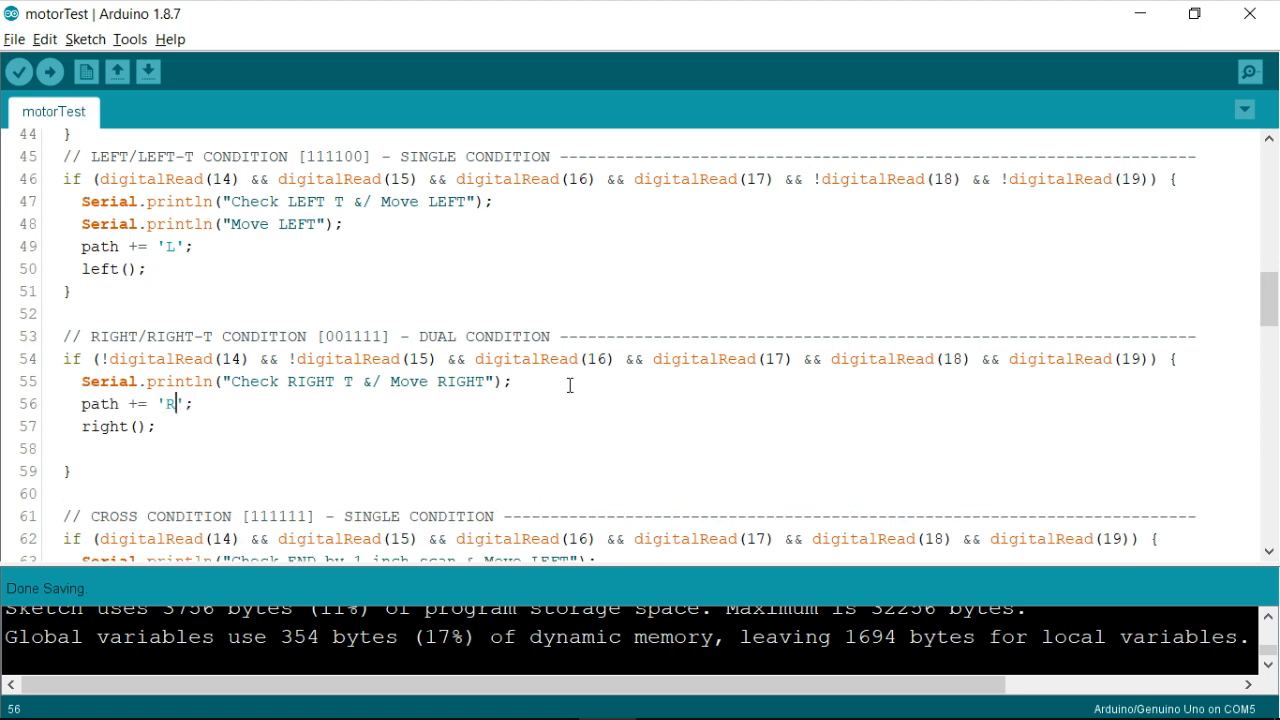
{"action": "mouse_move", "coordinate": [510, 446]}
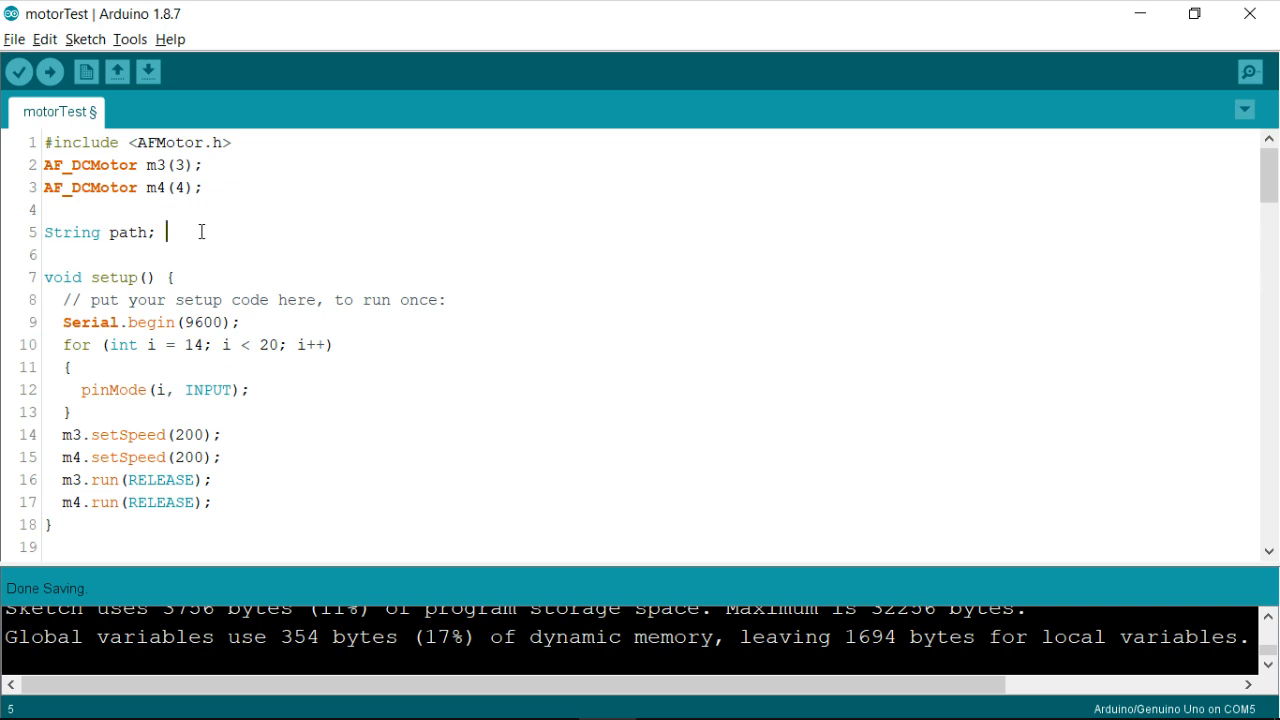
Type the comment // LRSSL after String path; on line 5.
{"action": "type", "text": "//"}
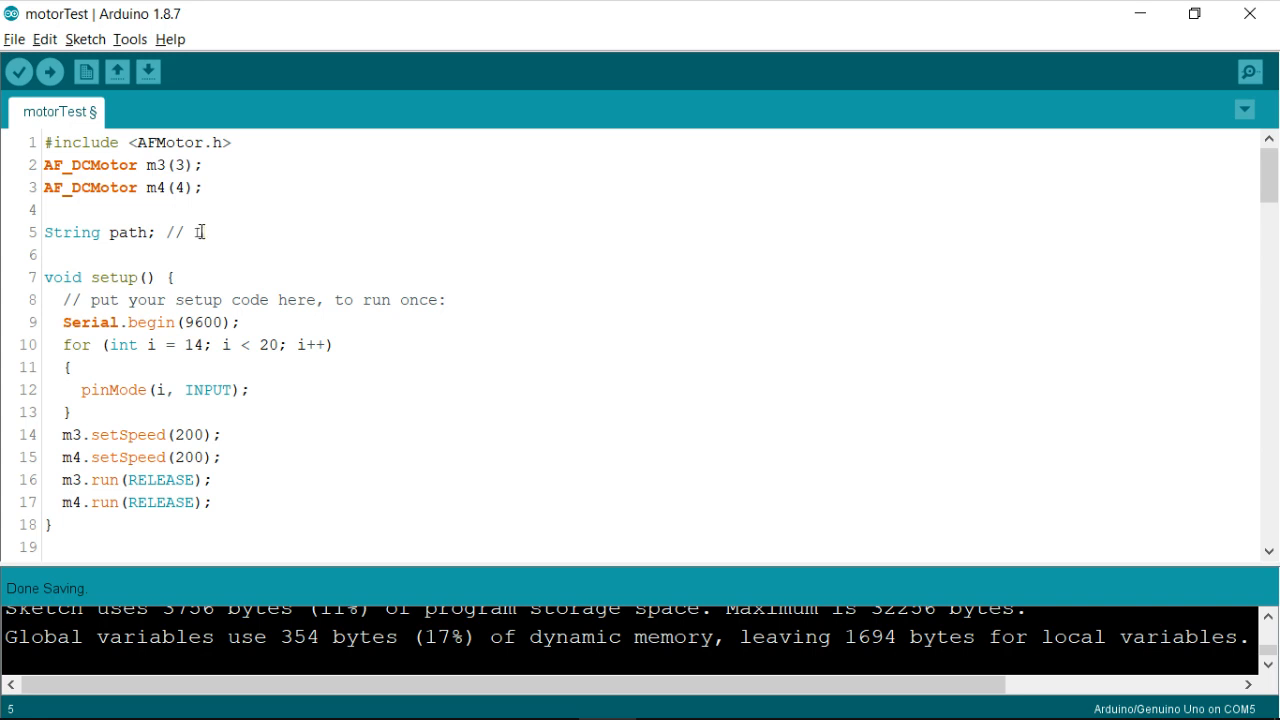
{"action": "type", "text": "LR"}
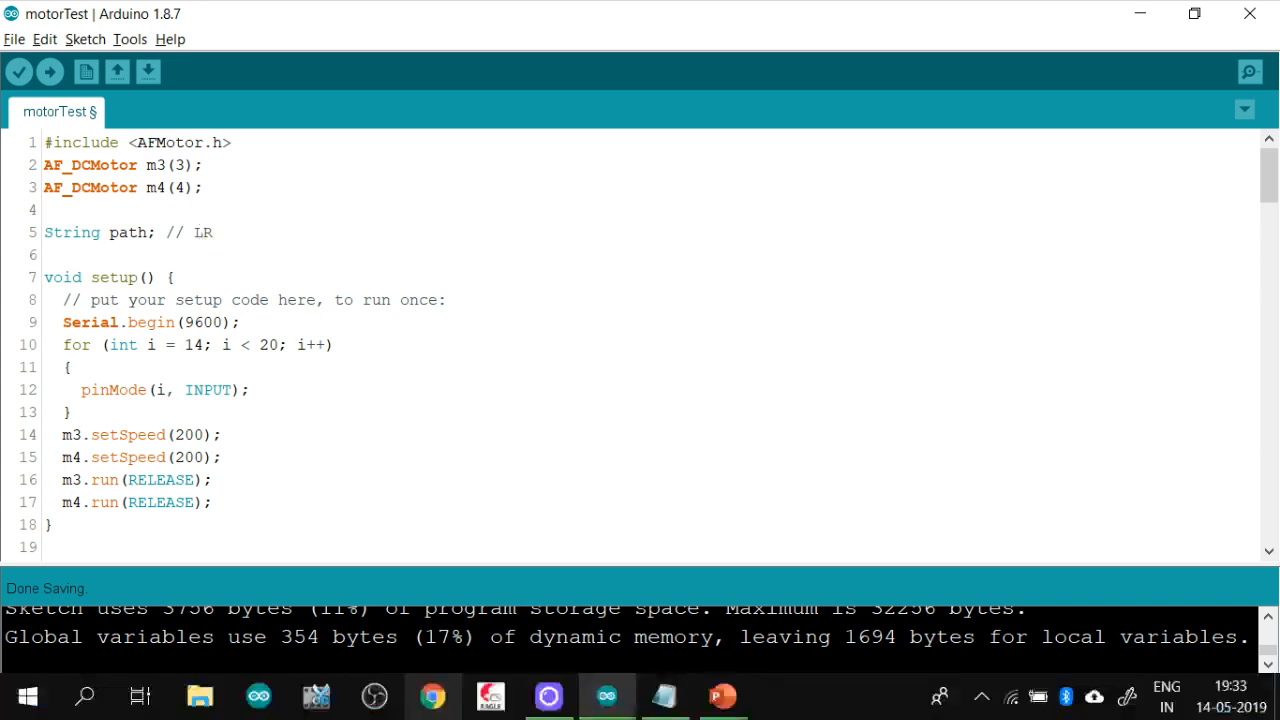
{"action": "type", "text": "SS"}
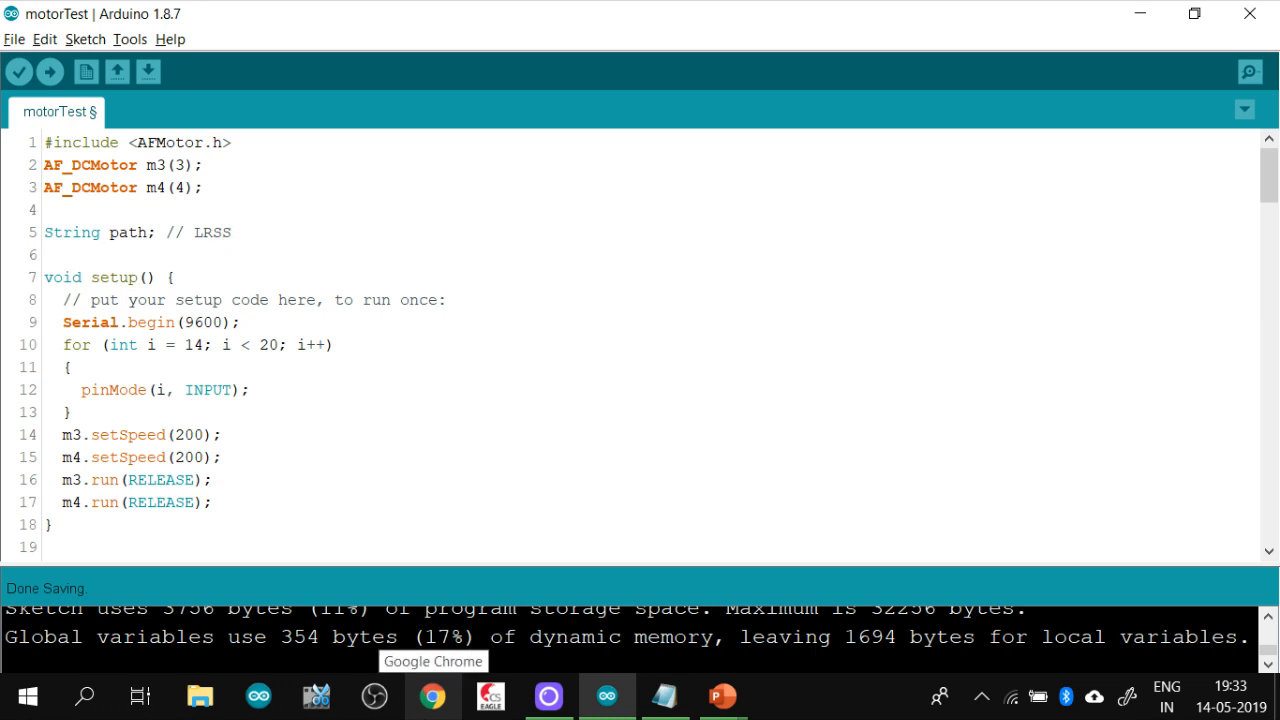
{"action": "type", "text": "L"}
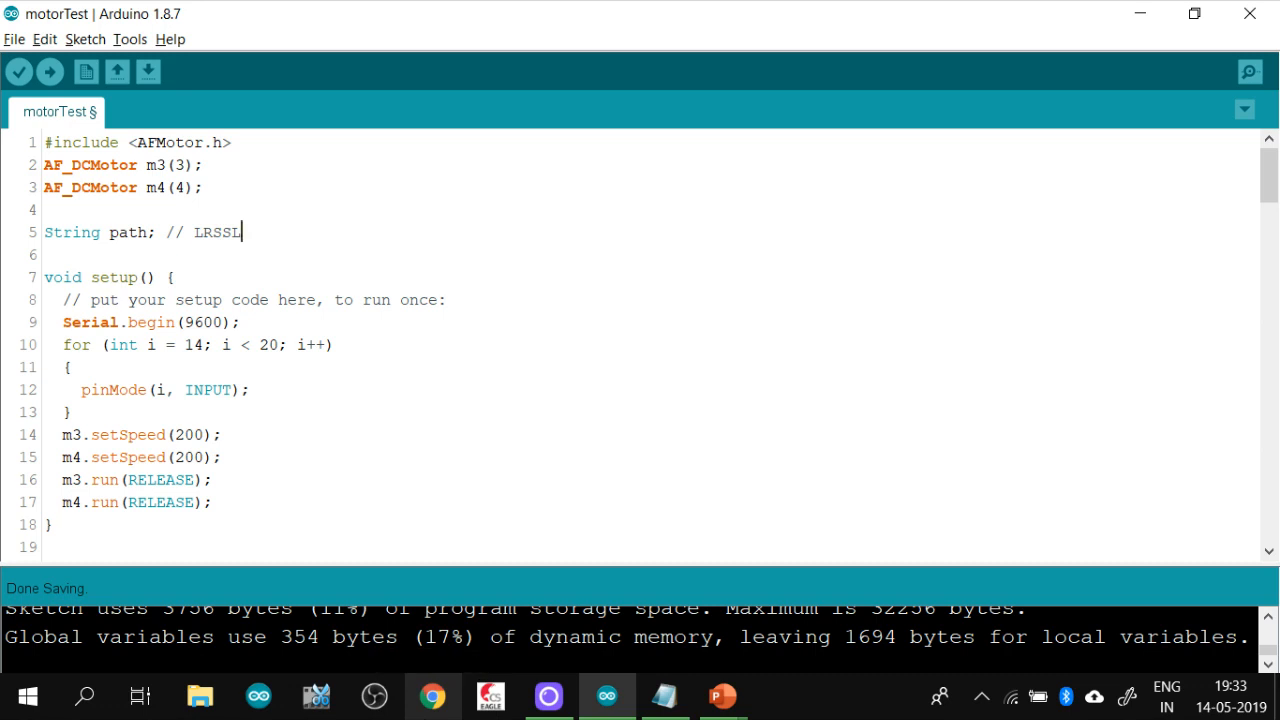
Highlight the LRSSL example and the path name on line 5 while explaining.
{"action": "double_click", "coordinate": [214, 232]}
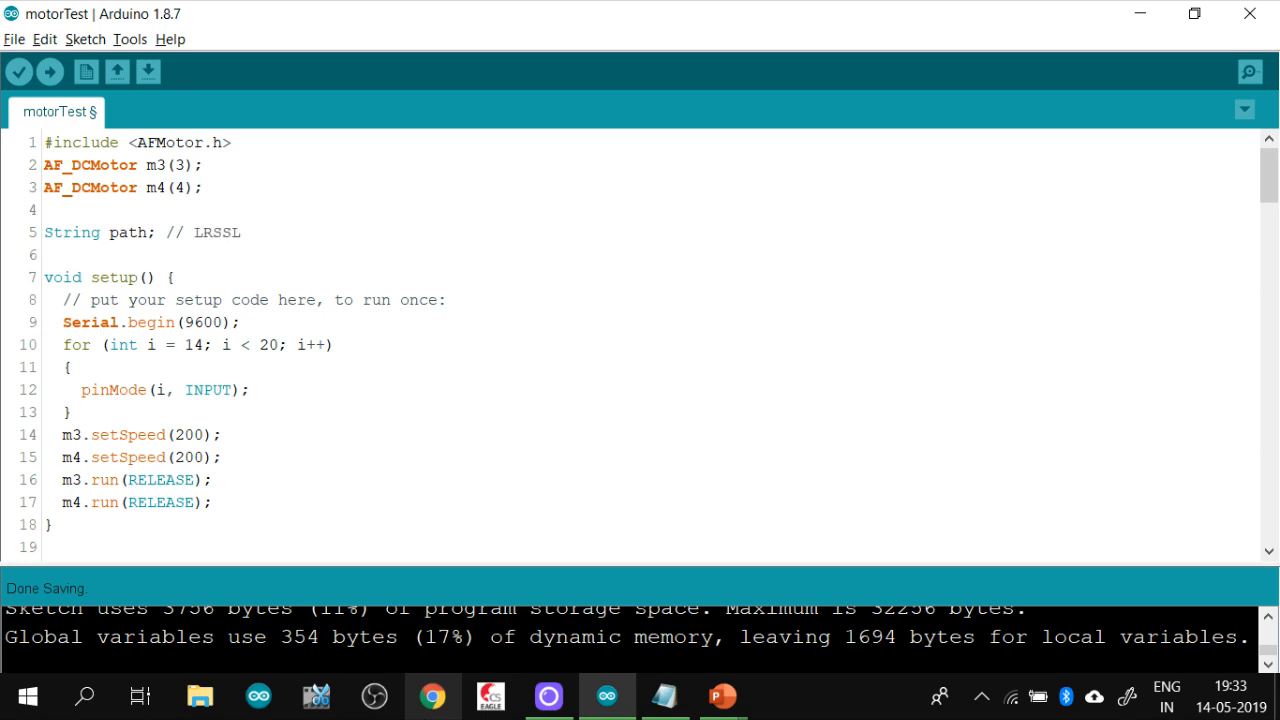
{"action": "double_click", "coordinate": [218, 232]}
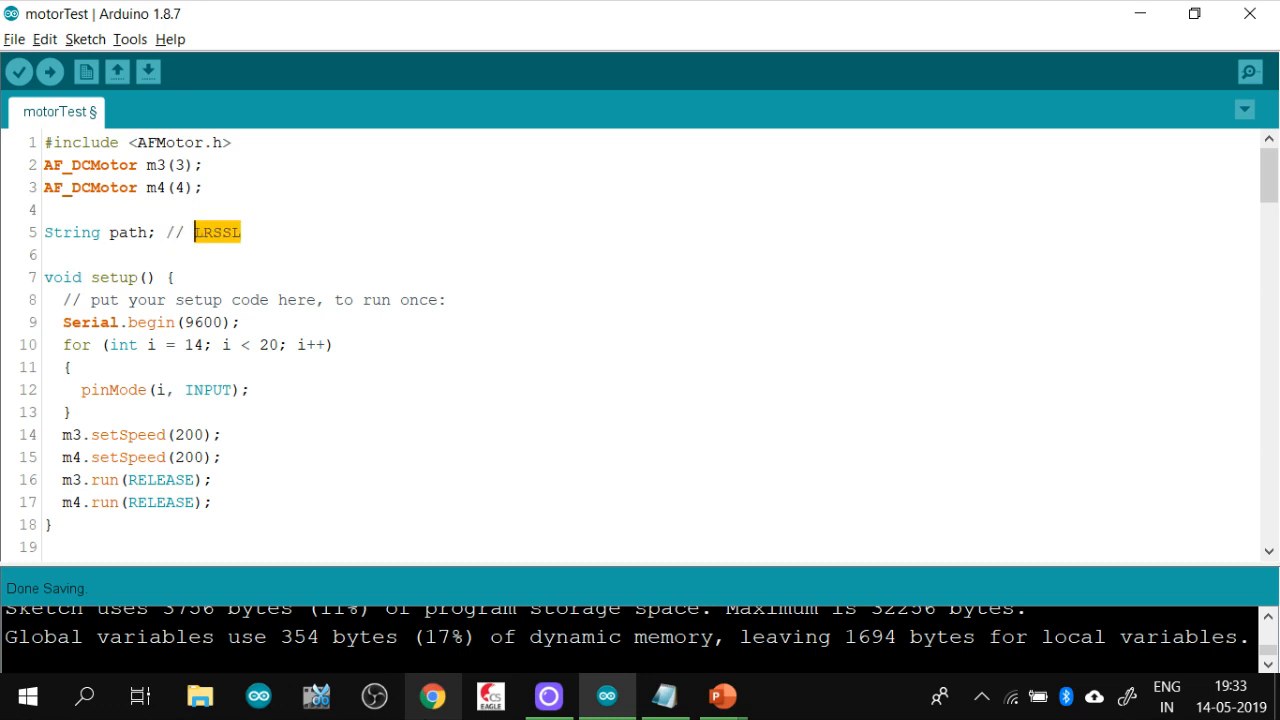
{"action": "double_click", "coordinate": [124, 232]}
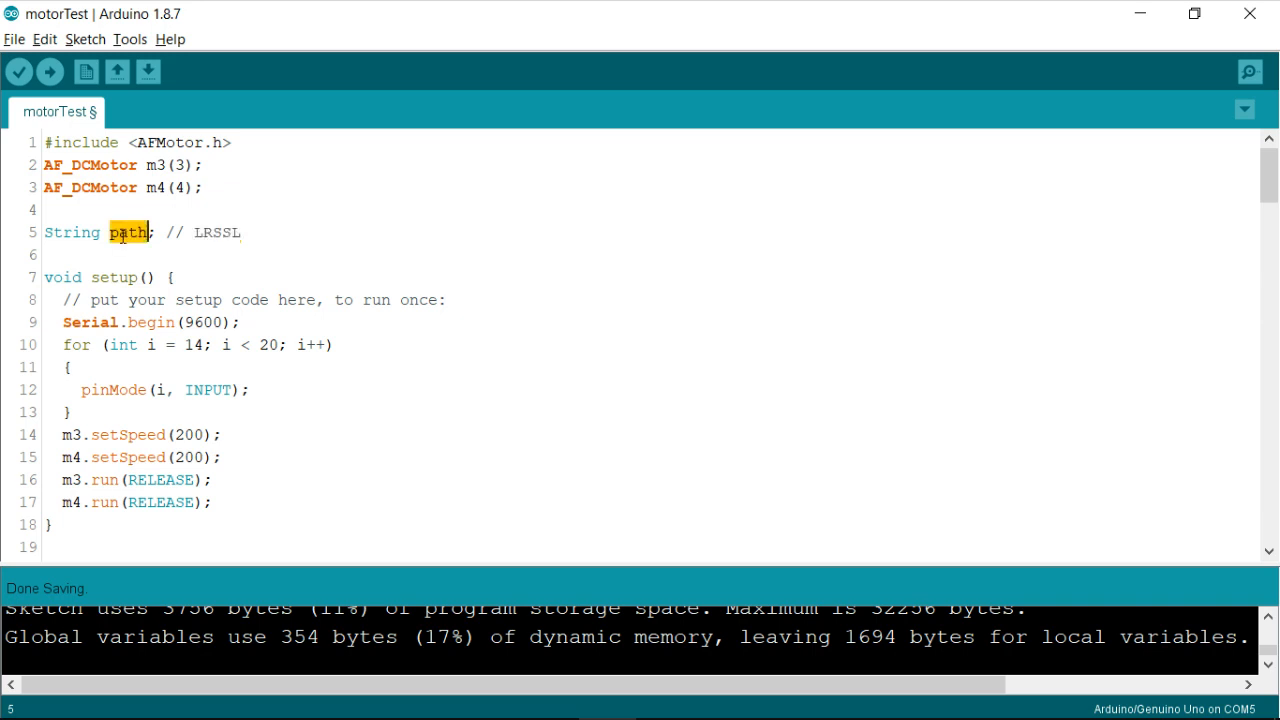
{"action": "left_click", "coordinate": [240, 232]}
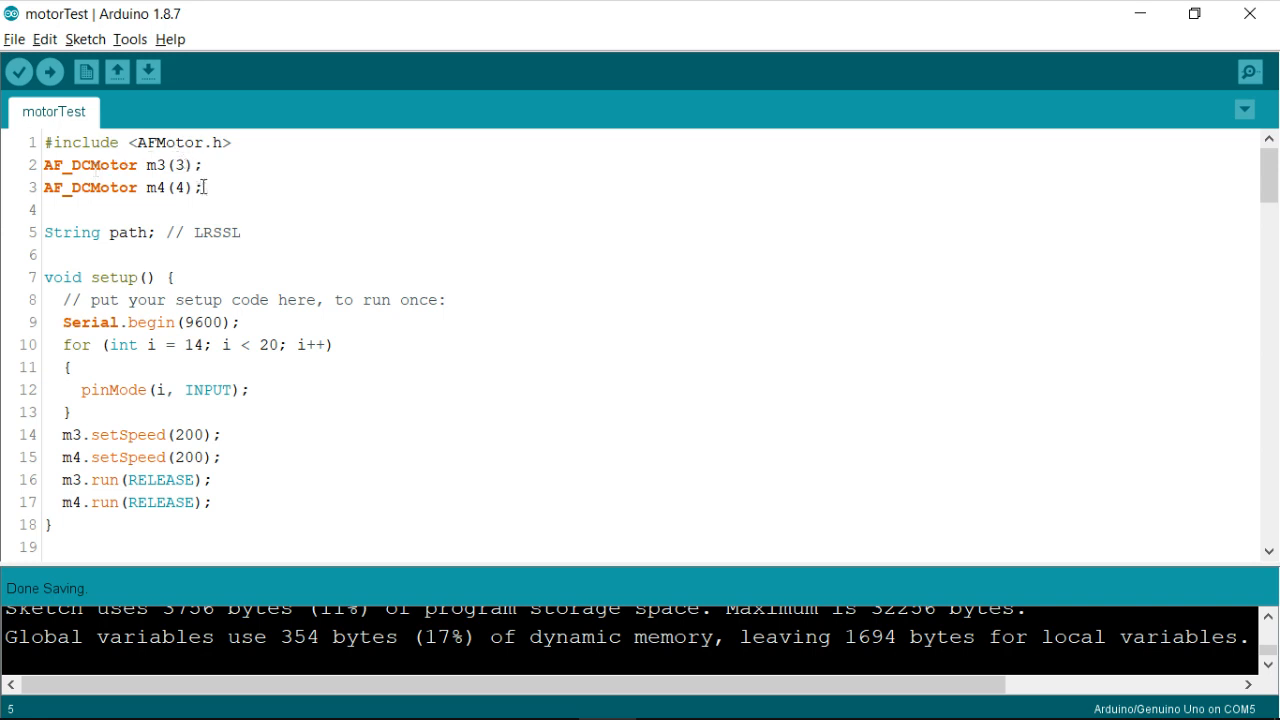
{"action": "left_click_drag", "start_coordinate": [43, 165], "coordinate": [205, 187]}
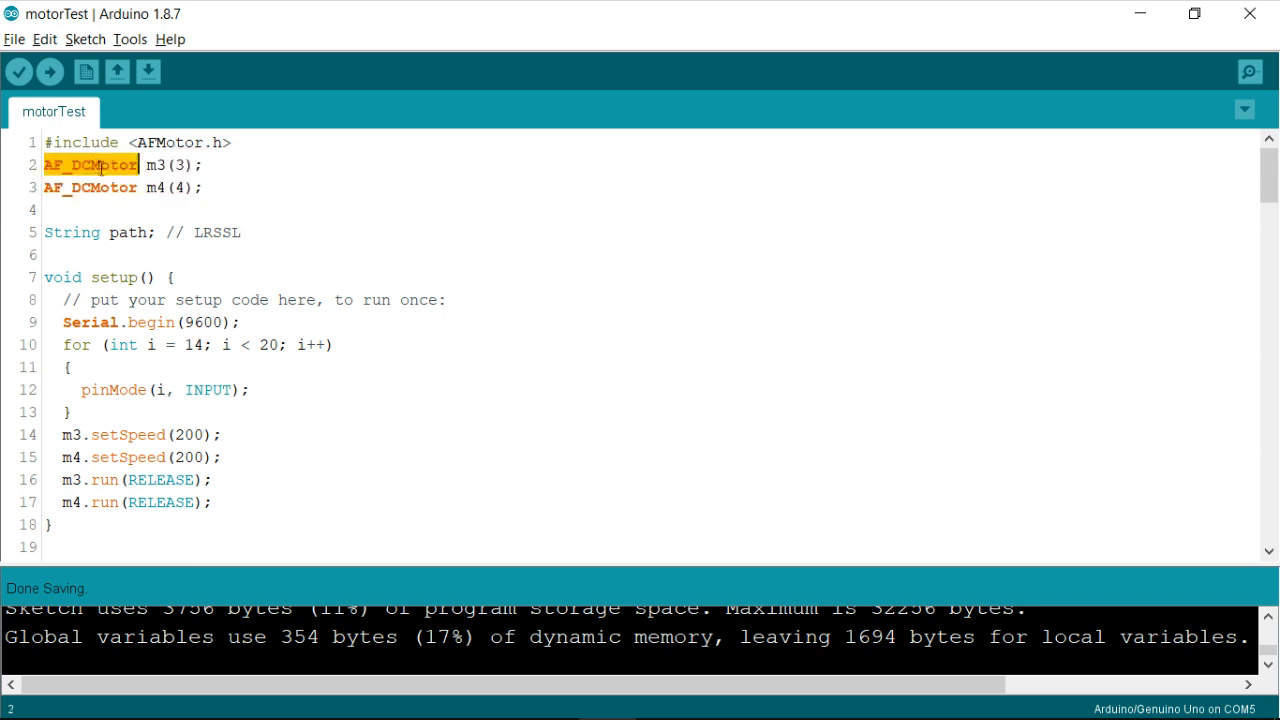
{"action": "scroll", "scroll_direction": "down", "scroll_amount": 3}
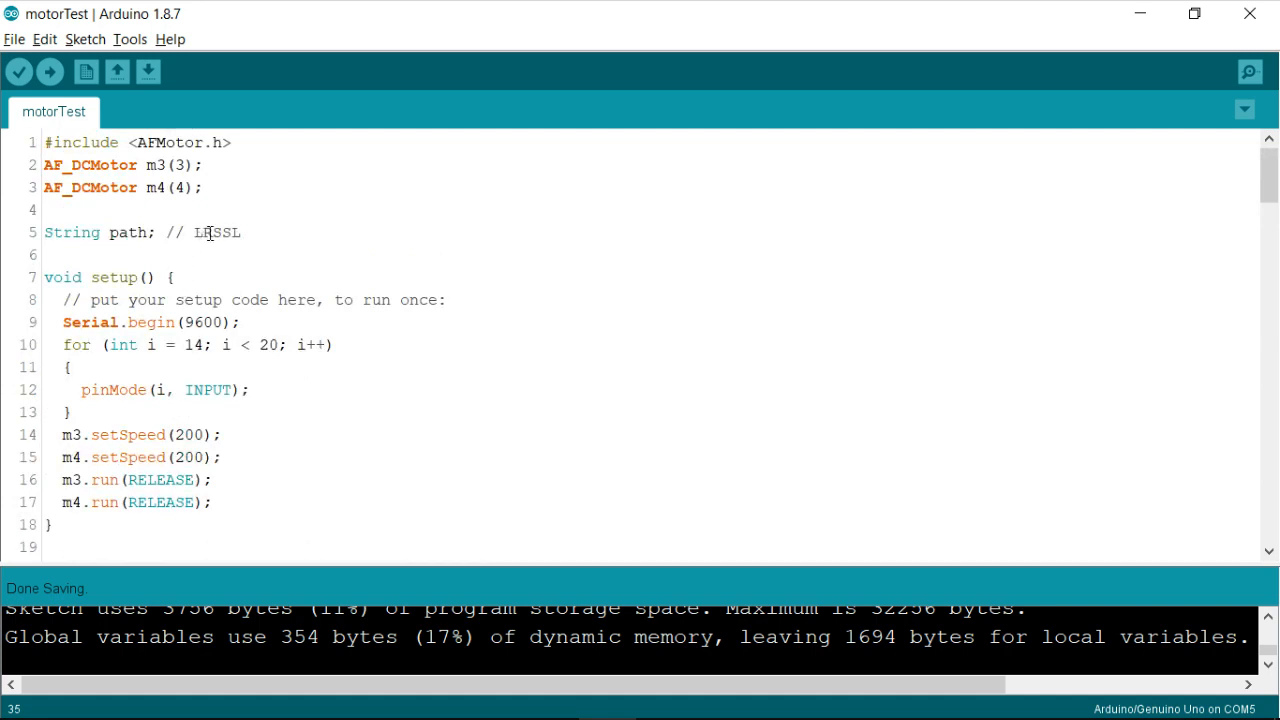
{"action": "double_click", "coordinate": [217, 232]}
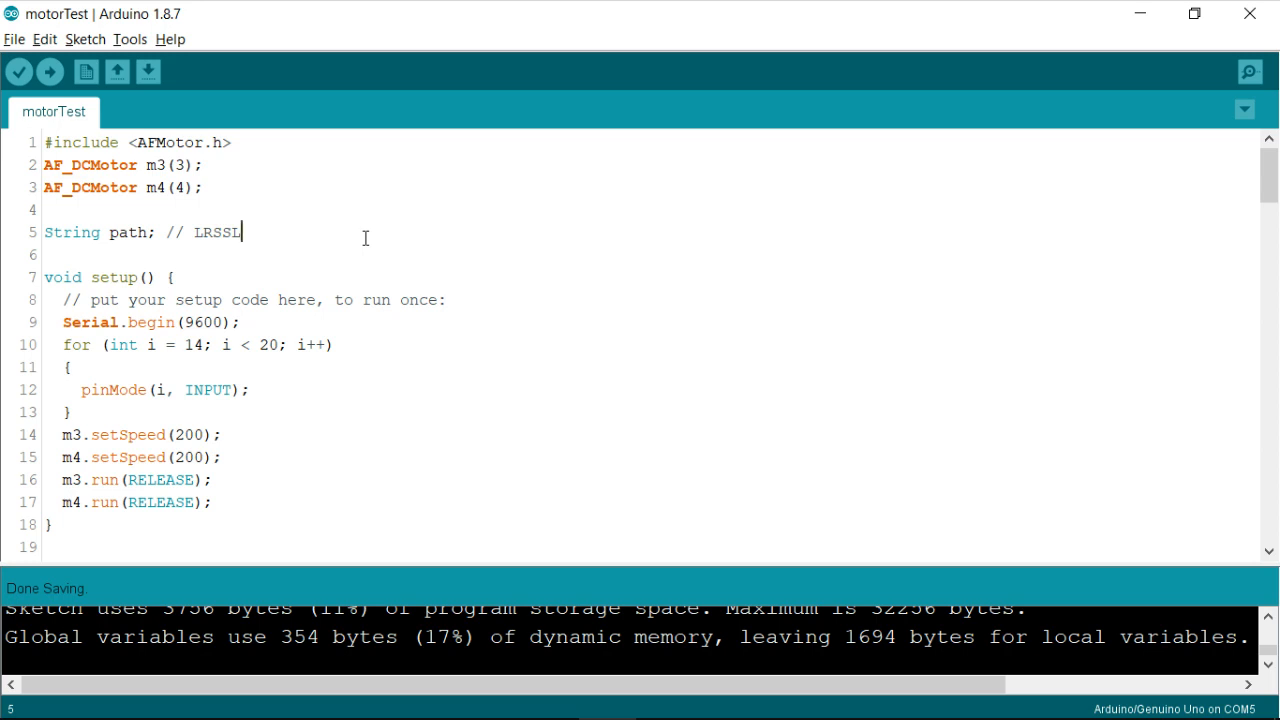
{"action": "scroll", "scroll_direction": "down", "scroll_amount": 3}
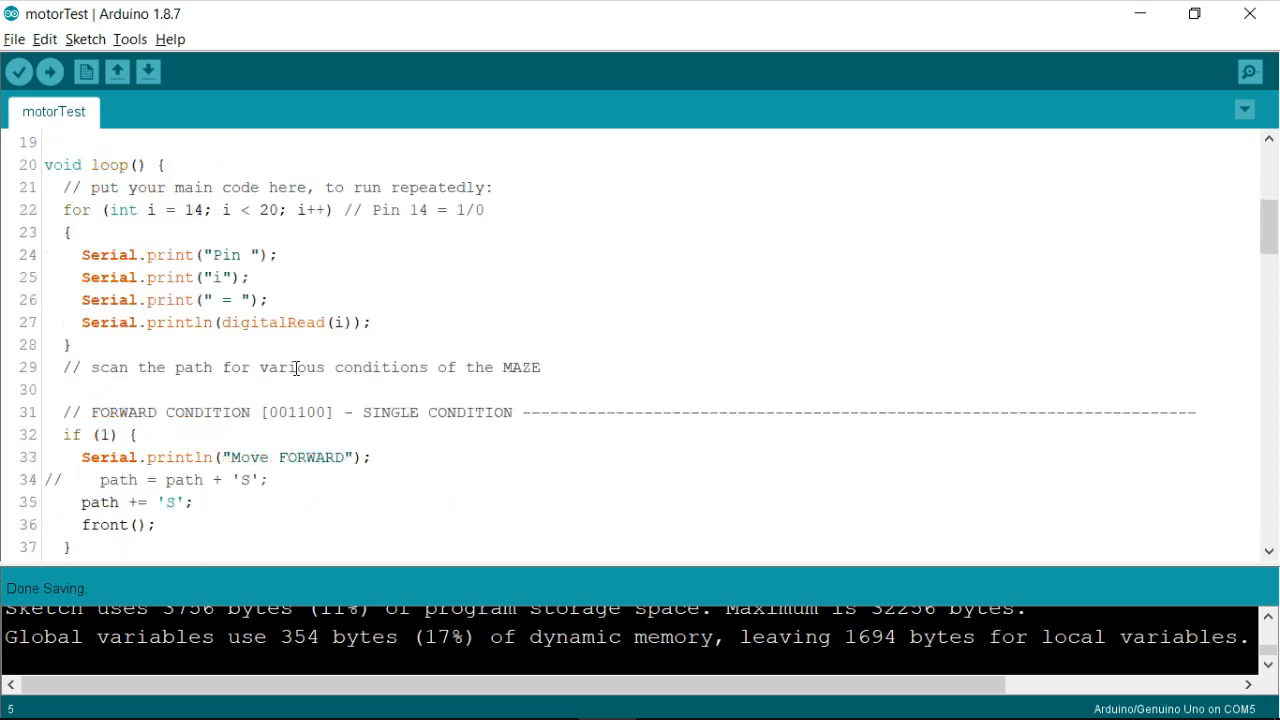
{"action": "scroll", "scroll_direction": "down", "scroll_amount": 3}
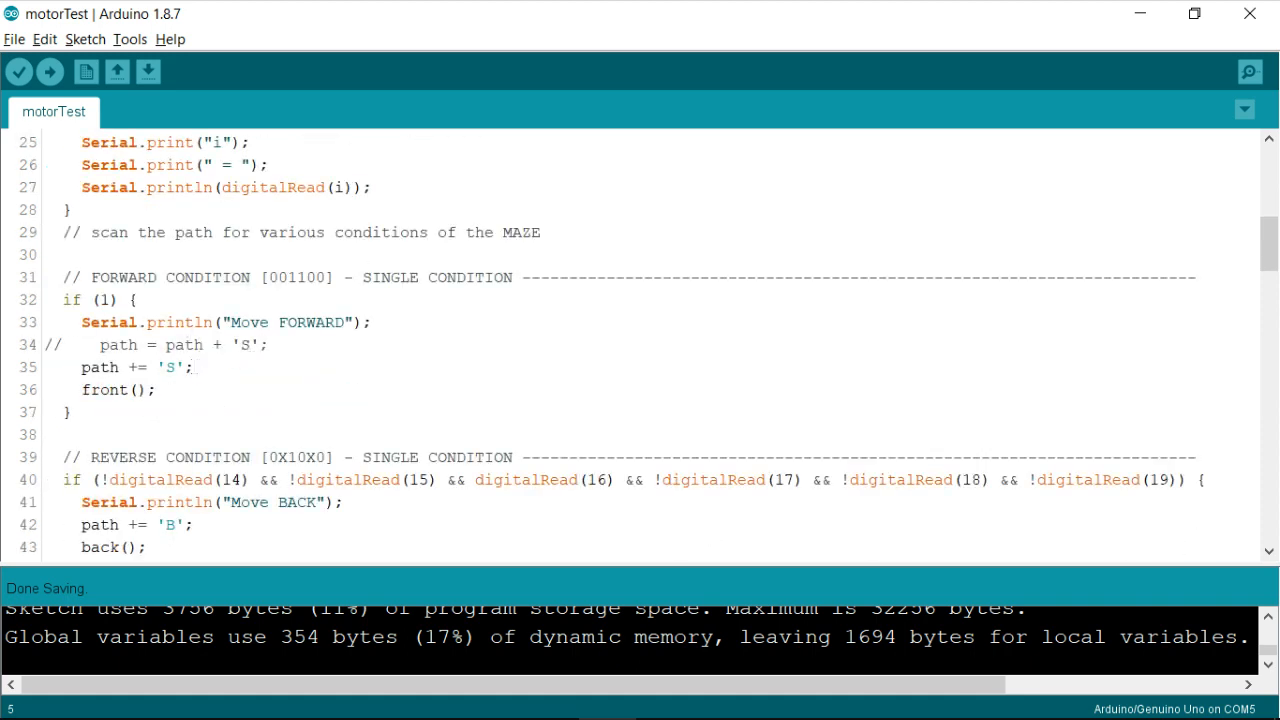
{"action": "left_click", "coordinate": [195, 367]}
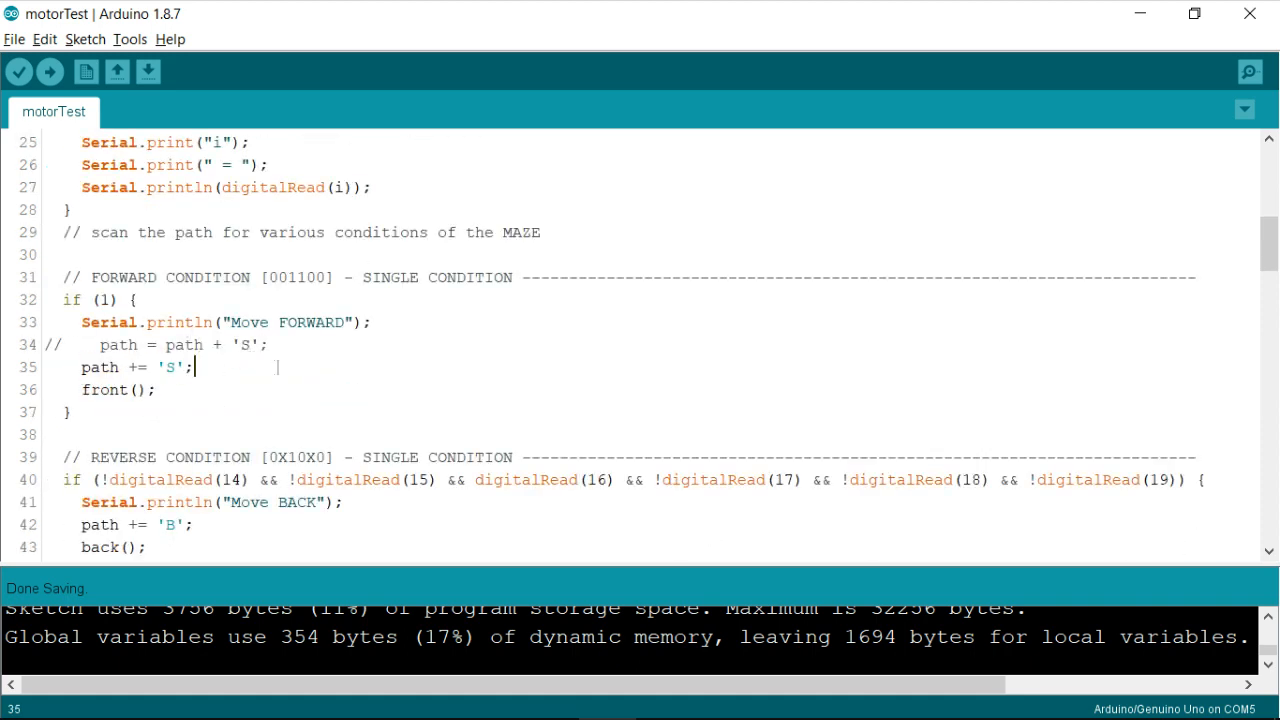